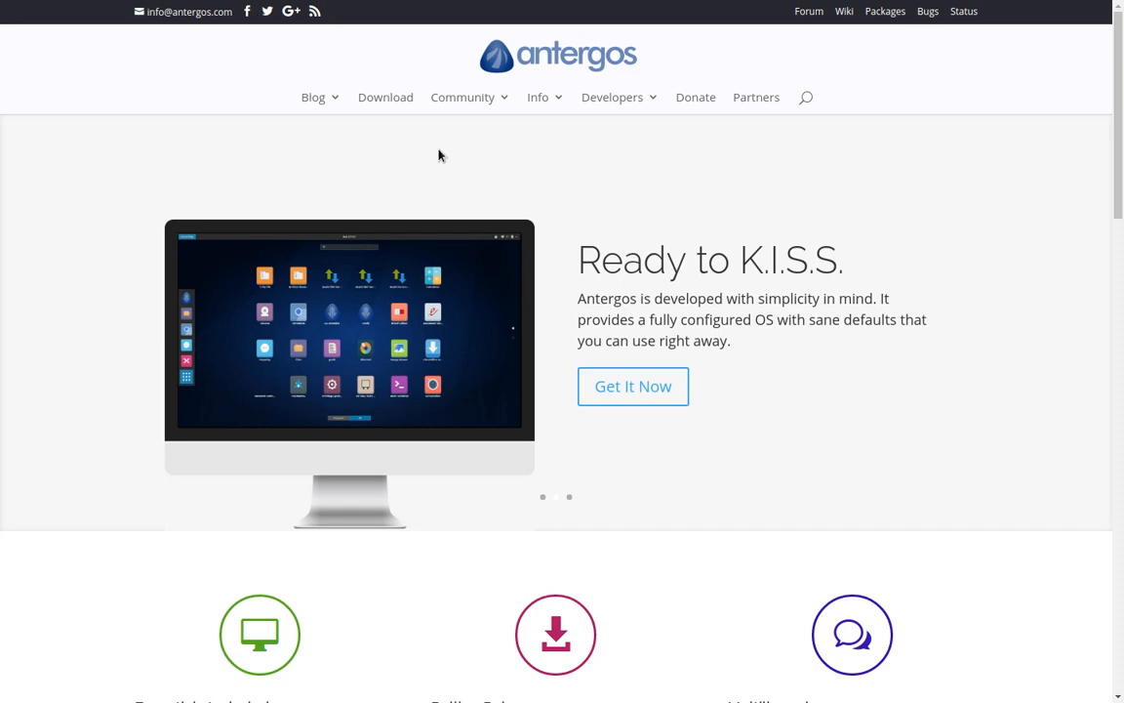
Step: Open the Antergos Download page and scroll to the Installation Media section comparing Live and Minimal ISOs
click(385, 97)
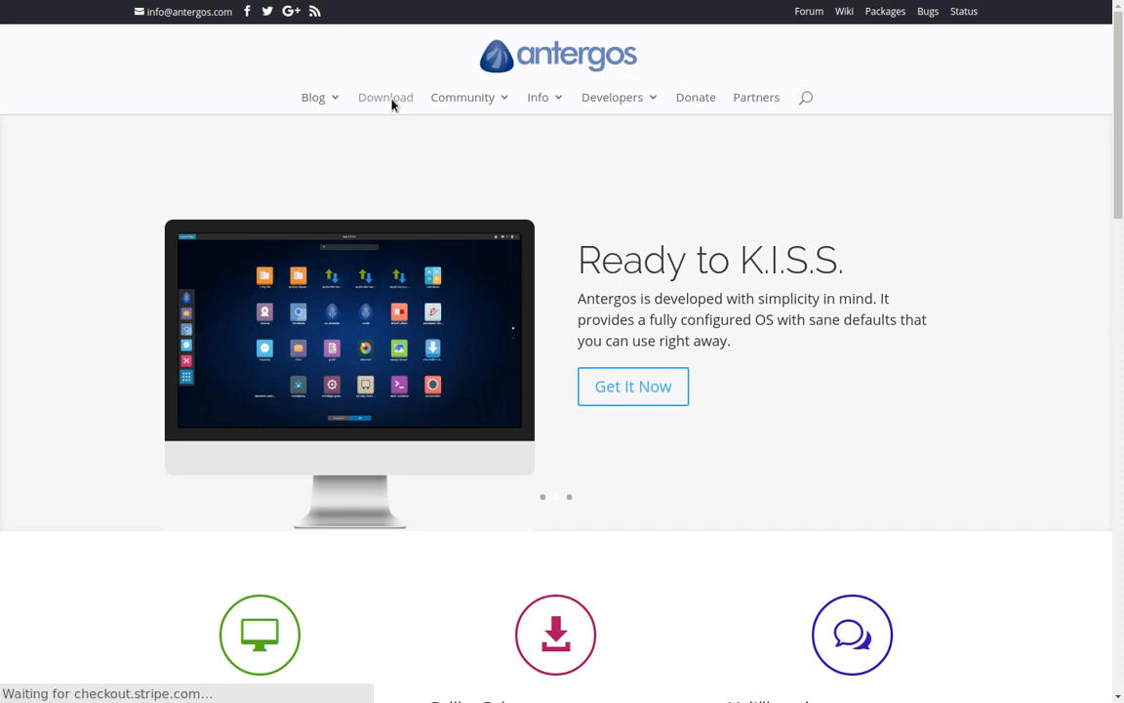
click(384, 97)
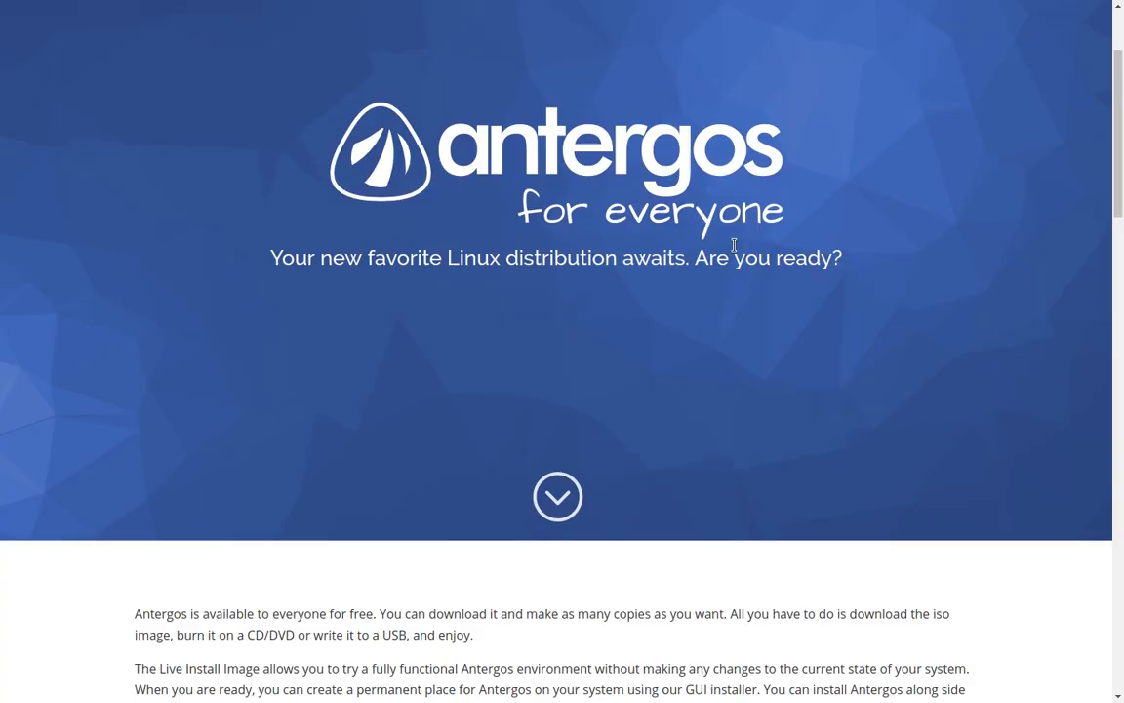
scroll(down, 3)
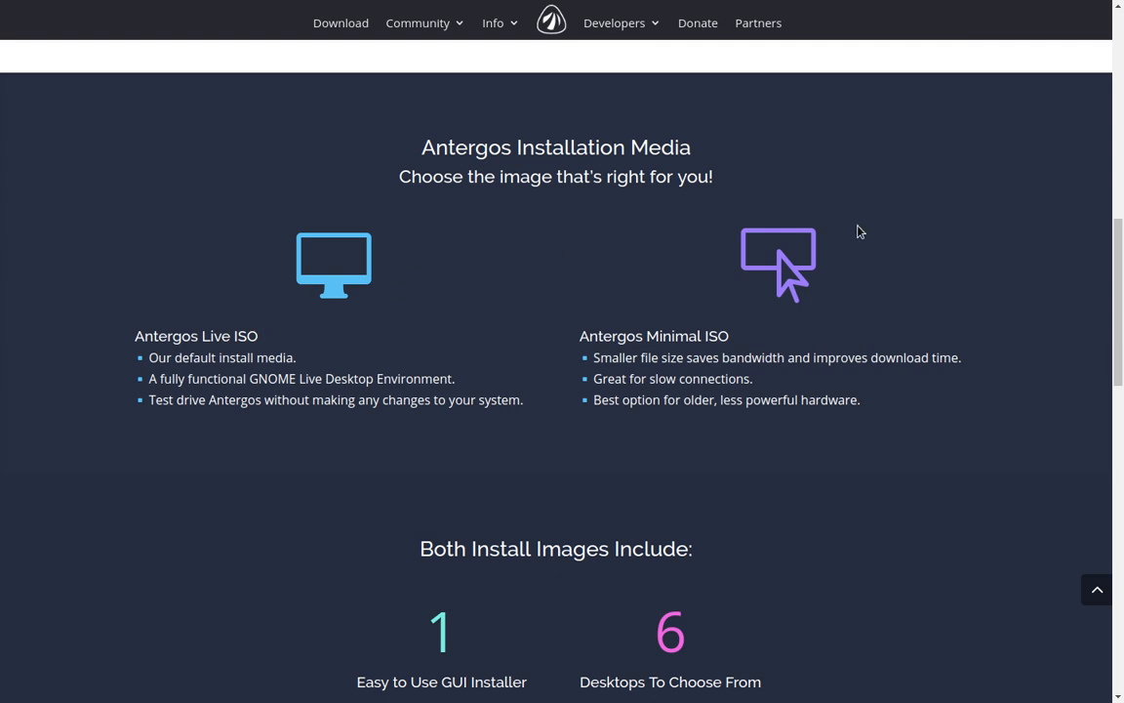
mouse_move(362, 328)
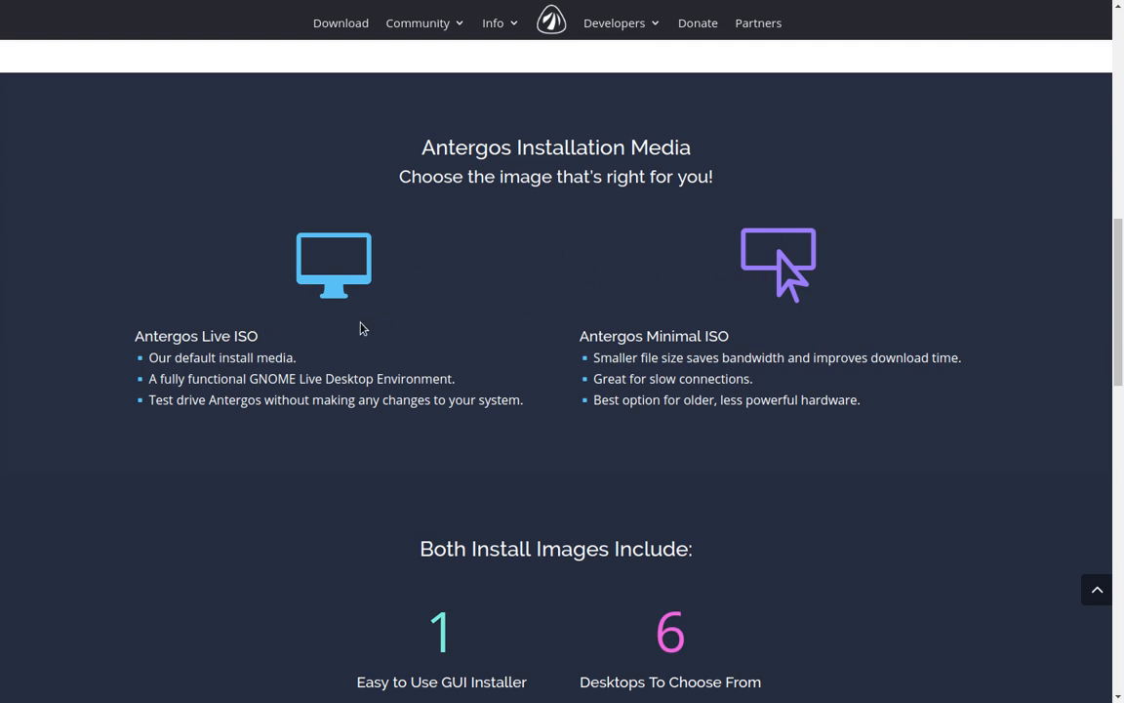
mouse_move(202, 336)
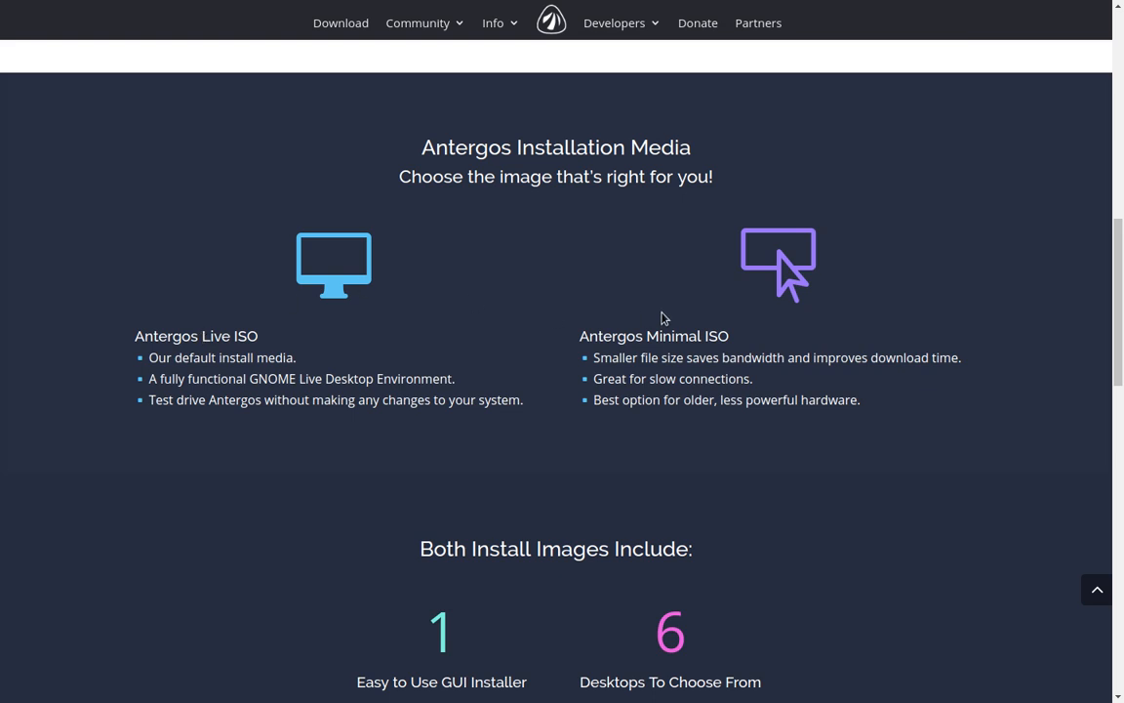
scroll(down, 3)
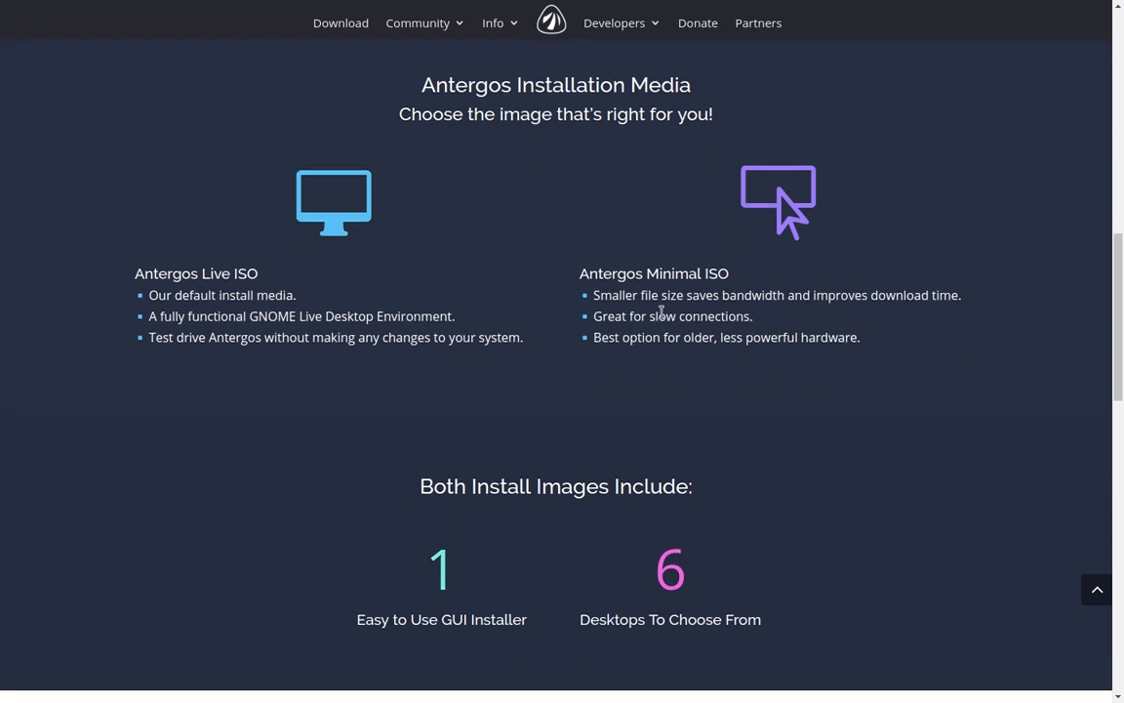
scroll(down, 3)
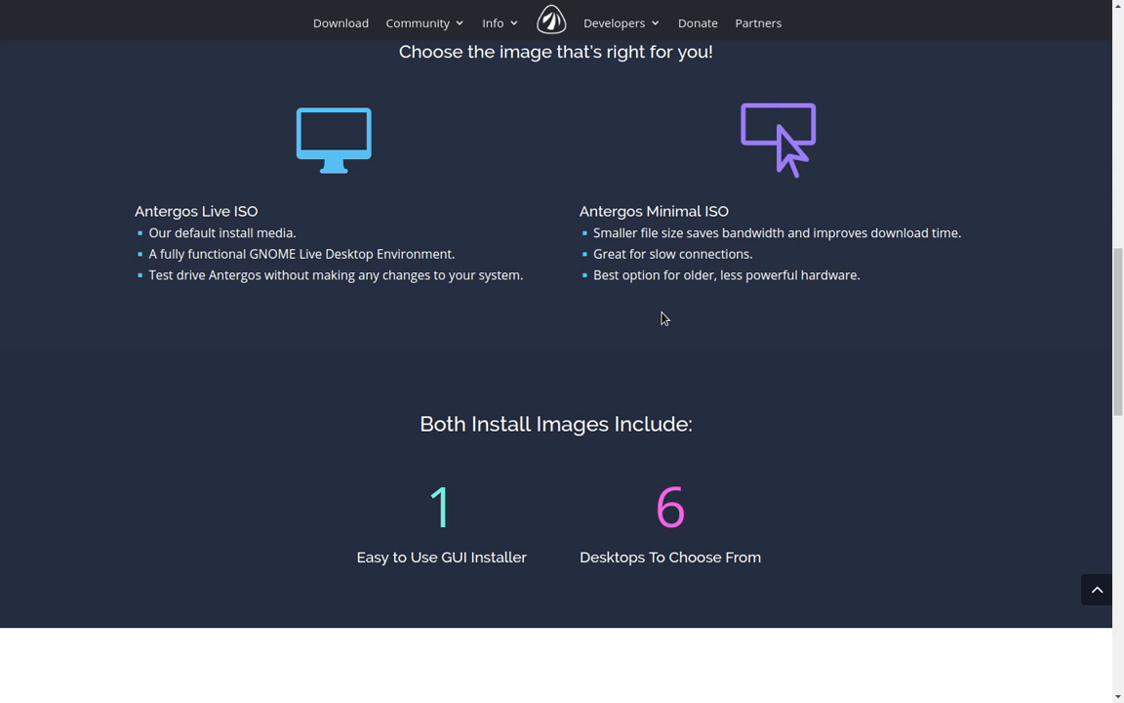
scroll(down, 3)
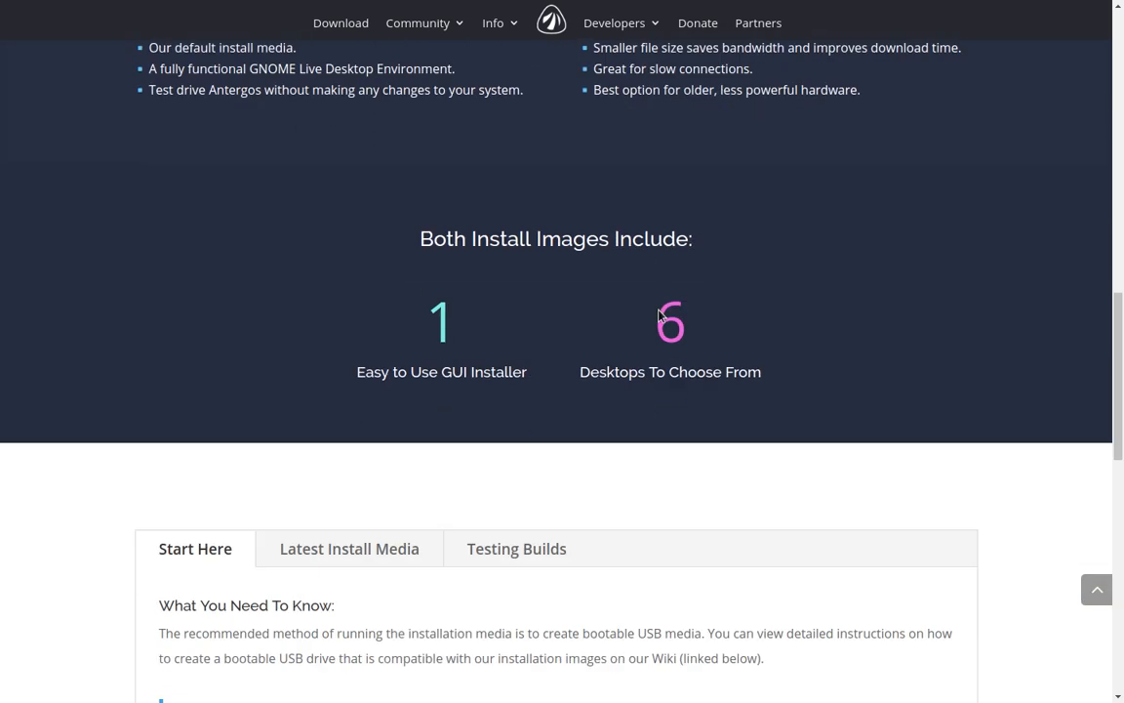
Step: Reveal the Download ISO and Download Torrent buttons under the Latest Install Media tab
scroll(down, 3)
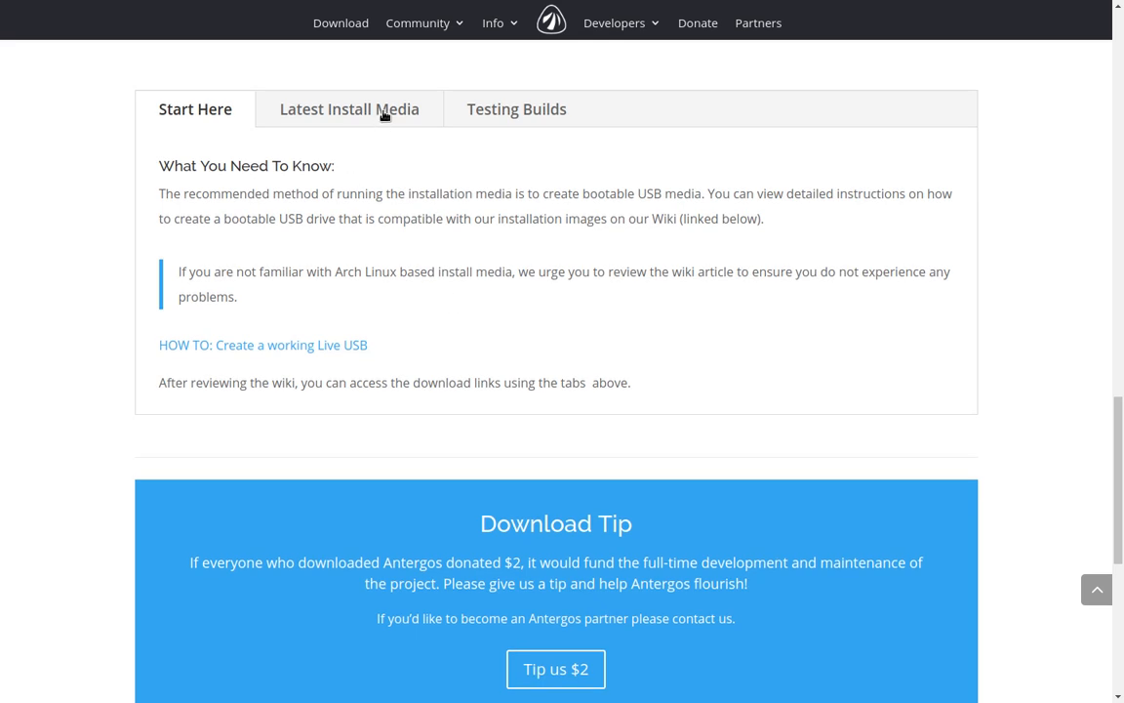
click(348, 109)
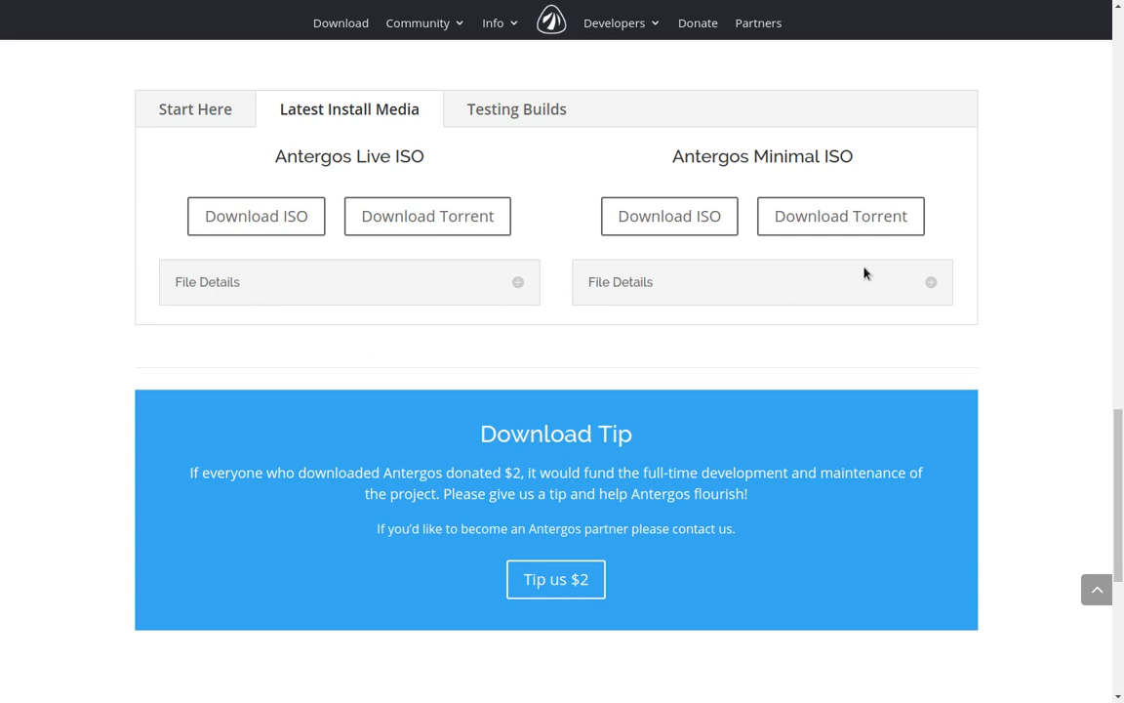
mouse_move(273, 255)
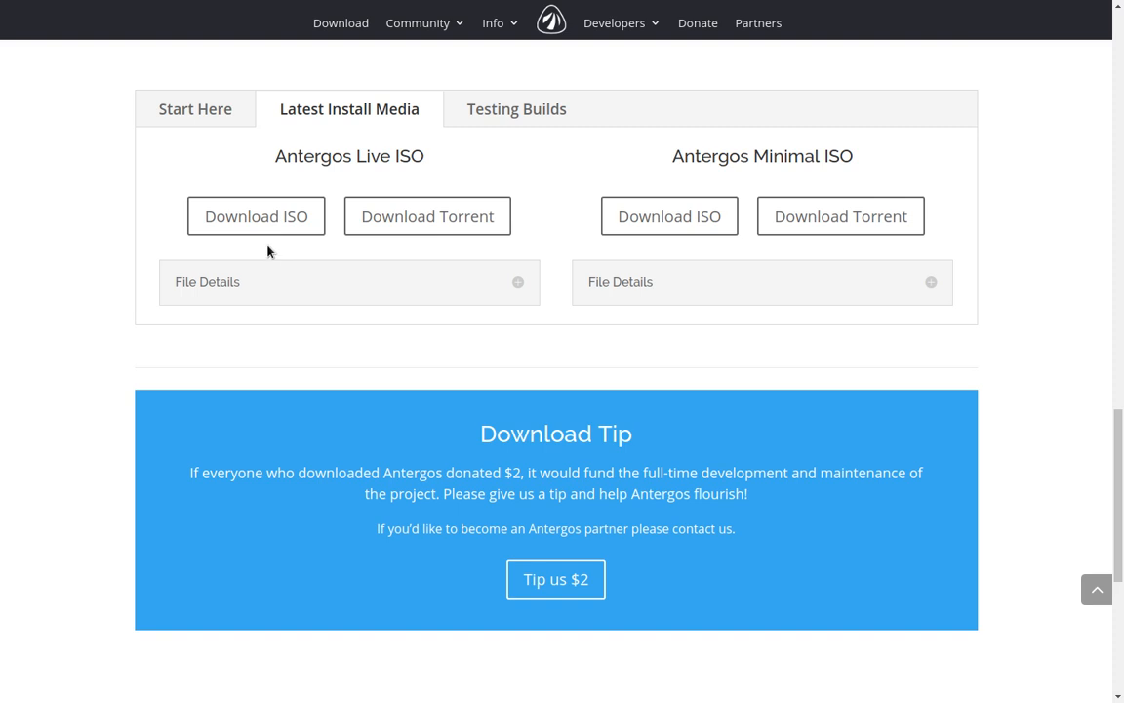
mouse_move(446, 249)
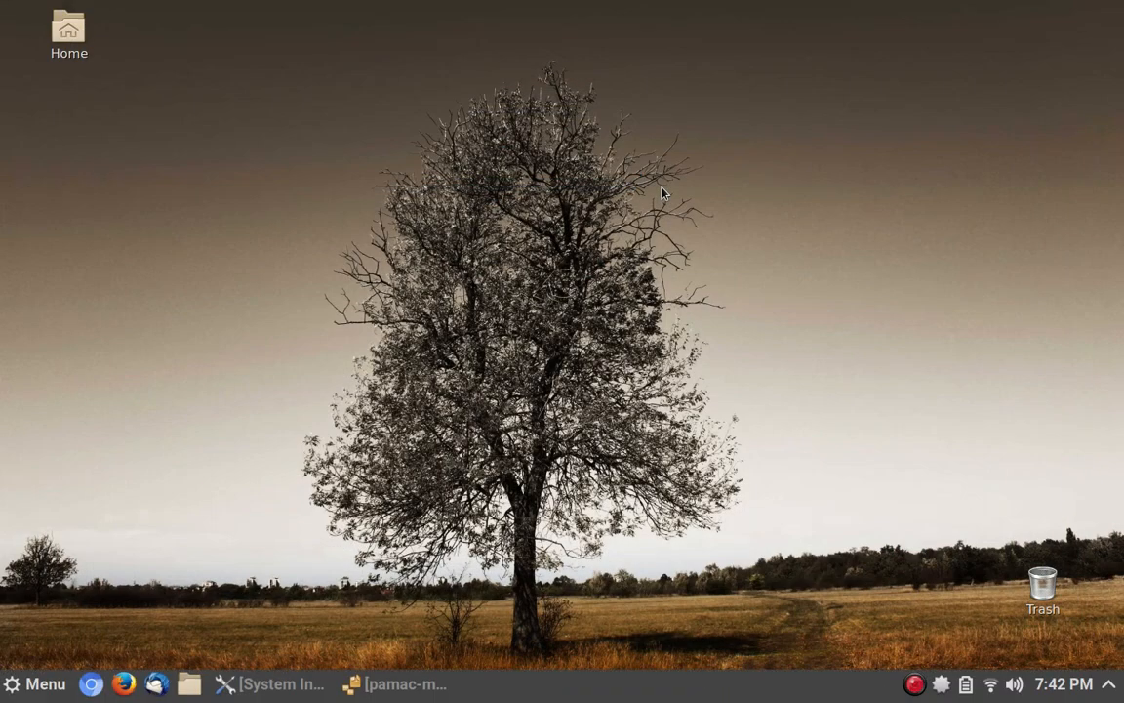
mouse_move(3, 423)
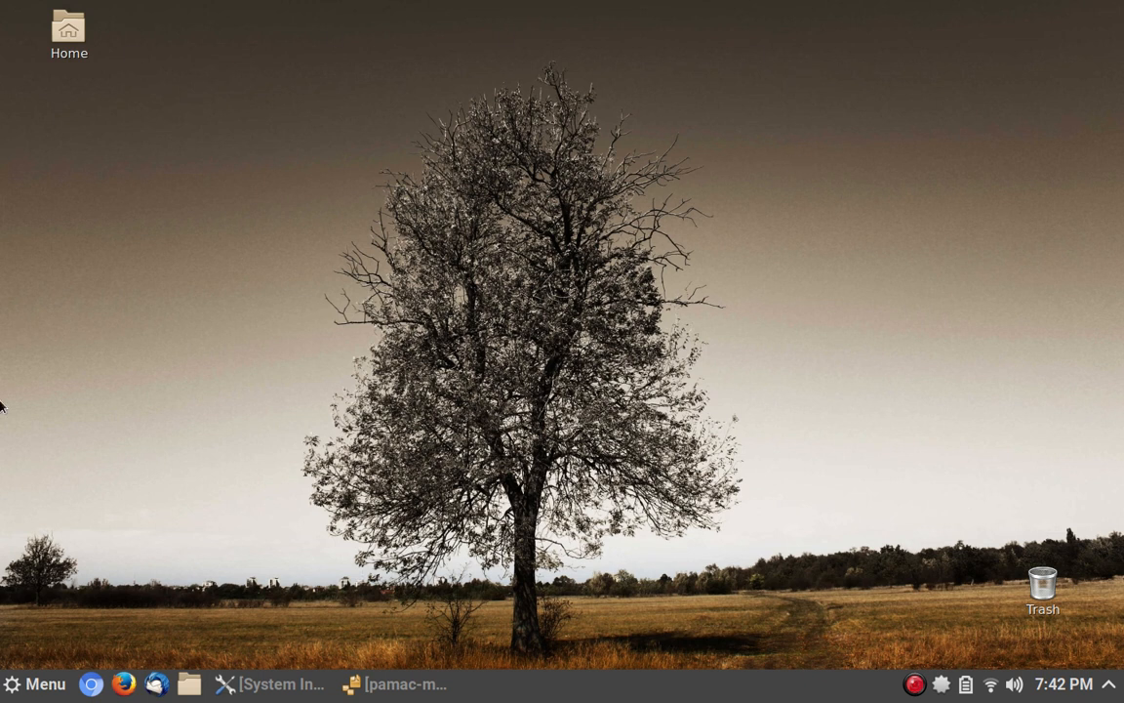
mouse_move(20, 417)
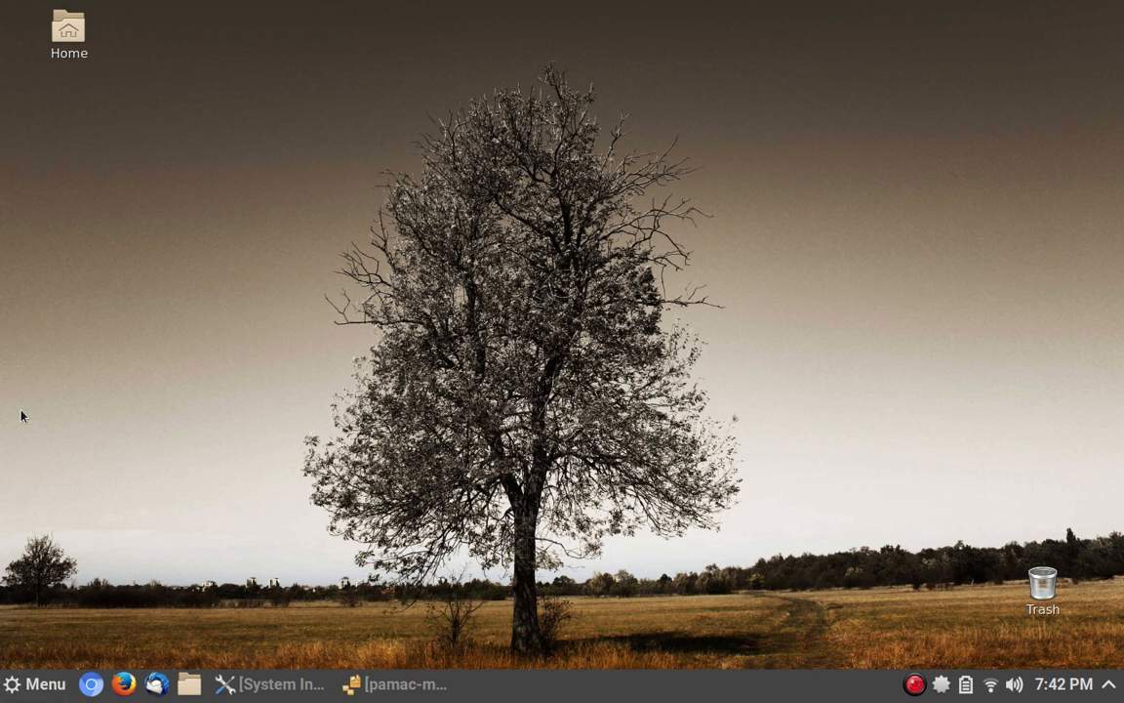
mouse_move(224, 623)
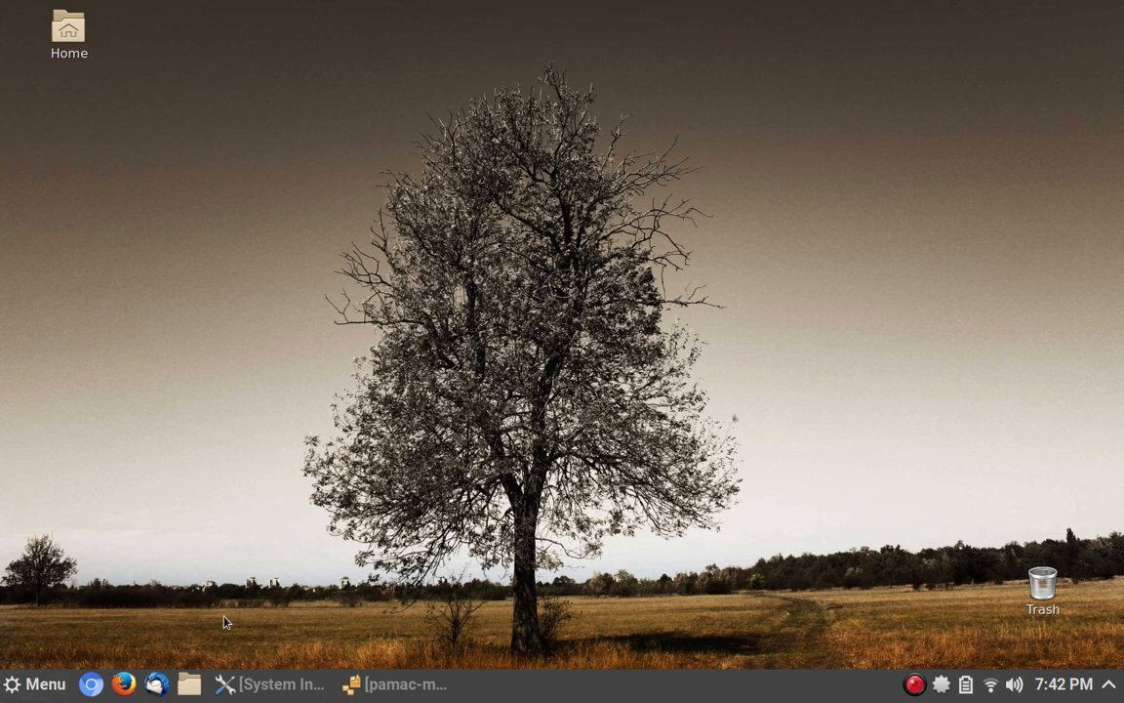
mouse_move(8, 27)
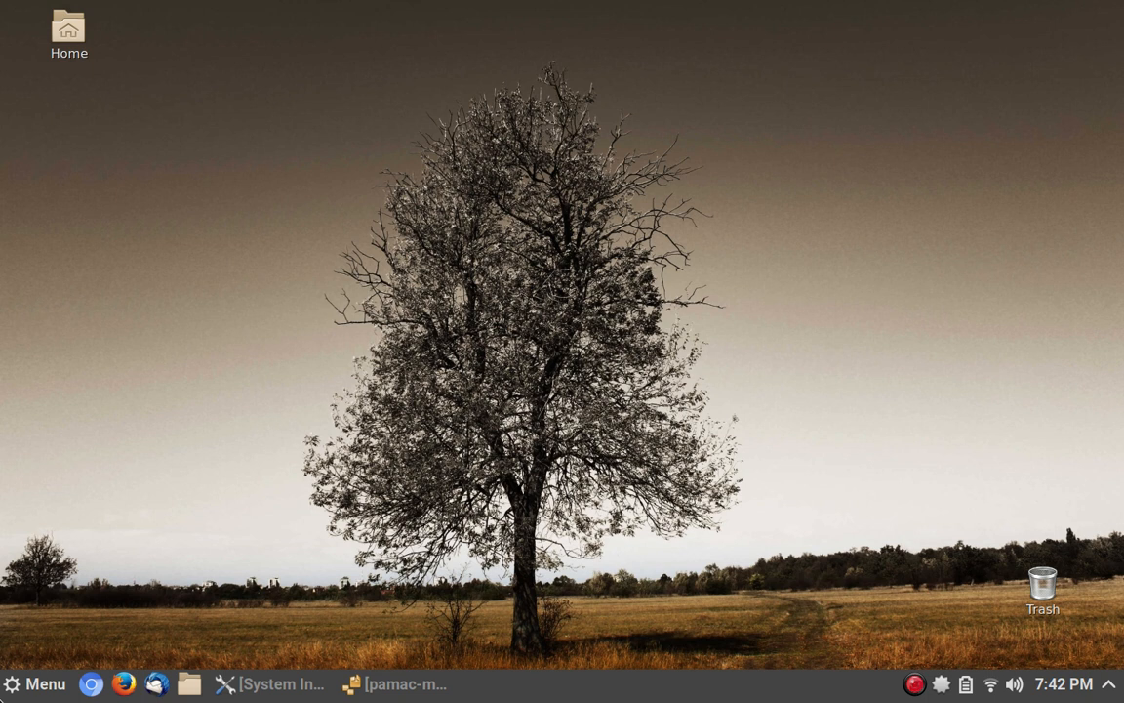
Step: Open the Cinnamon application menu from the bottom panel Menu button
click(39, 684)
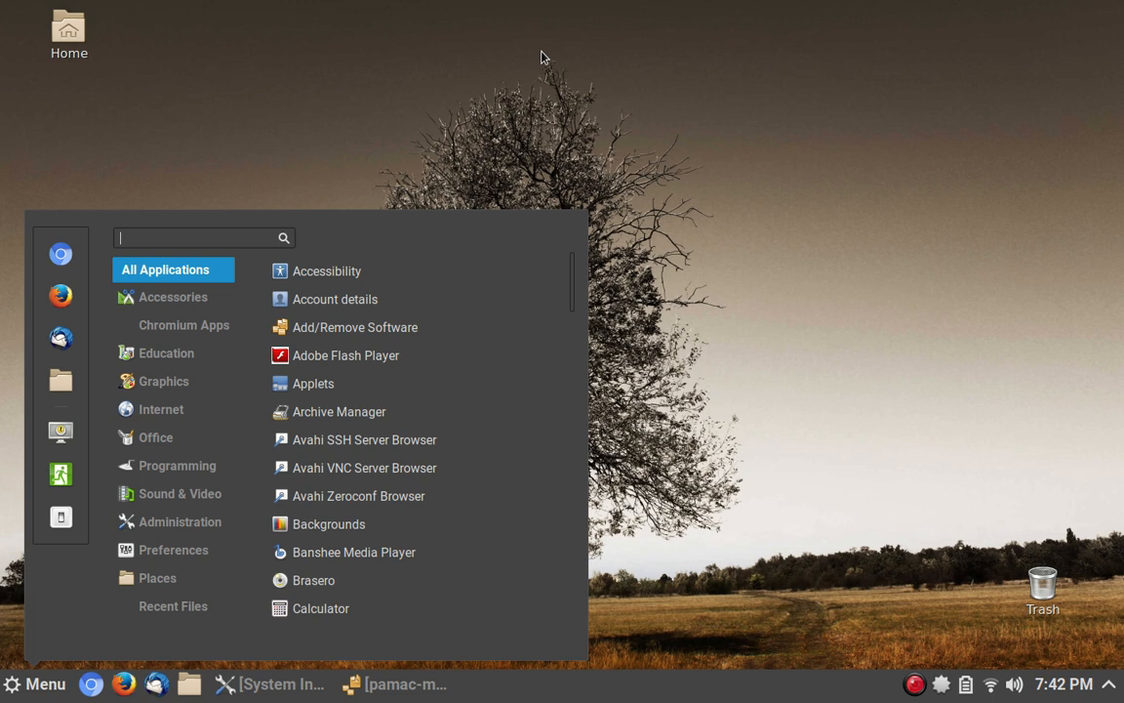
mouse_move(546, 71)
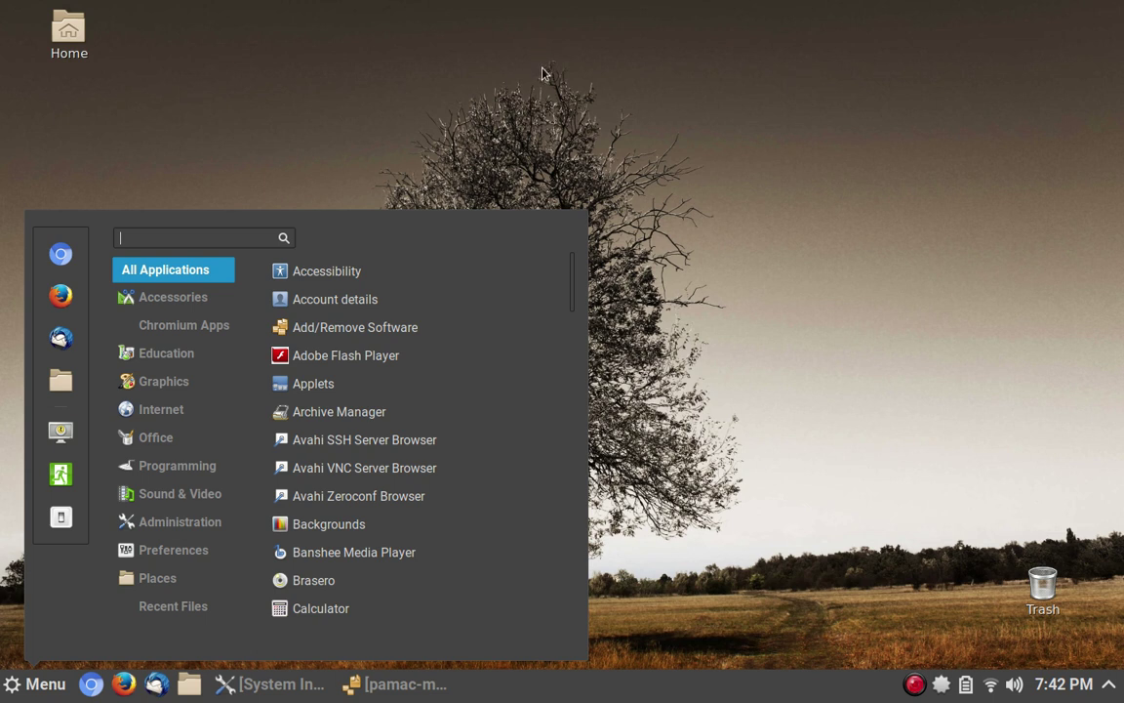
mouse_move(574, 57)
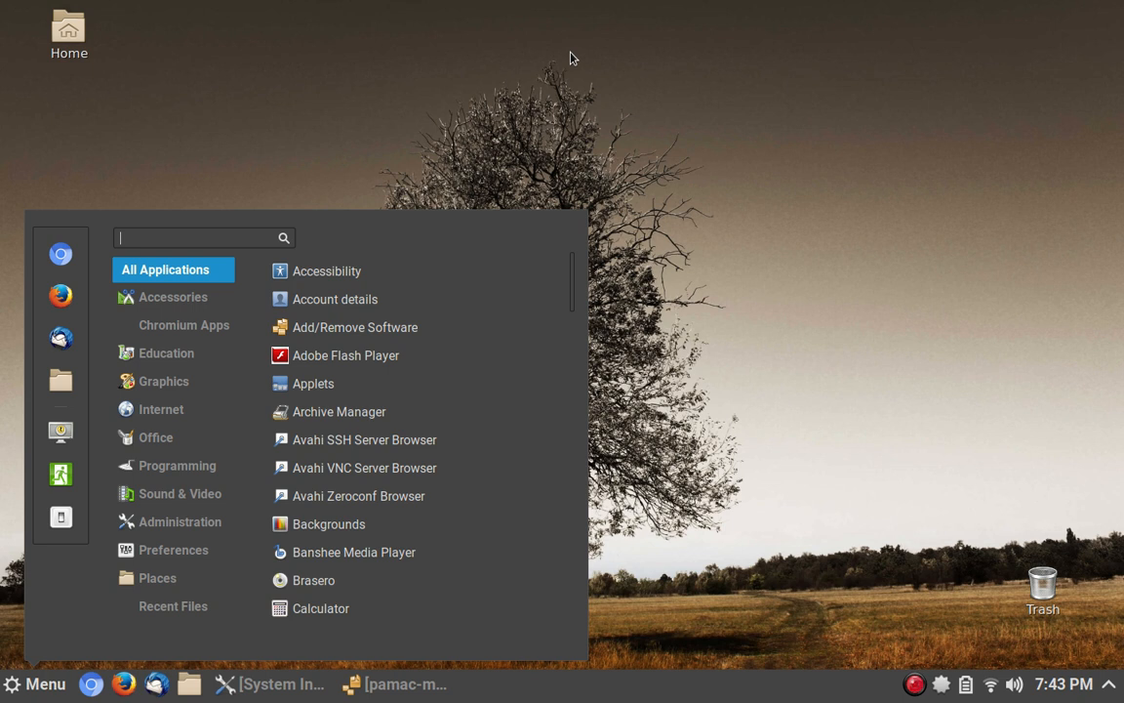
mouse_move(371, 54)
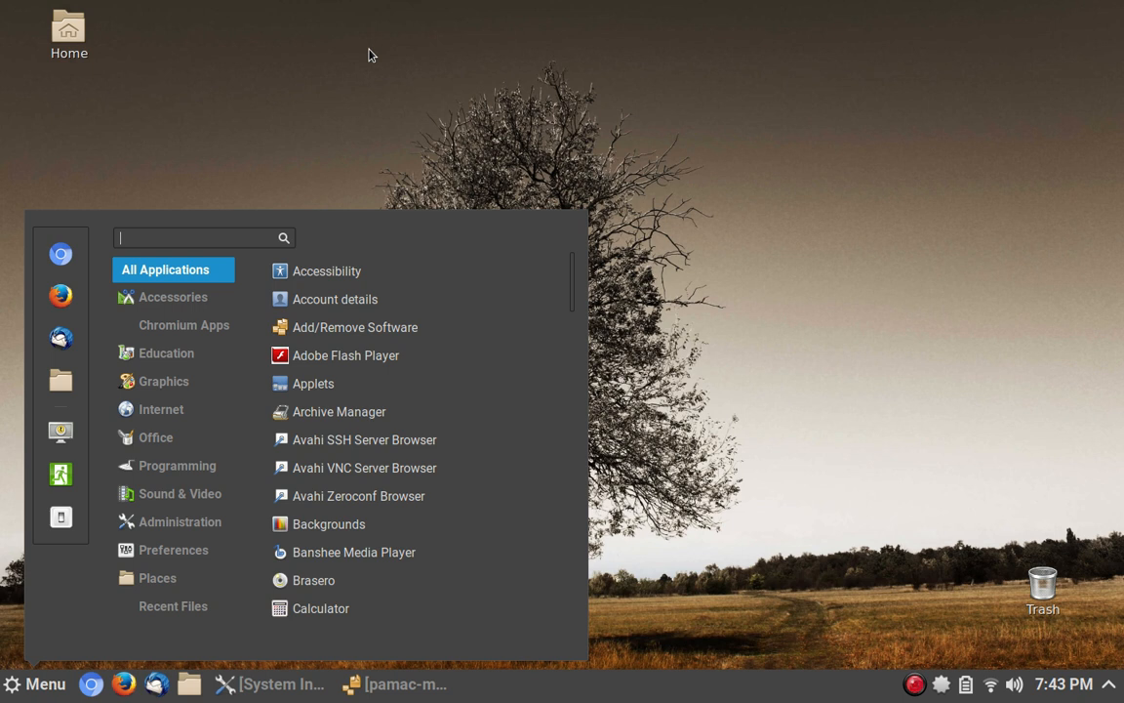
mouse_move(61, 268)
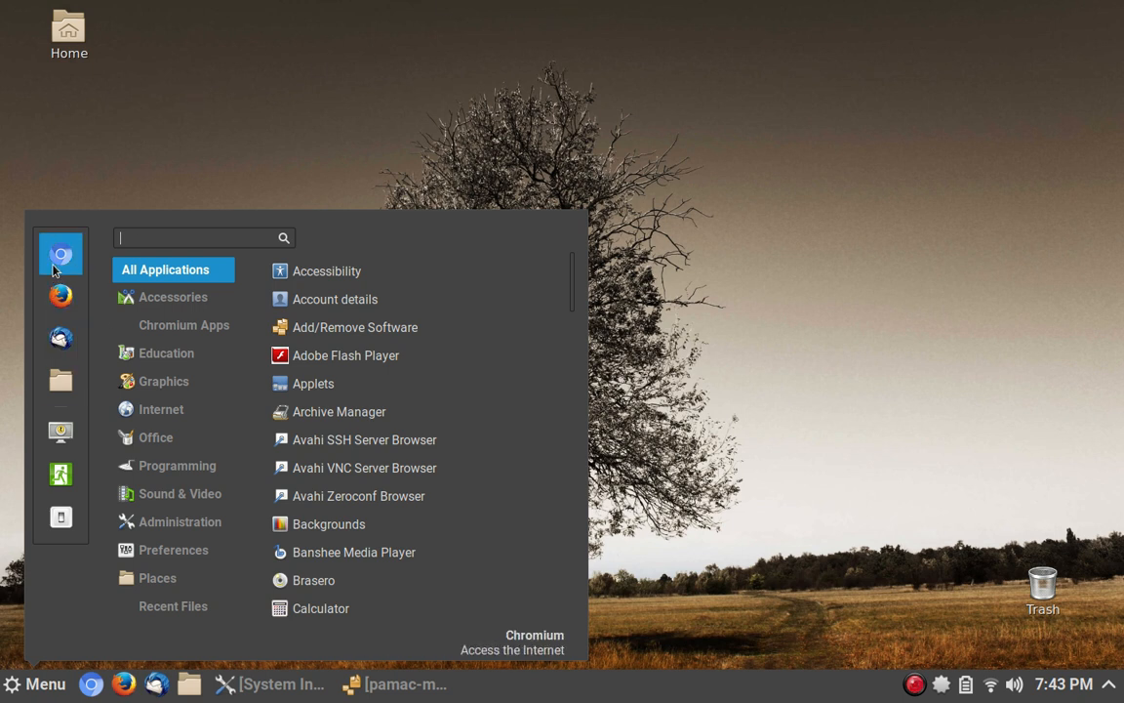
mouse_move(61, 296)
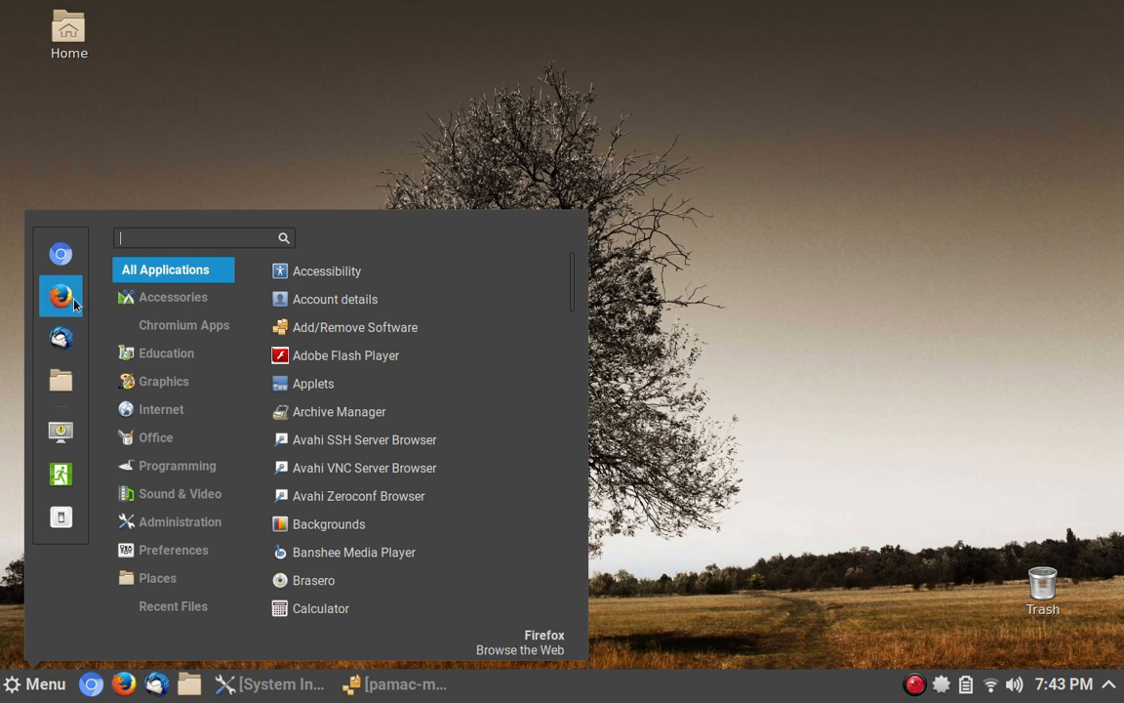
mouse_move(303, 107)
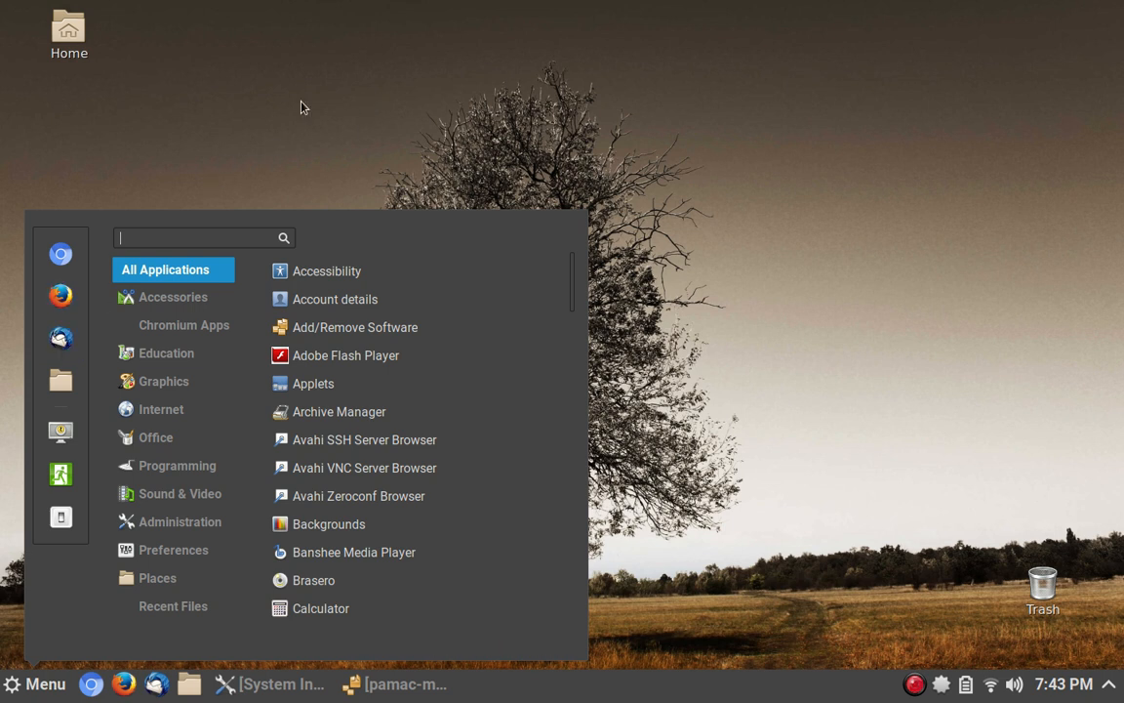
mouse_move(310, 101)
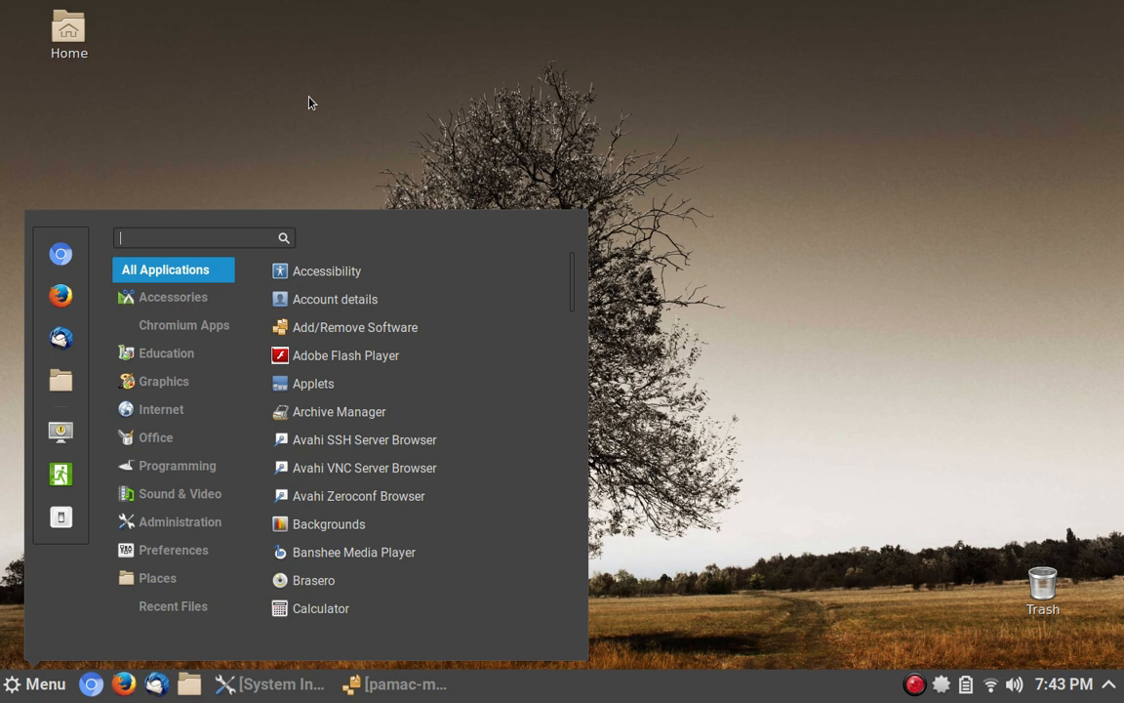
mouse_move(38, 332)
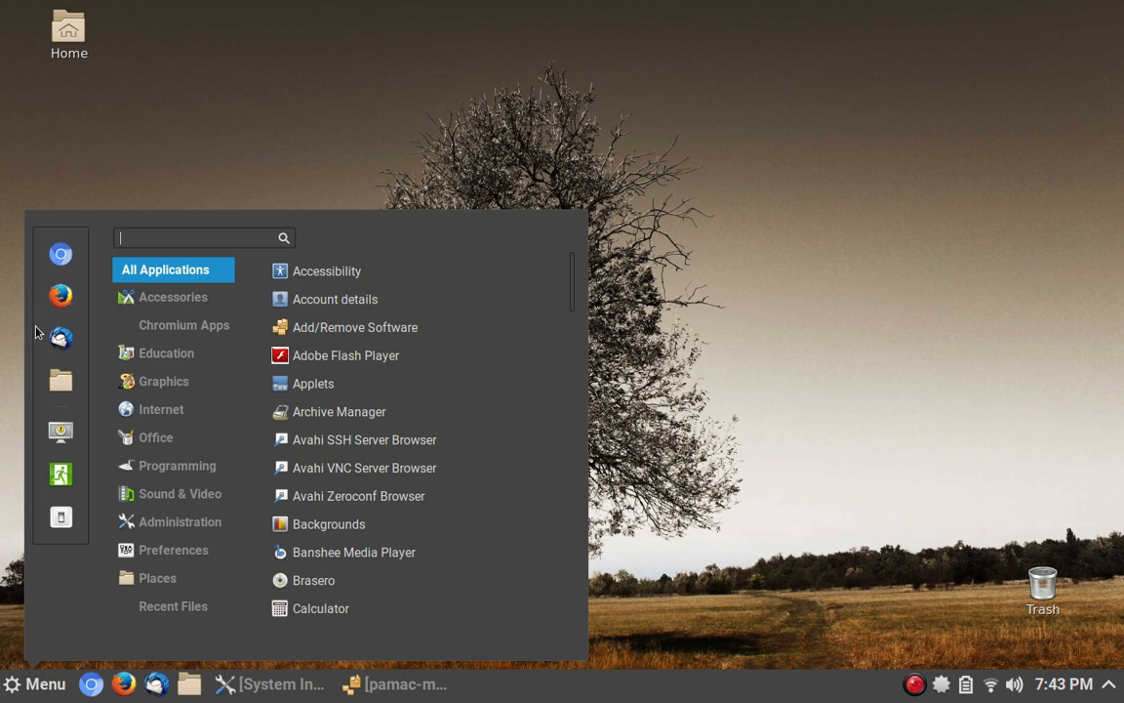
Step: Browse the Chromium Apps and then the Sound & Video categories in the Cinnamon menu
click(183, 324)
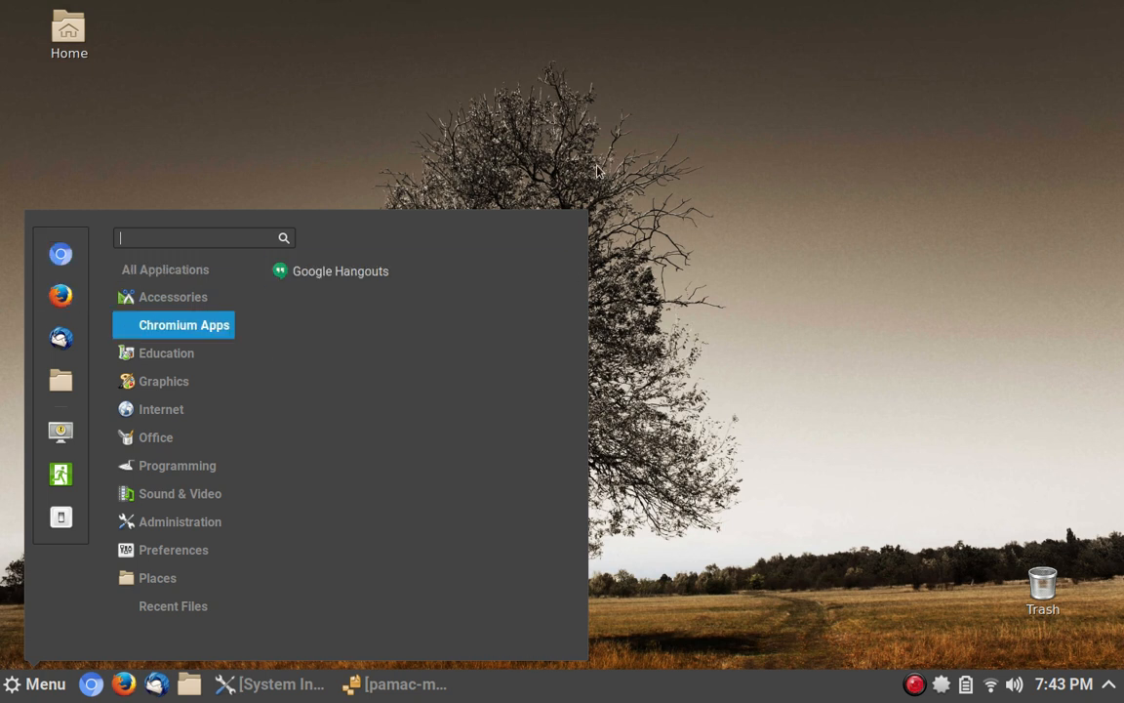
click(180, 493)
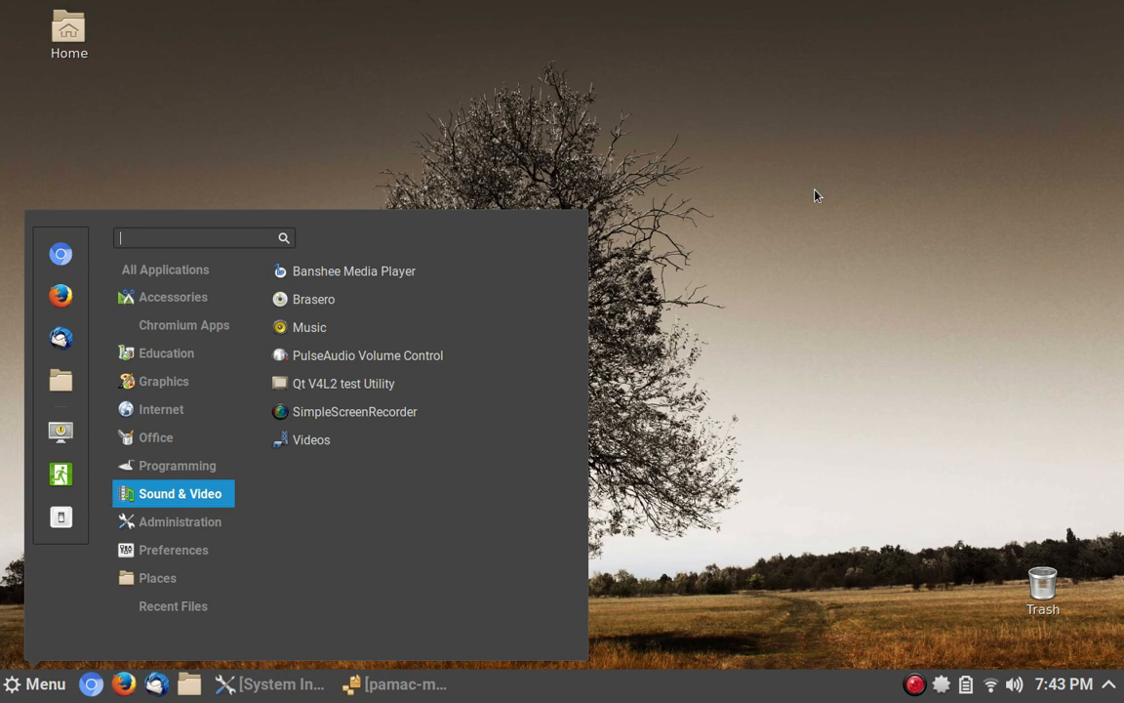
click(172, 550)
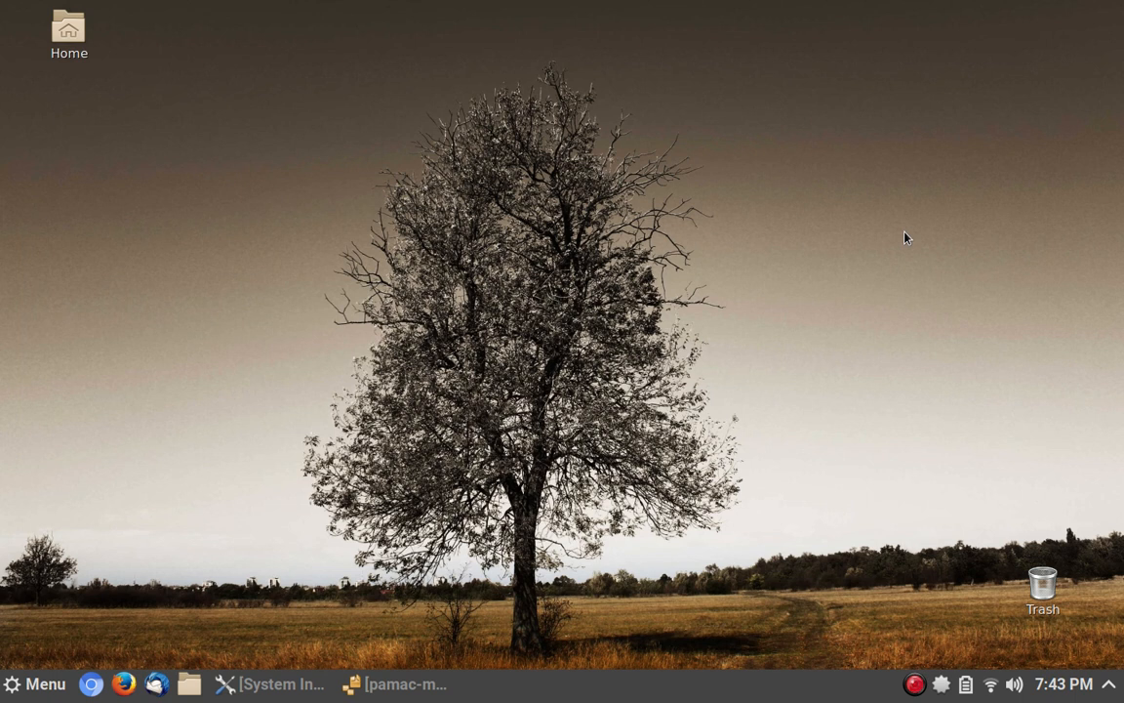
mouse_move(942, 667)
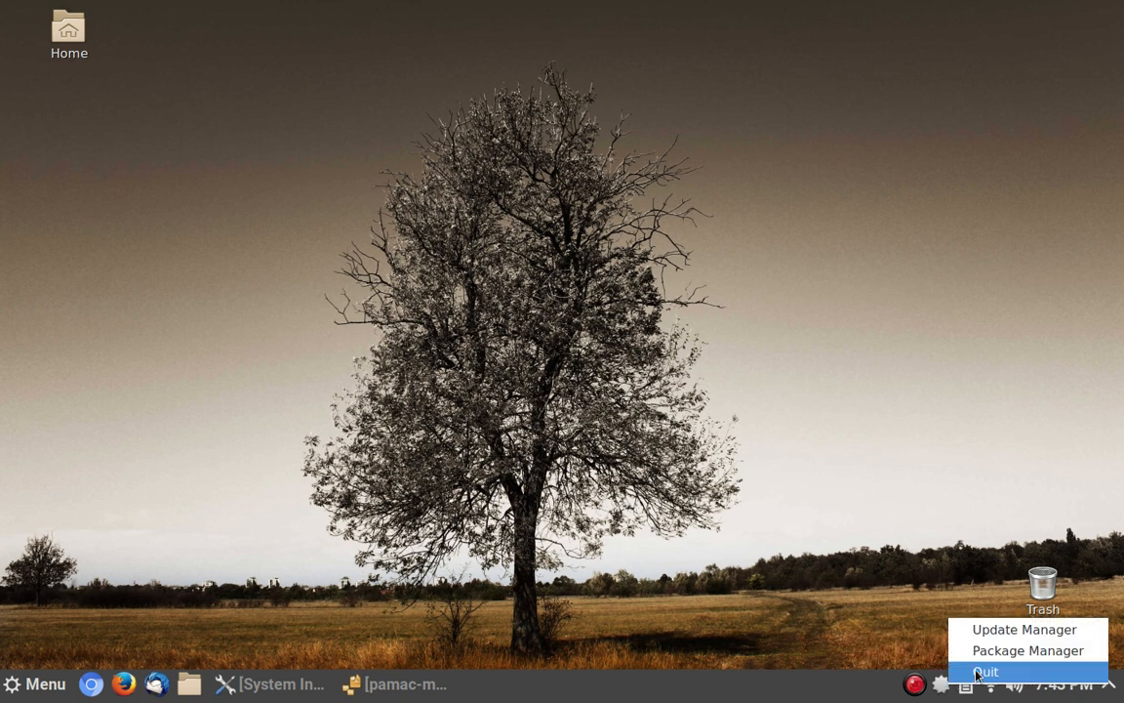
mouse_move(995, 635)
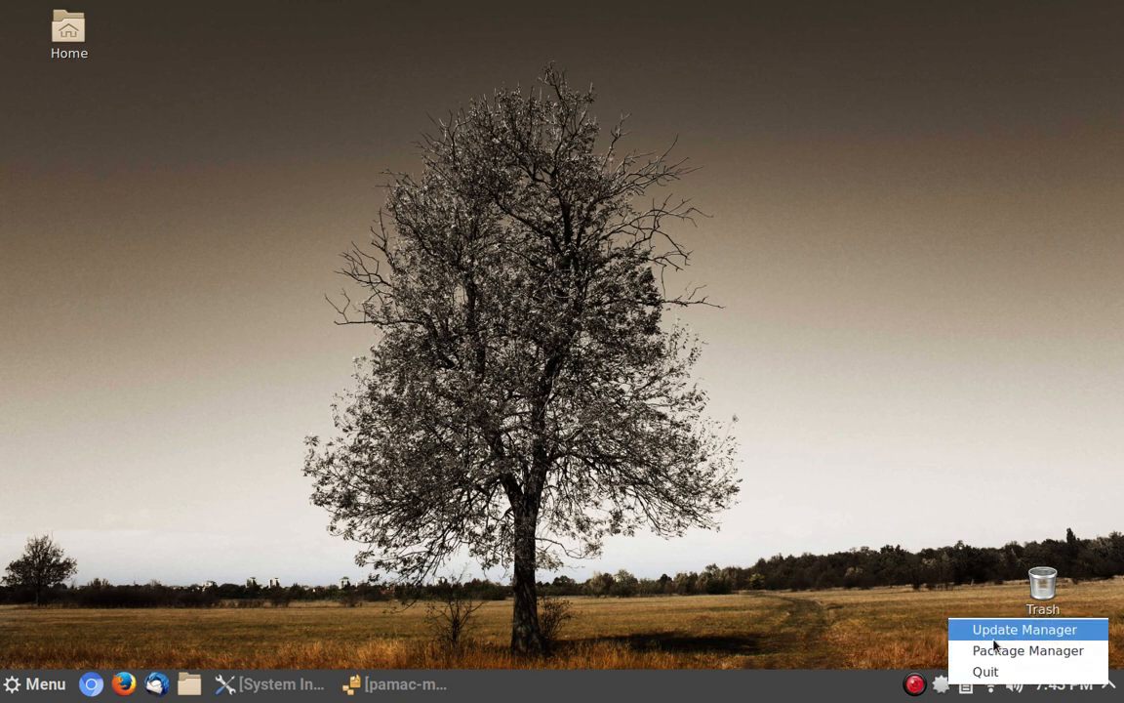
Step: Launch the Pamac Package Manager from the system tray menu
click(1029, 650)
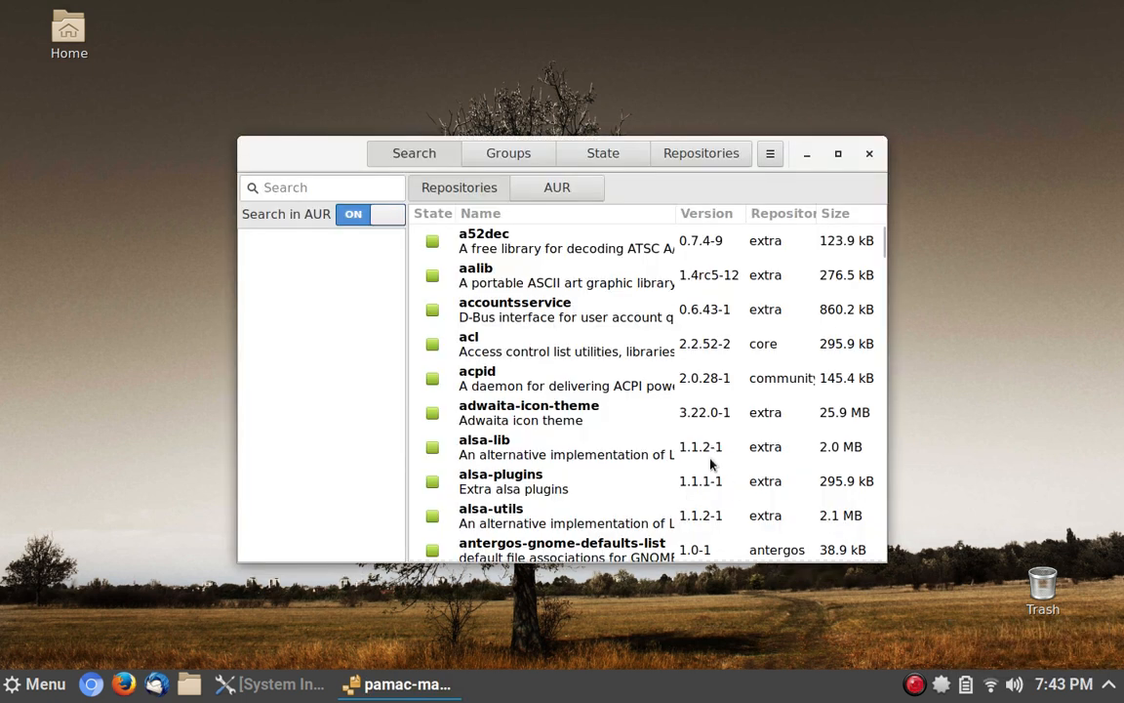
mouse_move(710, 463)
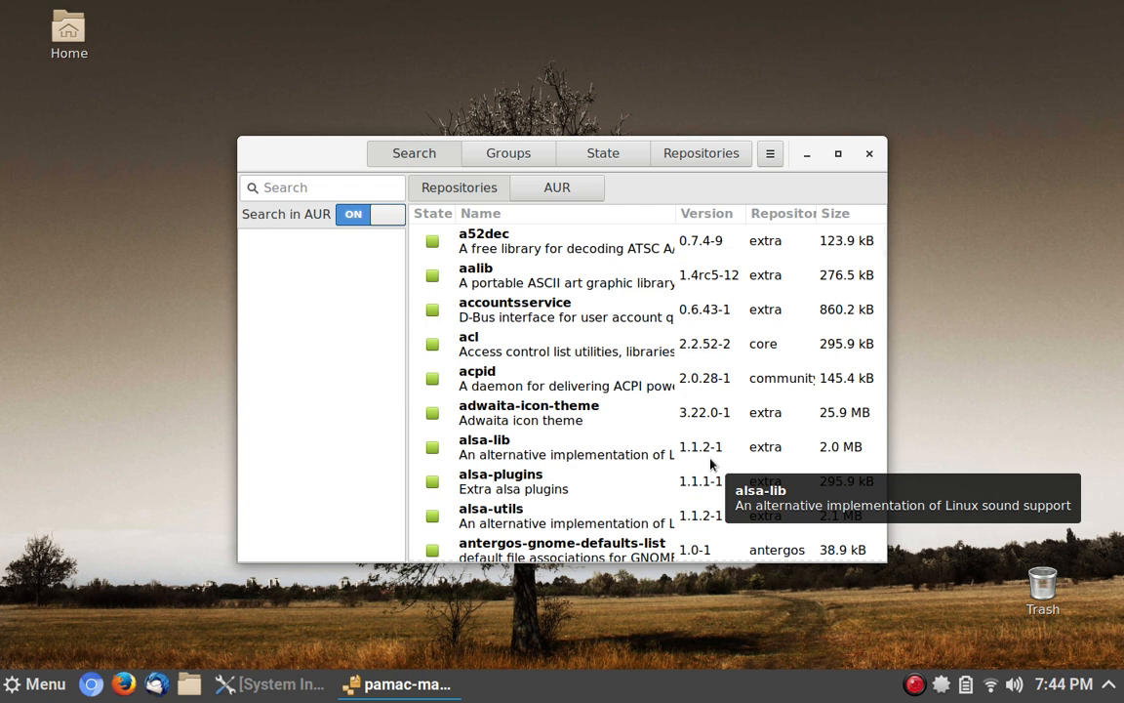
mouse_move(959, 135)
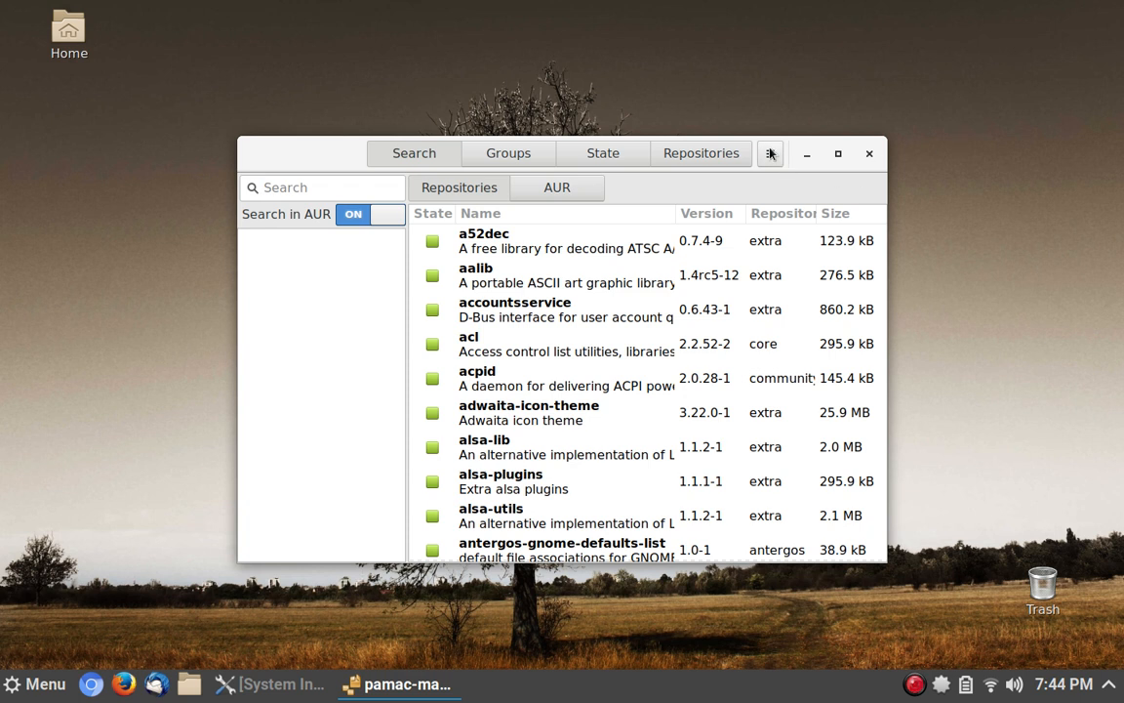
Step: Authenticate into Pamac Preferences, review the AUR support, search and update settings, then close
click(770, 154)
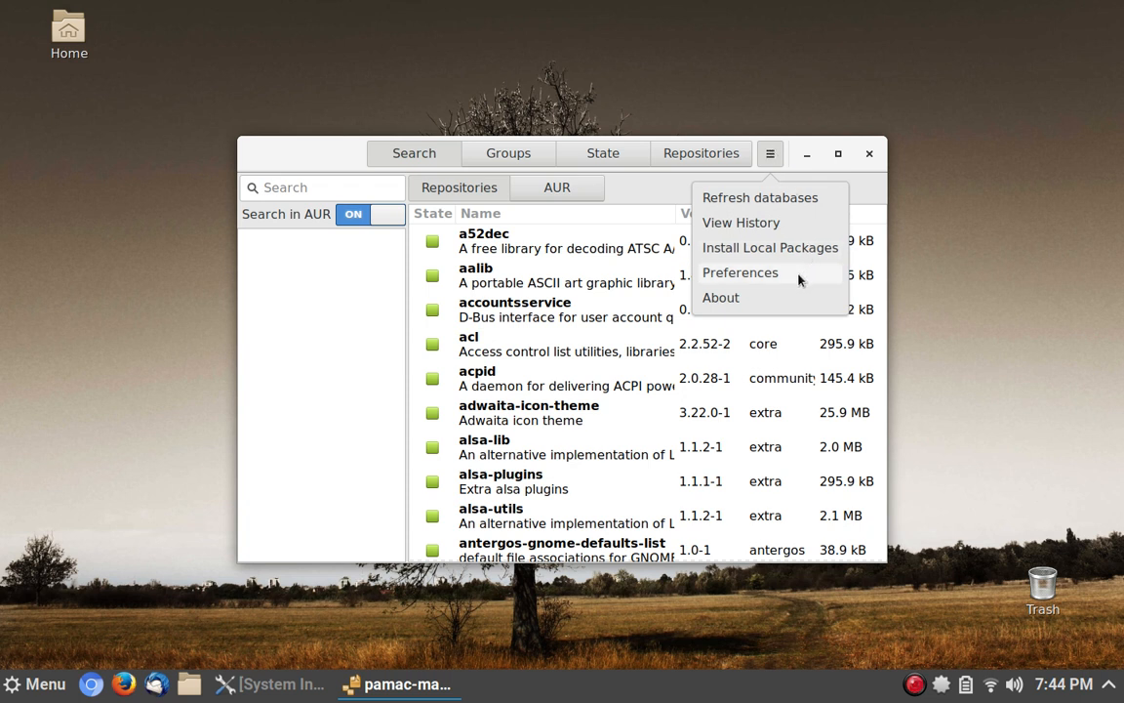
click(759, 197)
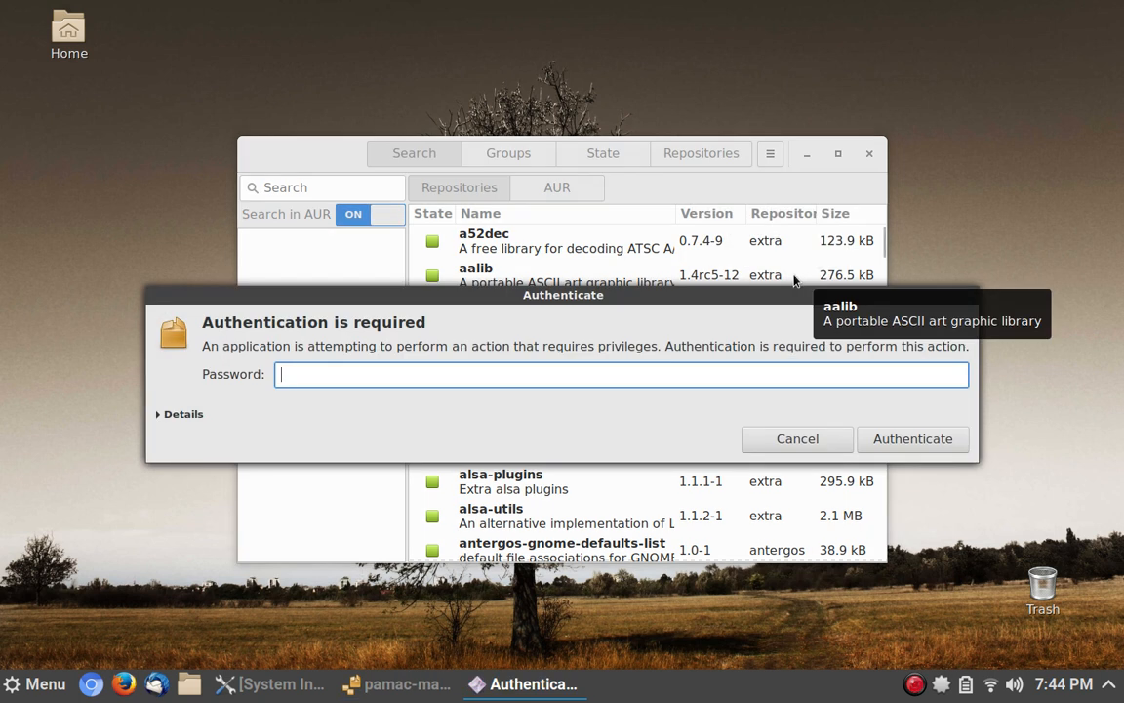
text(password)
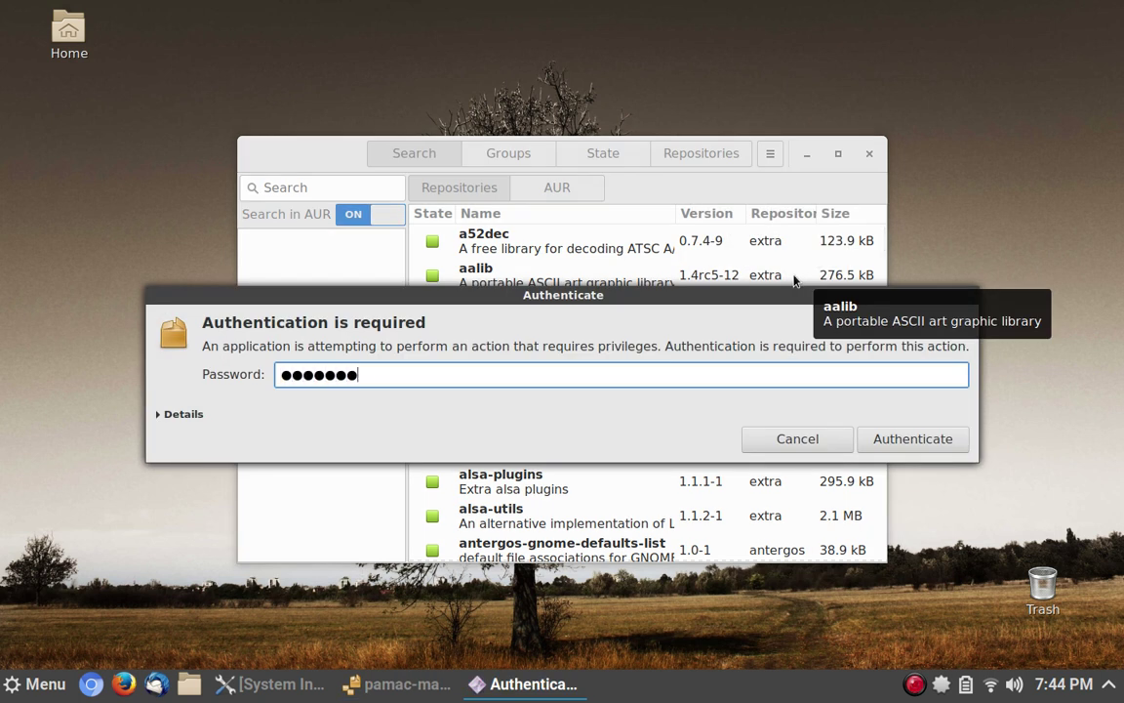
click(913, 438)
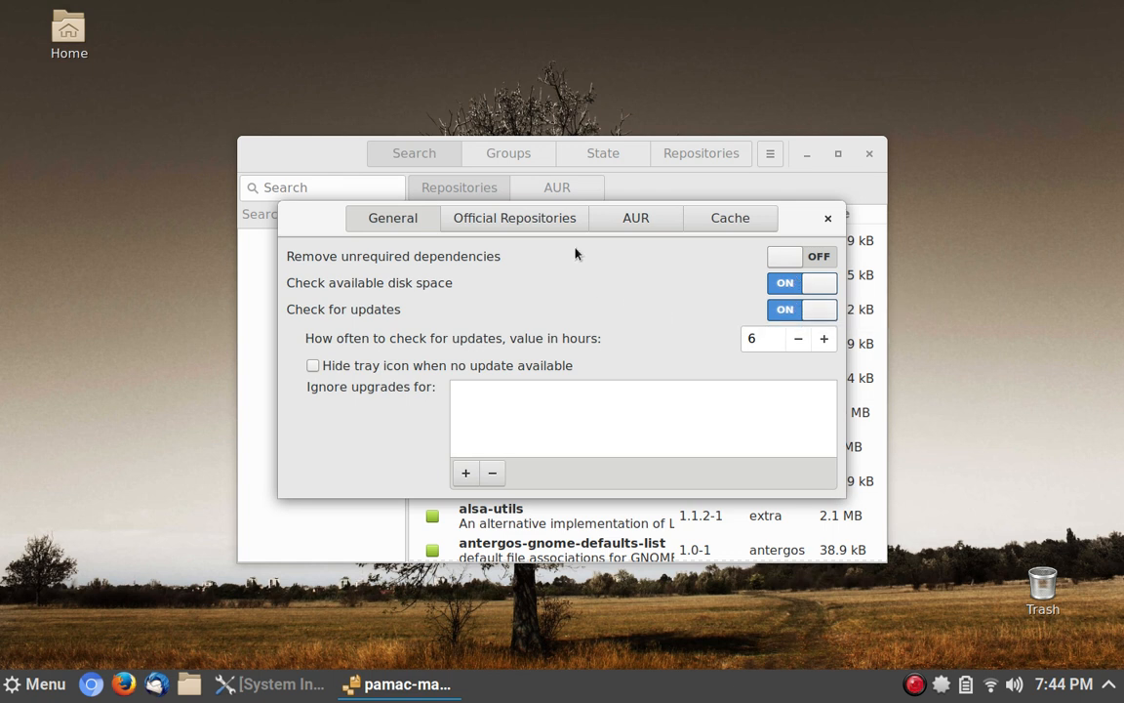
click(635, 218)
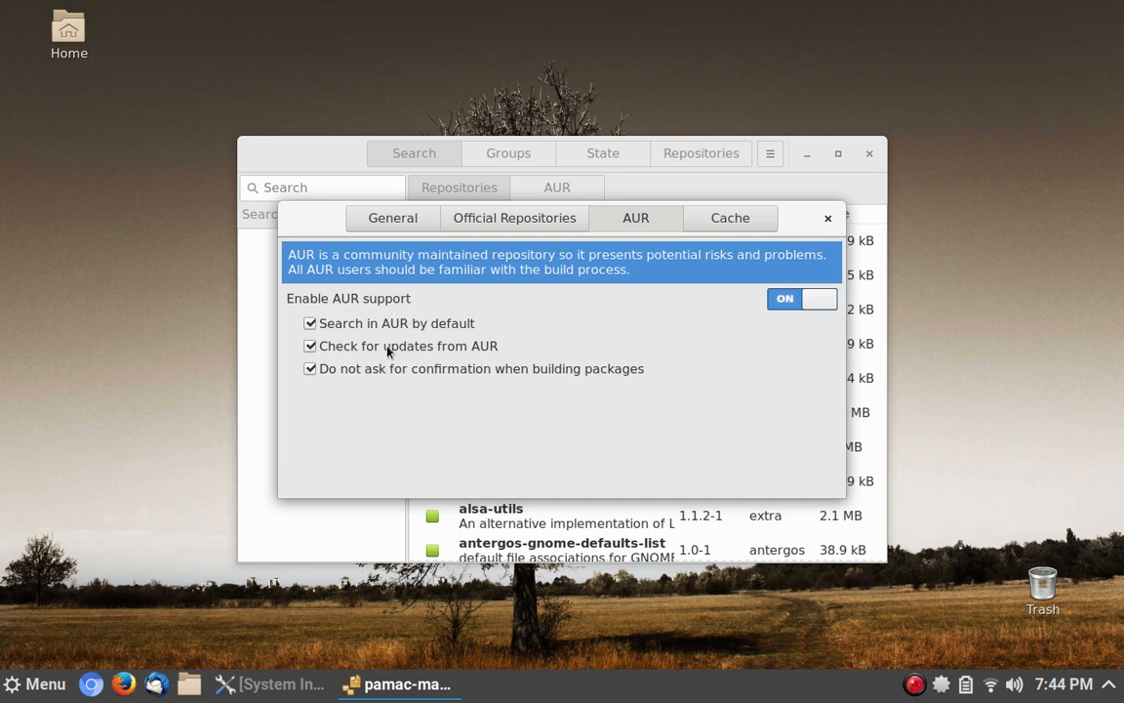
mouse_move(639, 302)
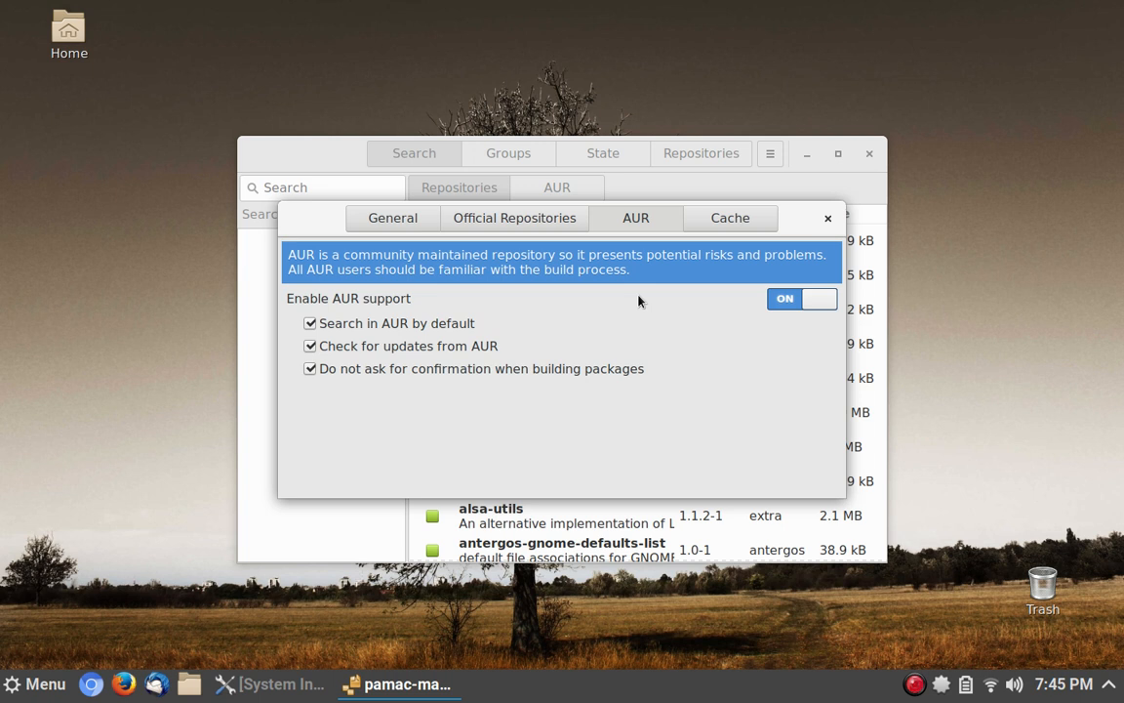
mouse_move(818, 226)
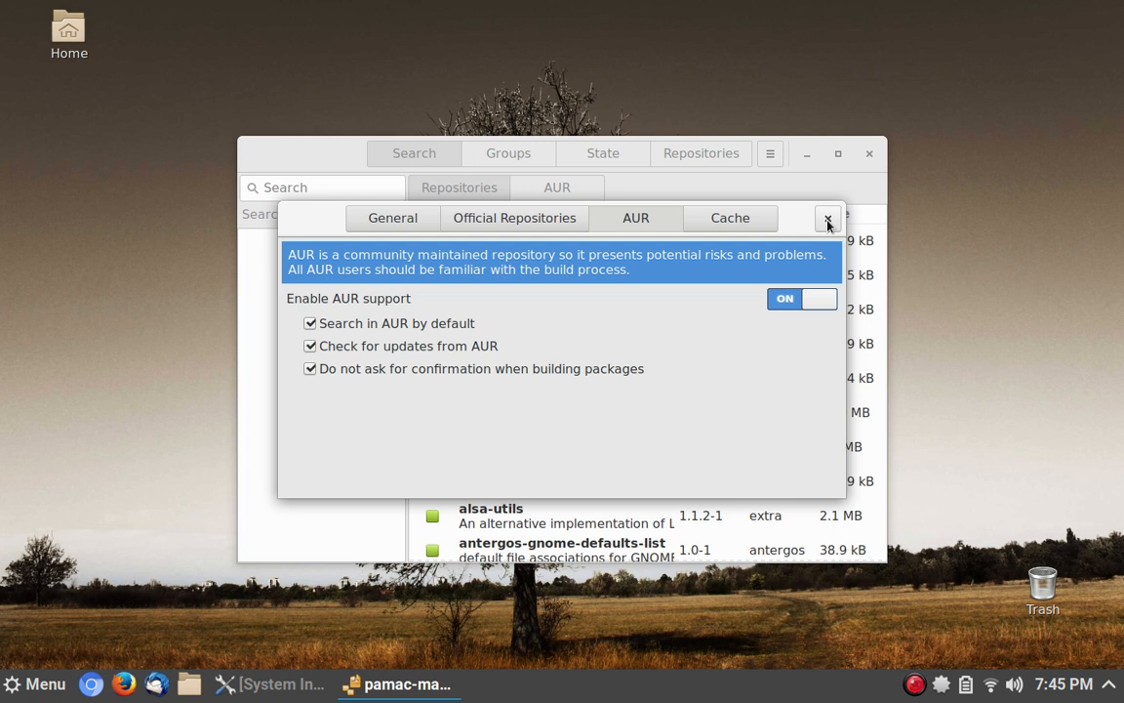
click(827, 217)
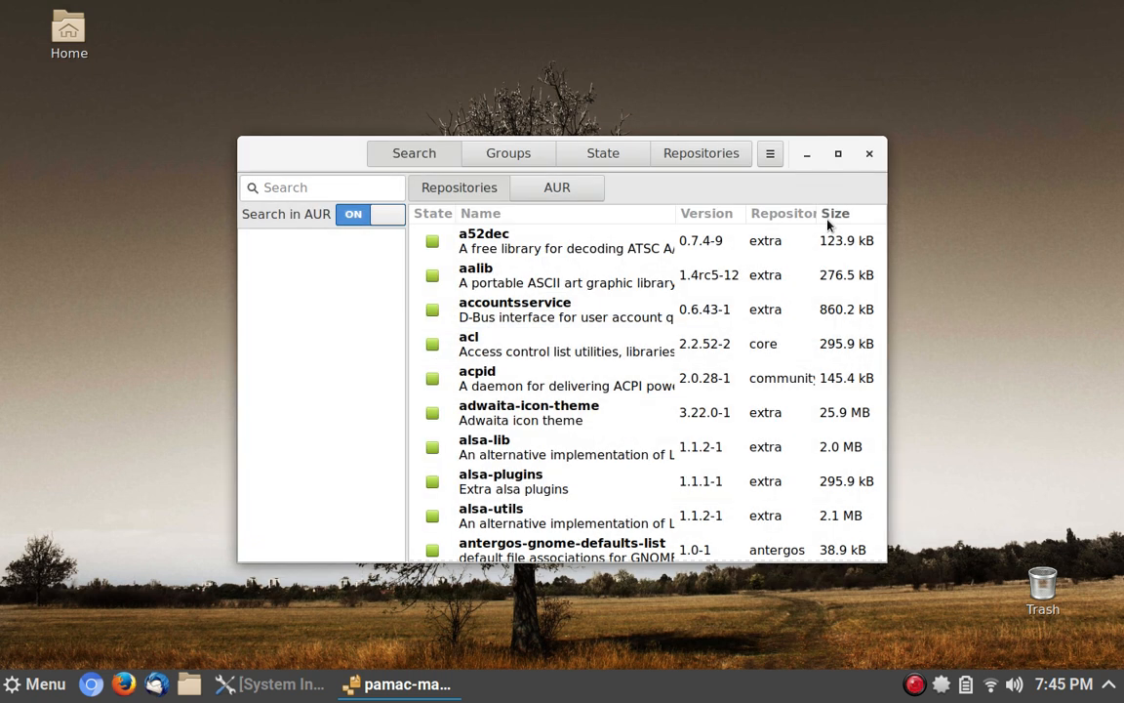
mouse_move(783, 220)
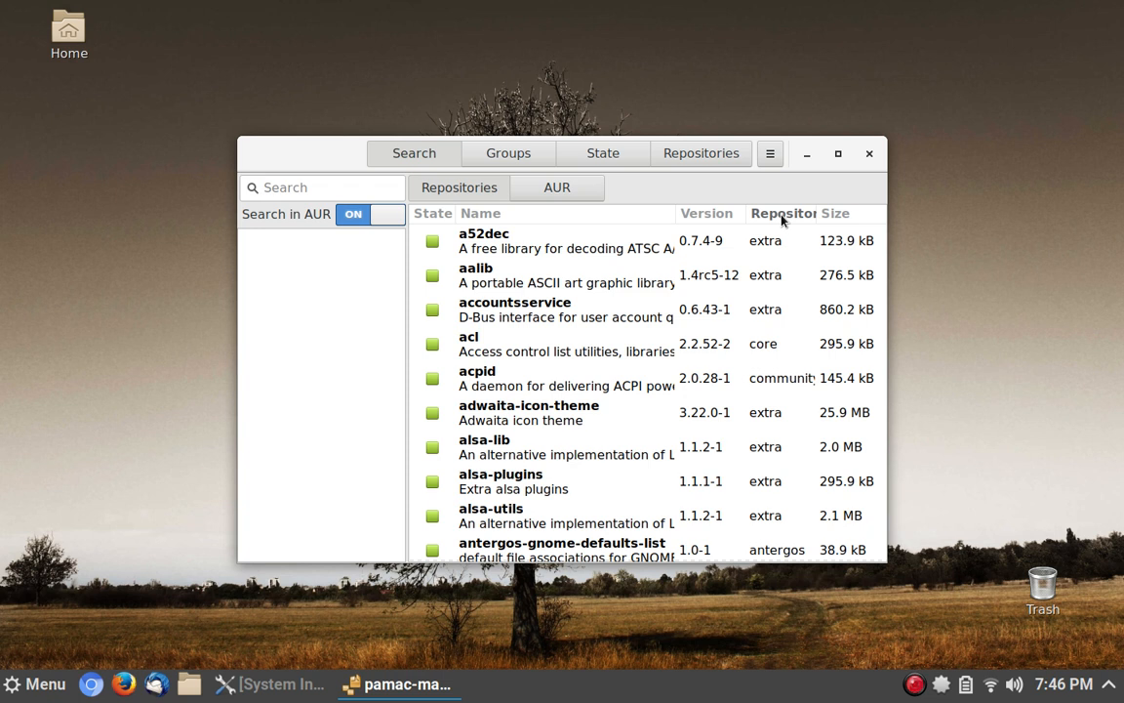
mouse_move(622, 252)
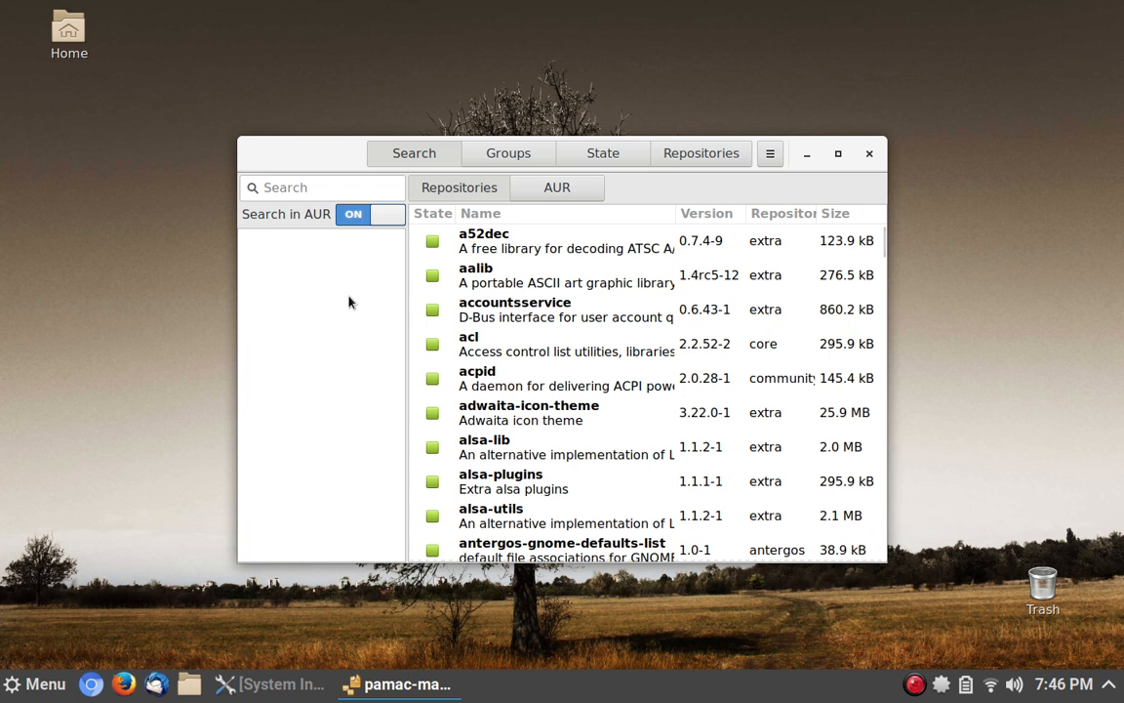
mouse_move(384, 235)
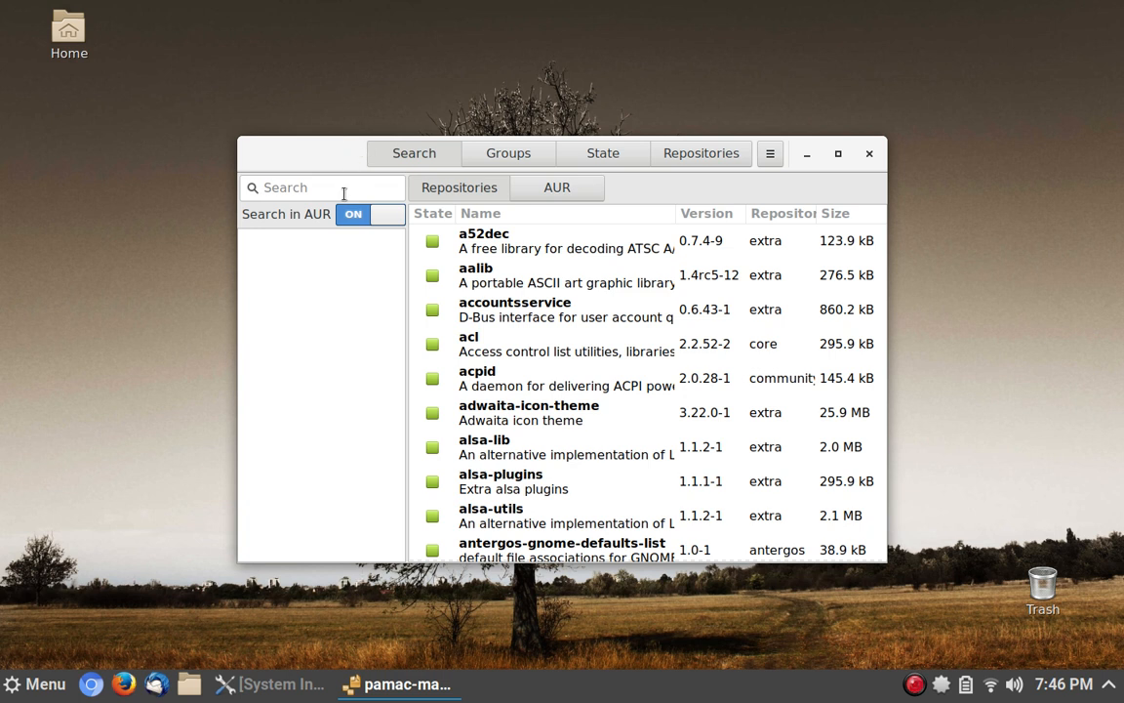
click(322, 187)
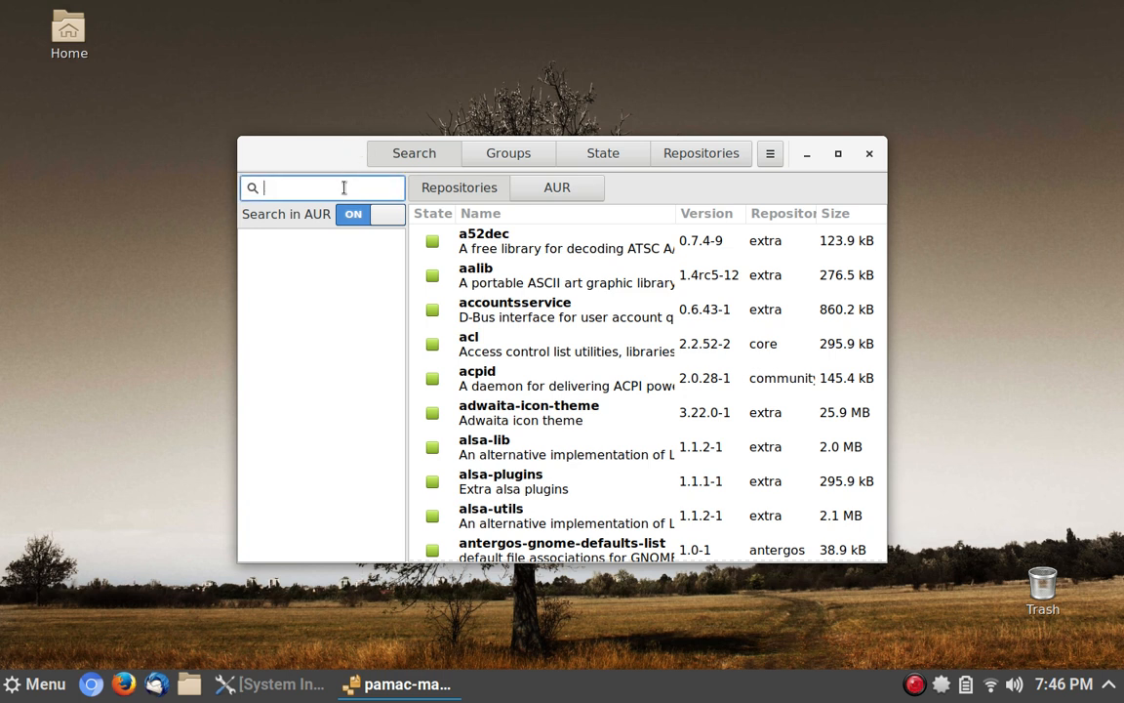
Step: Search for grsync and mark it for installation
text(grsync)
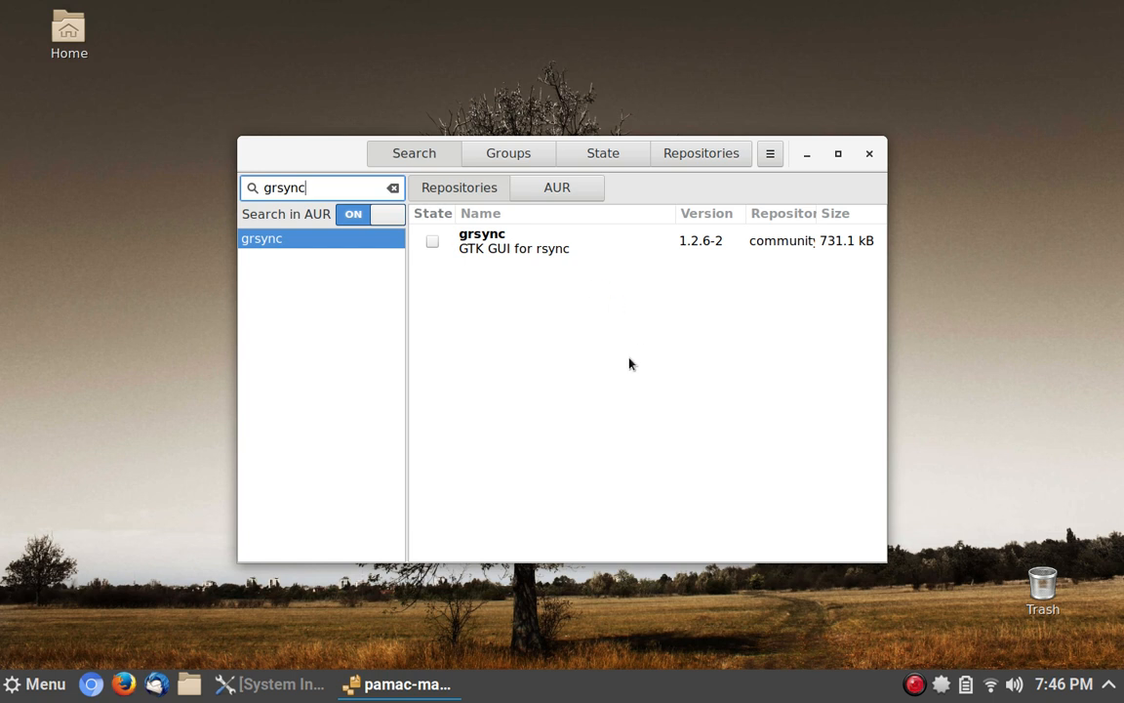
mouse_move(447, 332)
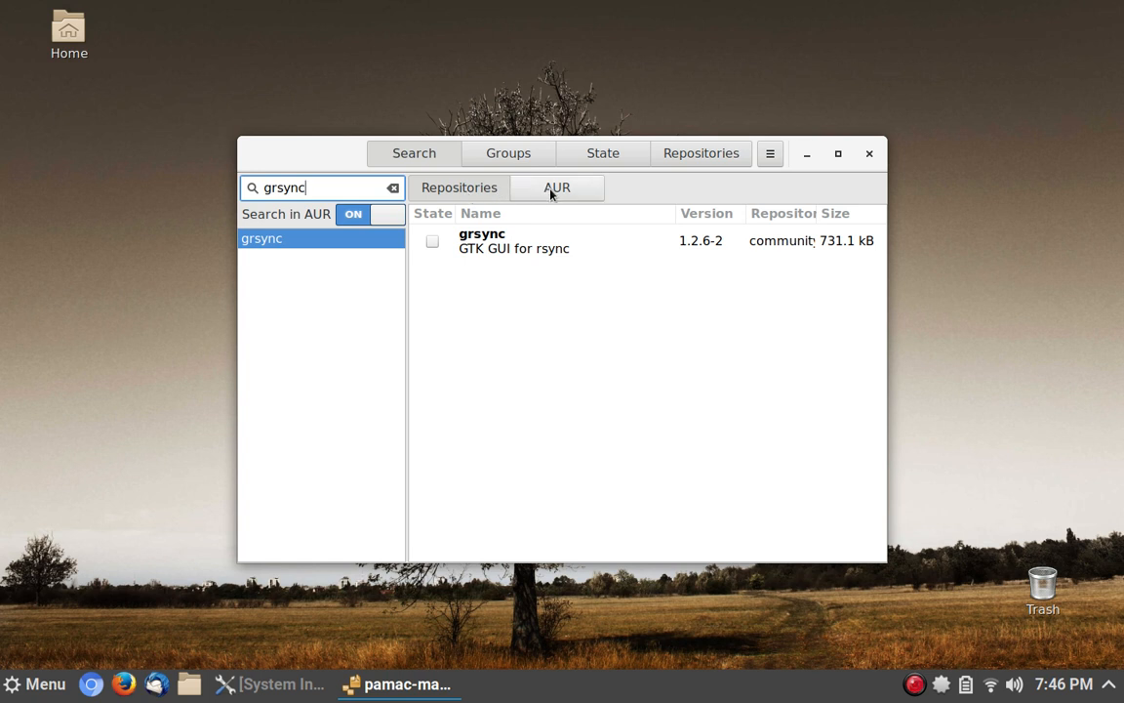
click(556, 187)
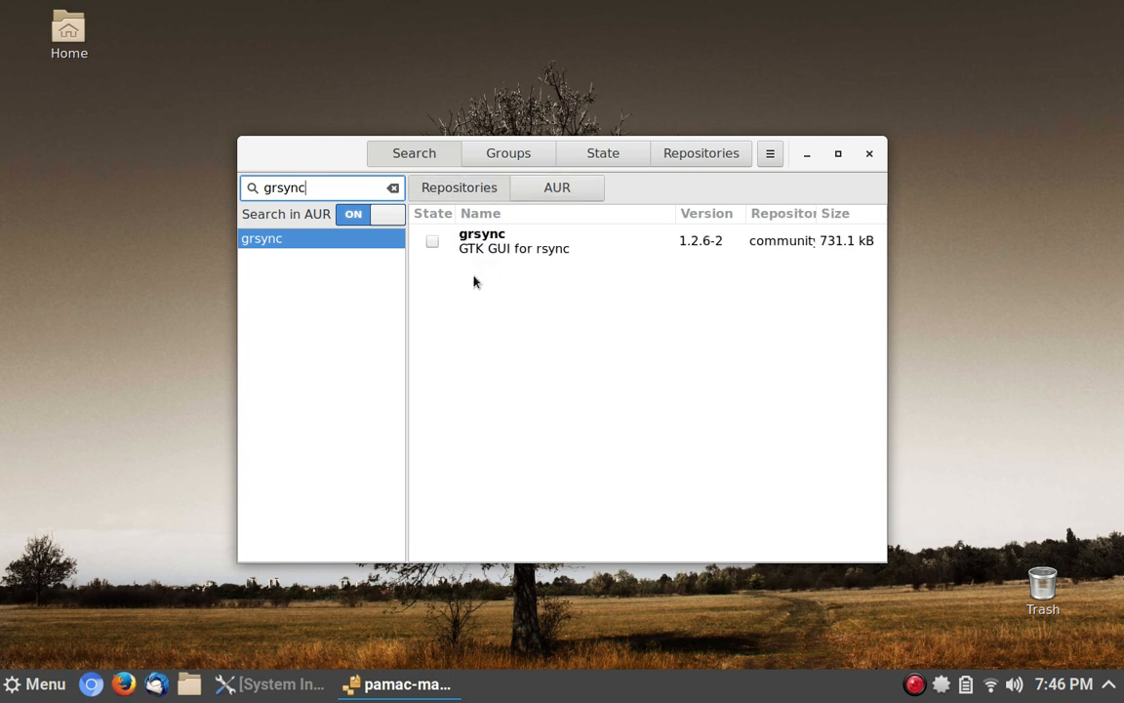
click(432, 241)
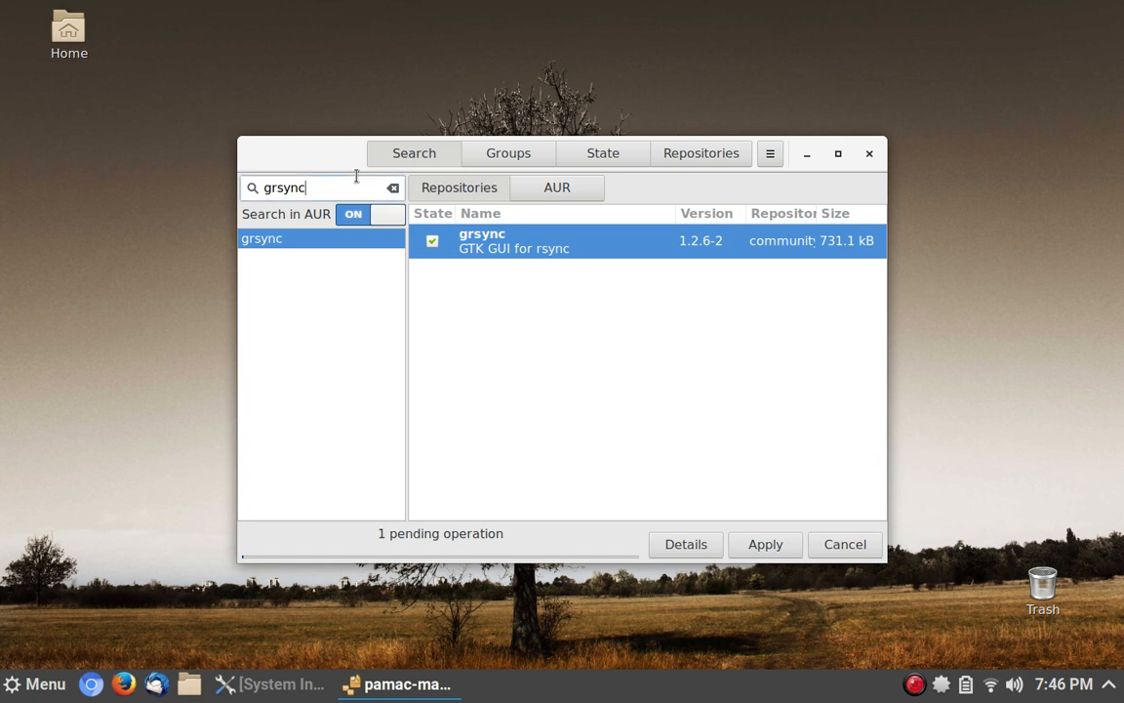
Step: Clear the grsync query from the search box and begin a new search
key(BackSpace)
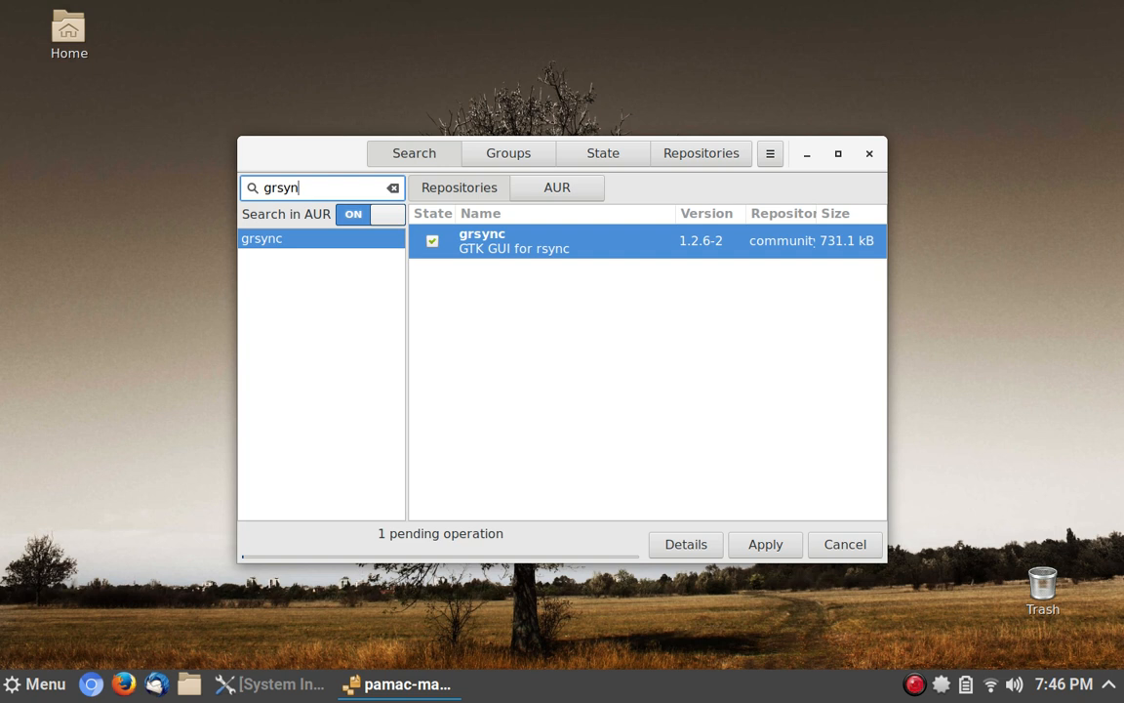
click(394, 188)
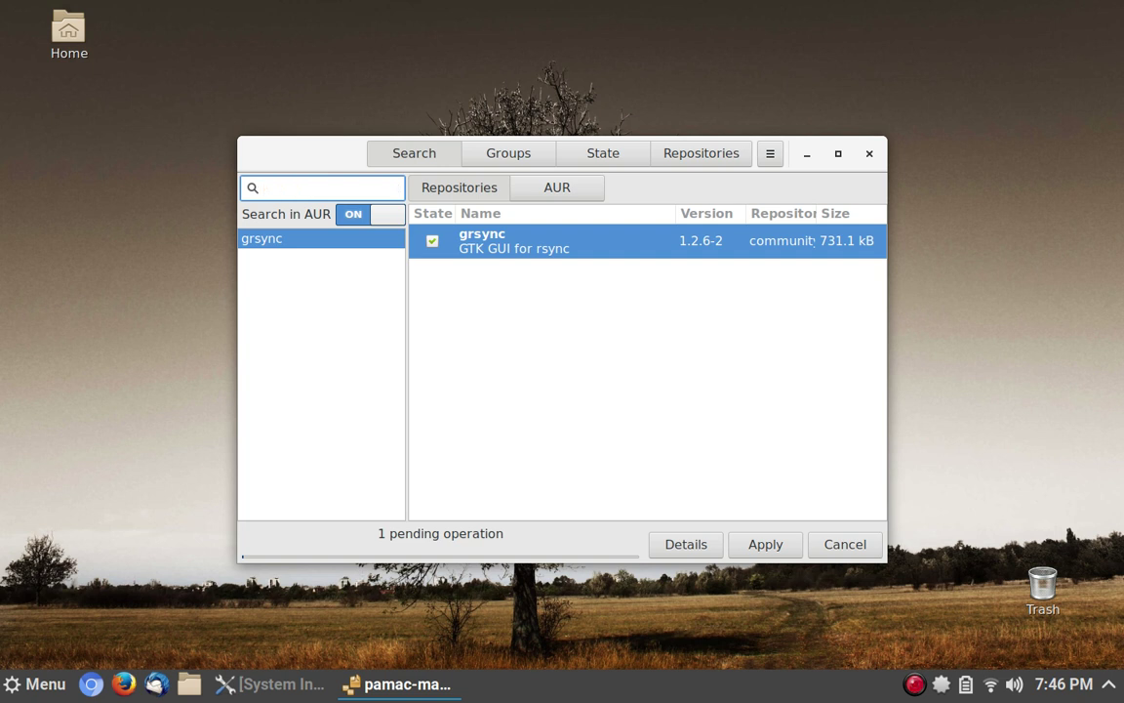
click(322, 187)
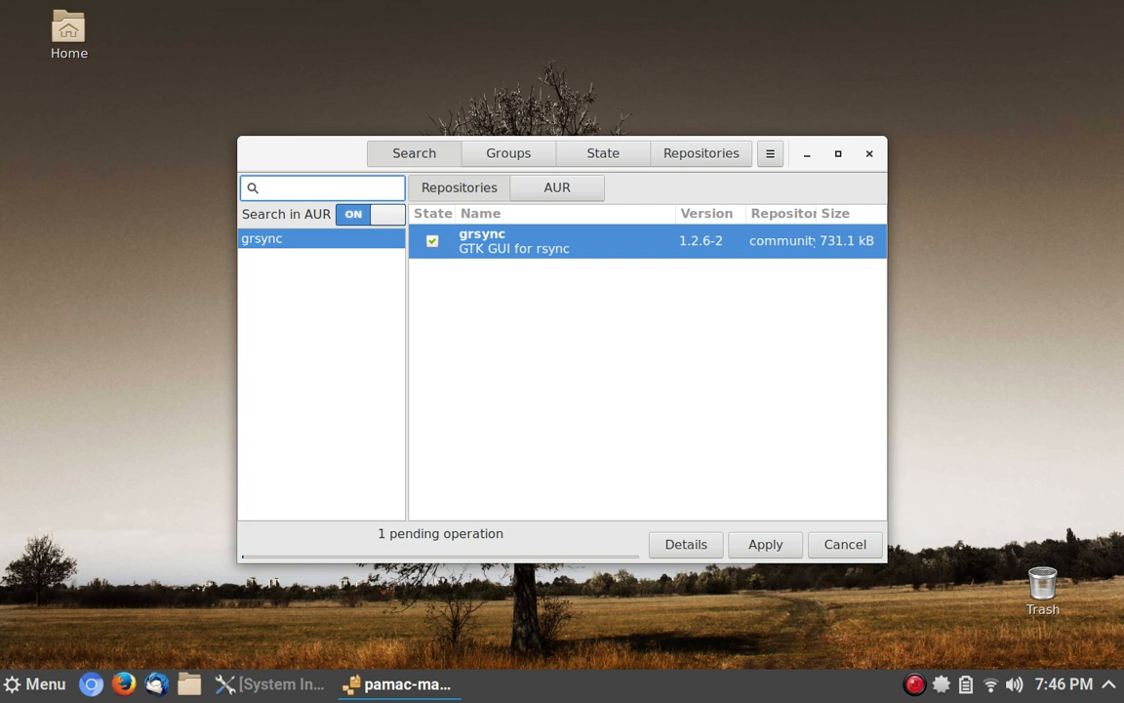
click(322, 188)
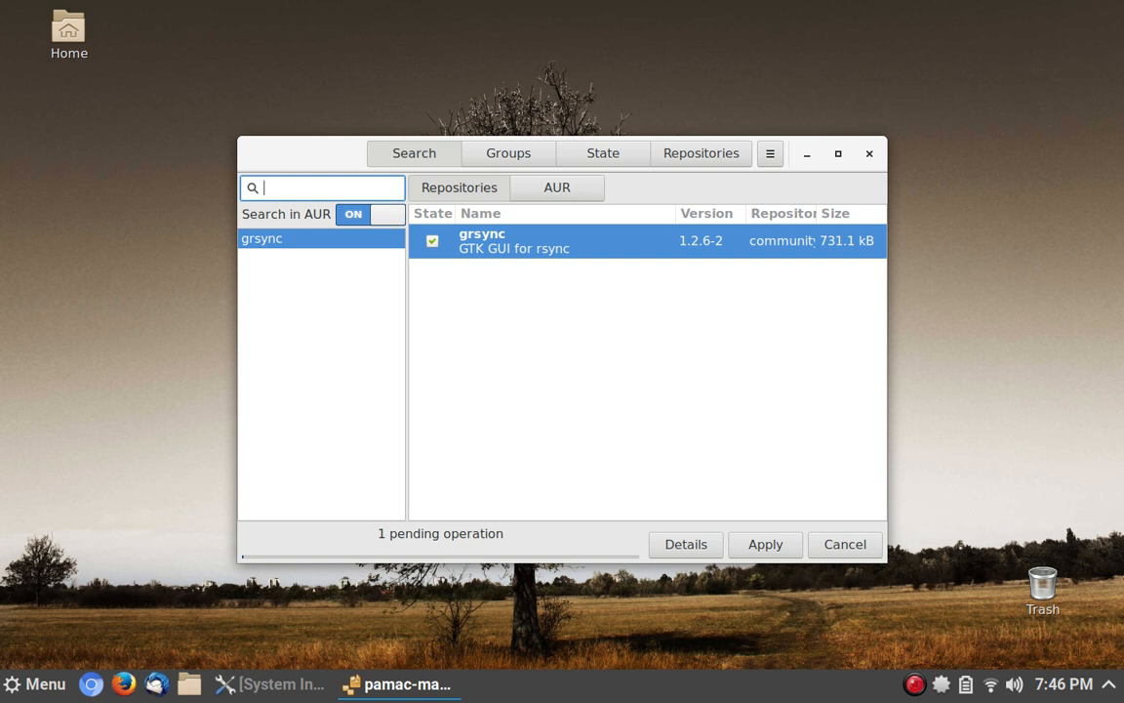
text(g)
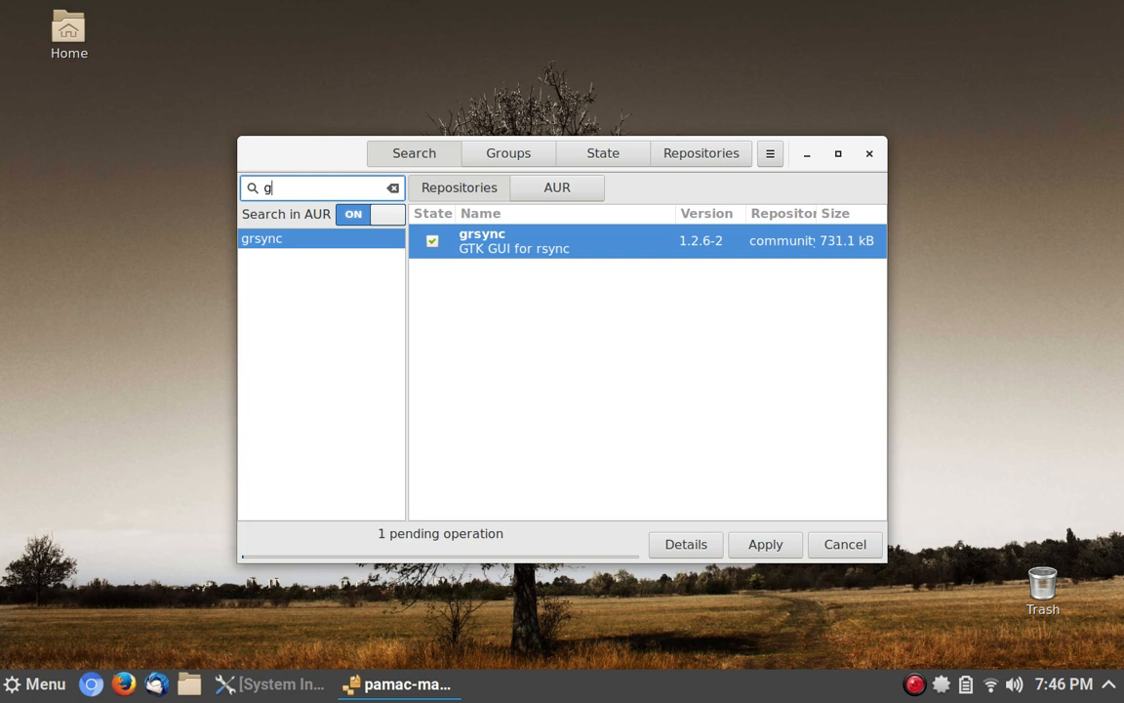
Step: Search for google-chrome, compare its AUR matches with the empty official repository results
text(oogle-chrome)
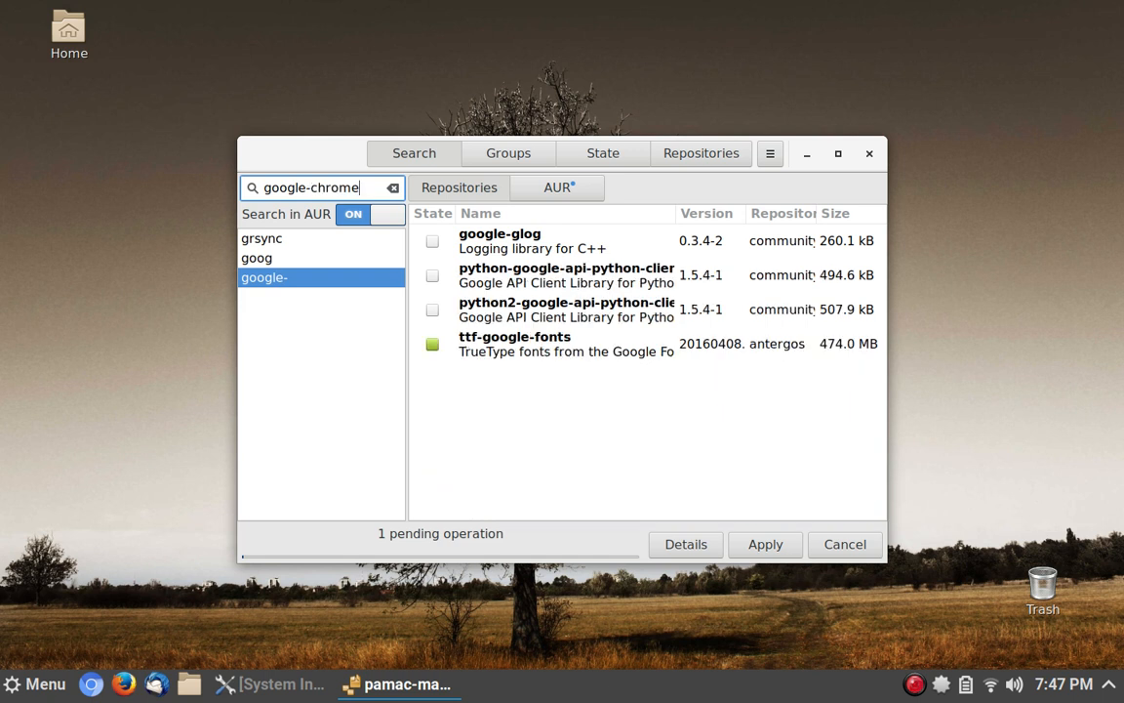
click(291, 296)
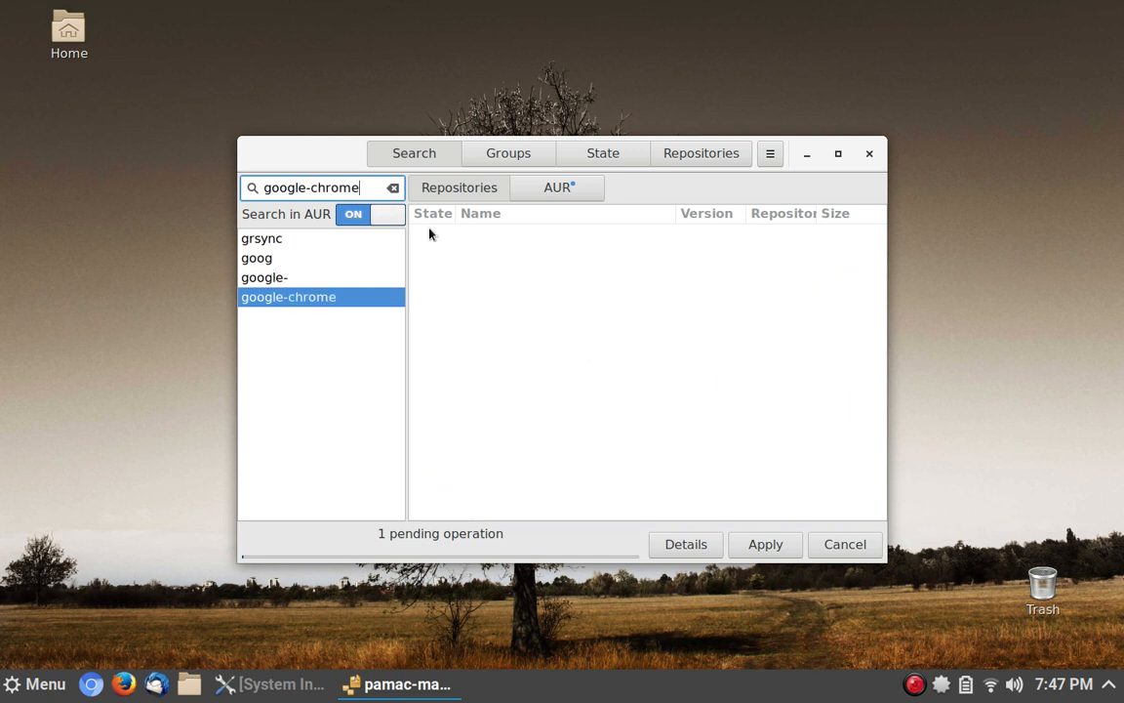
click(458, 188)
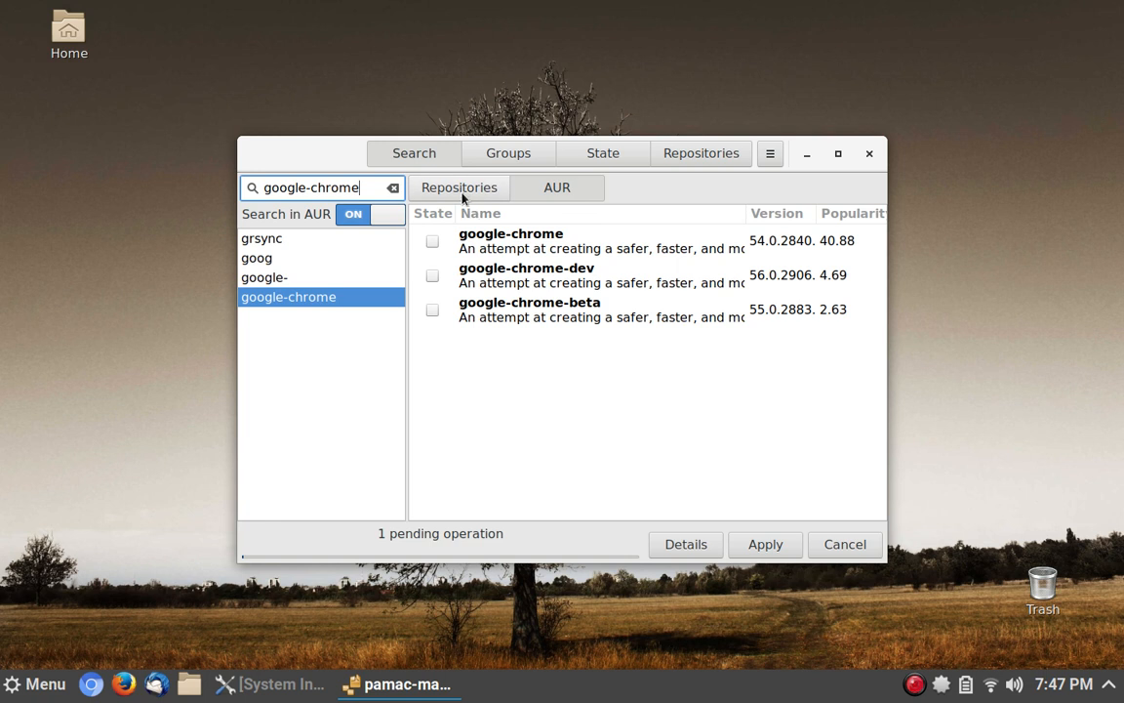
mouse_move(565, 214)
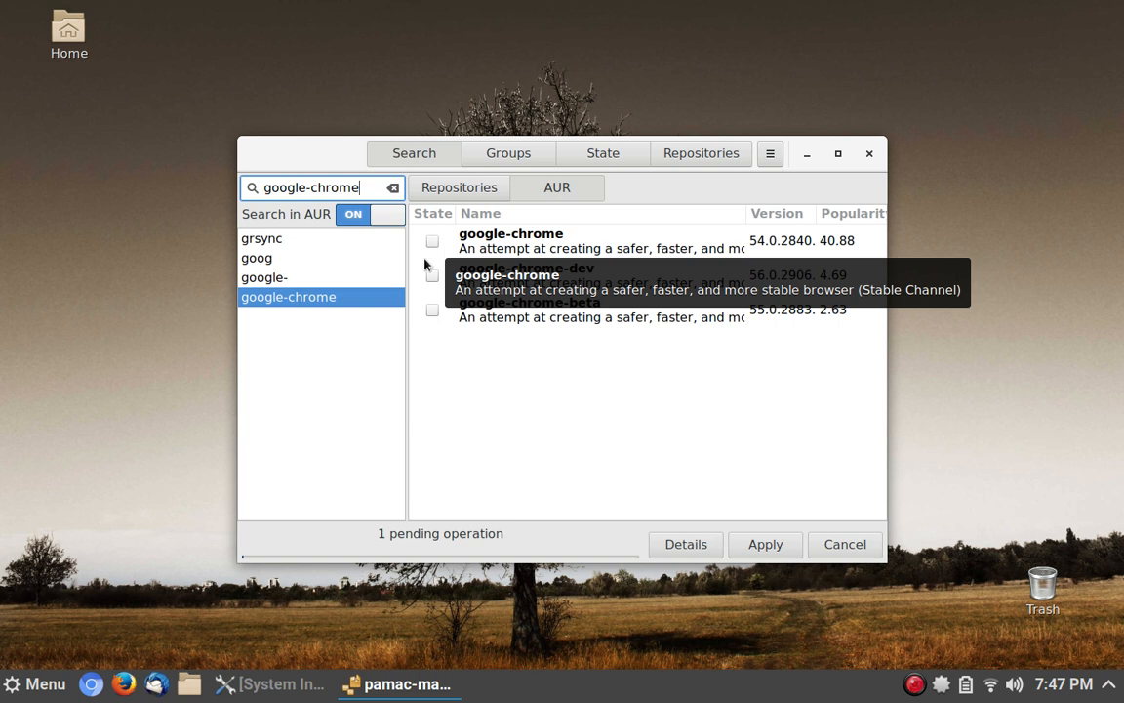
mouse_move(405, 287)
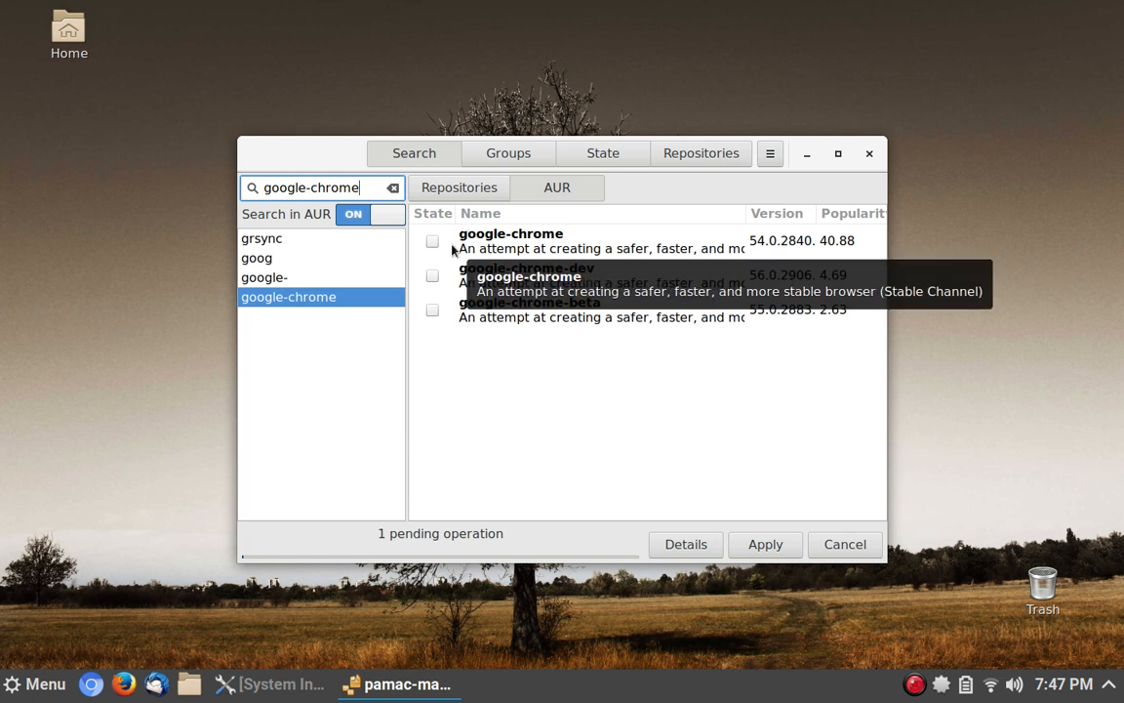
mouse_move(438, 253)
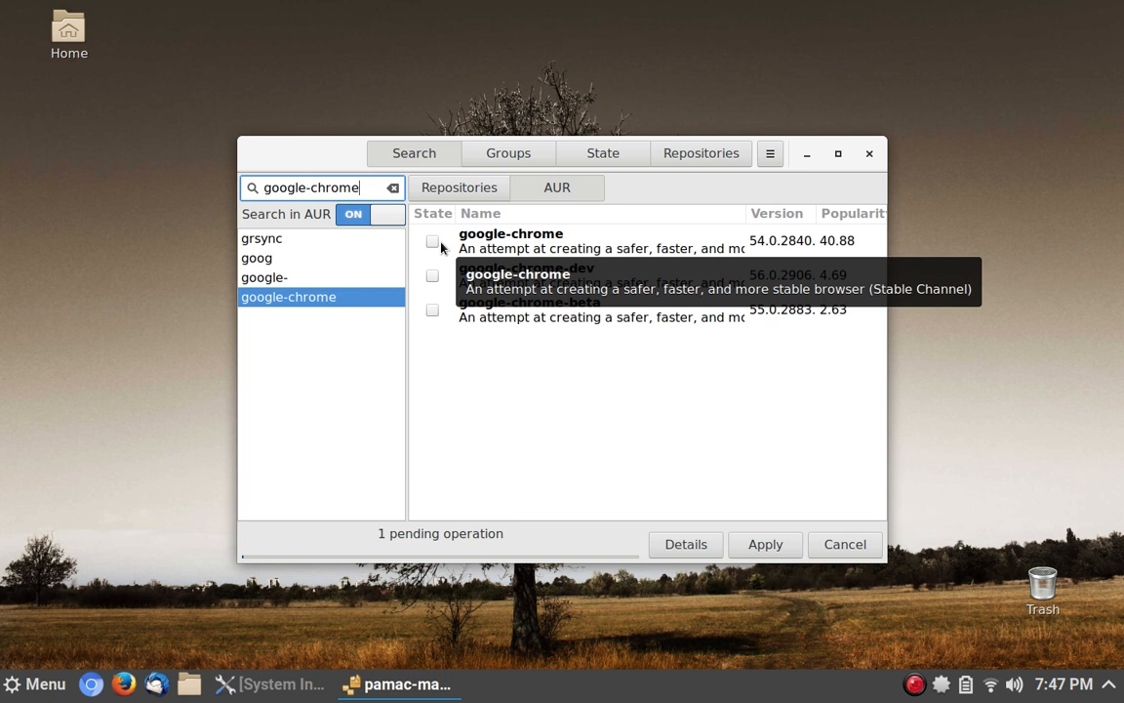
mouse_move(397, 240)
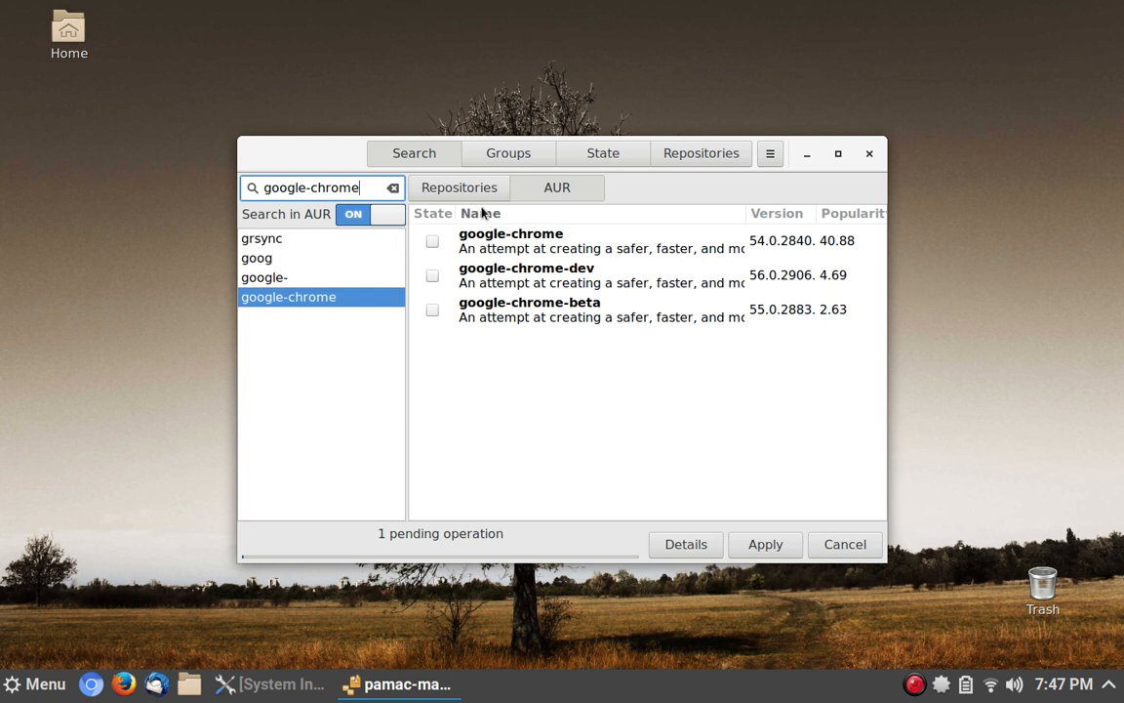
mouse_move(474, 200)
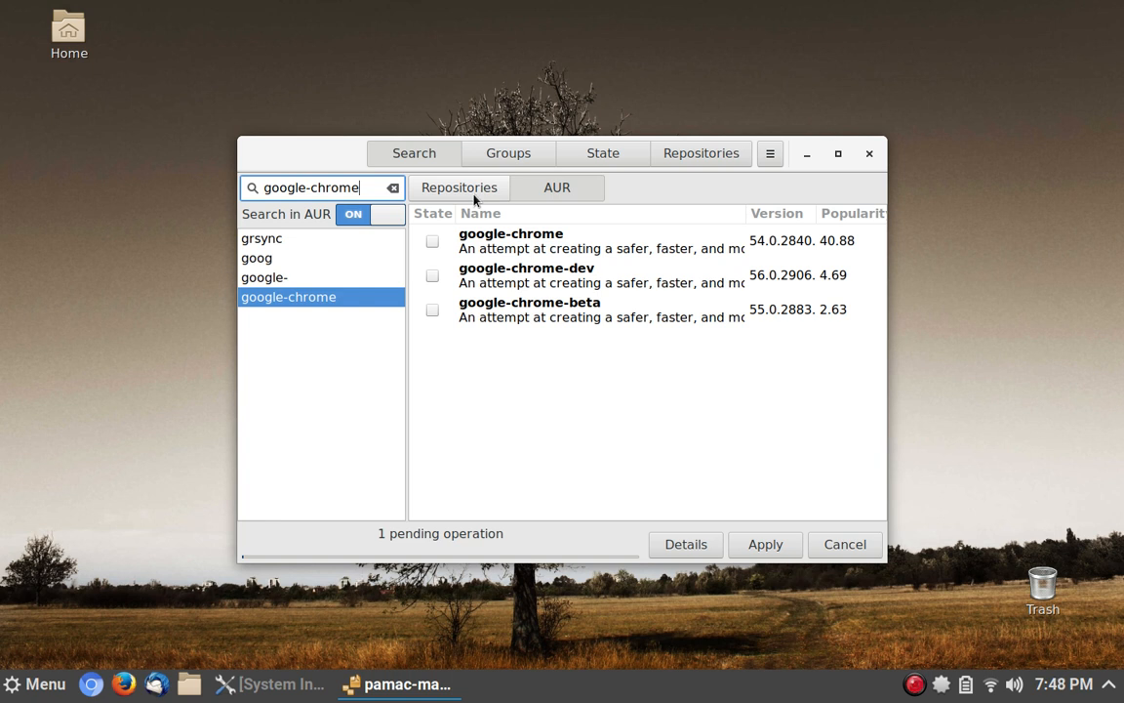
mouse_move(495, 213)
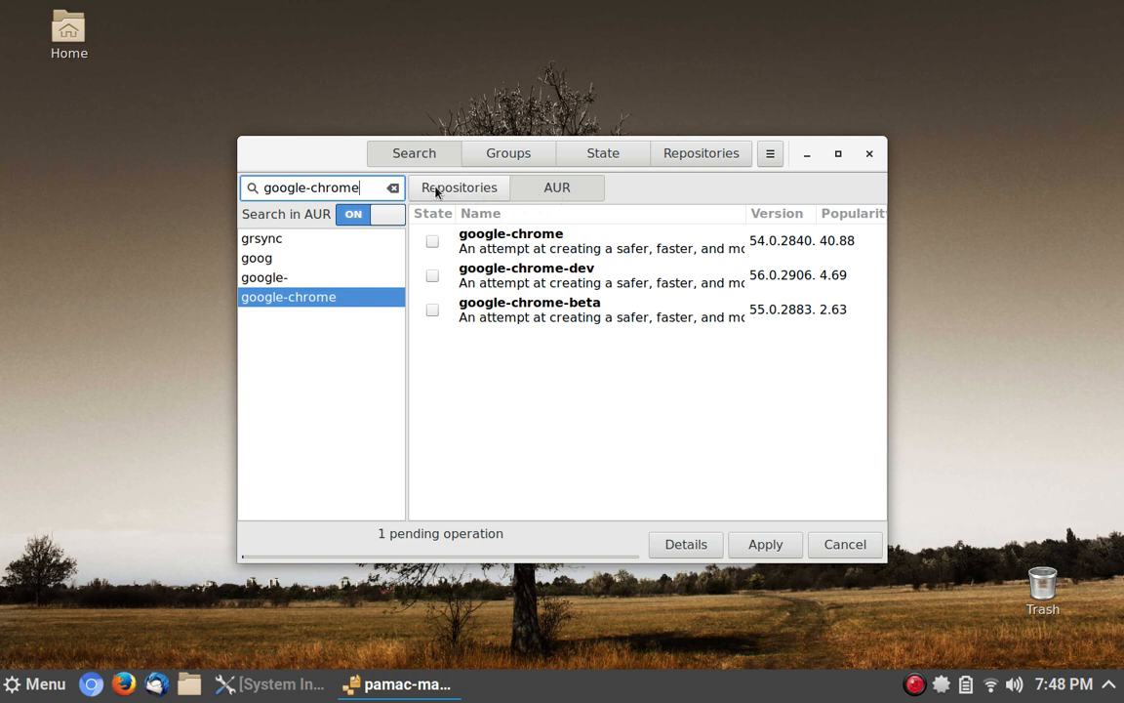
click(458, 187)
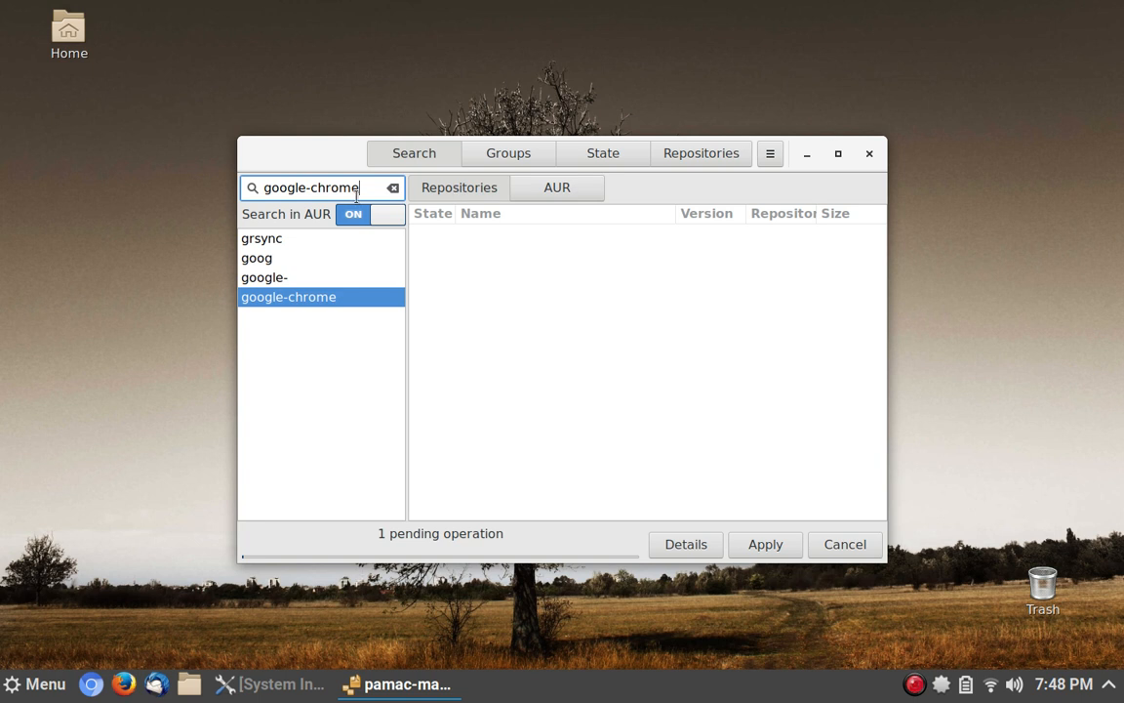
click(507, 153)
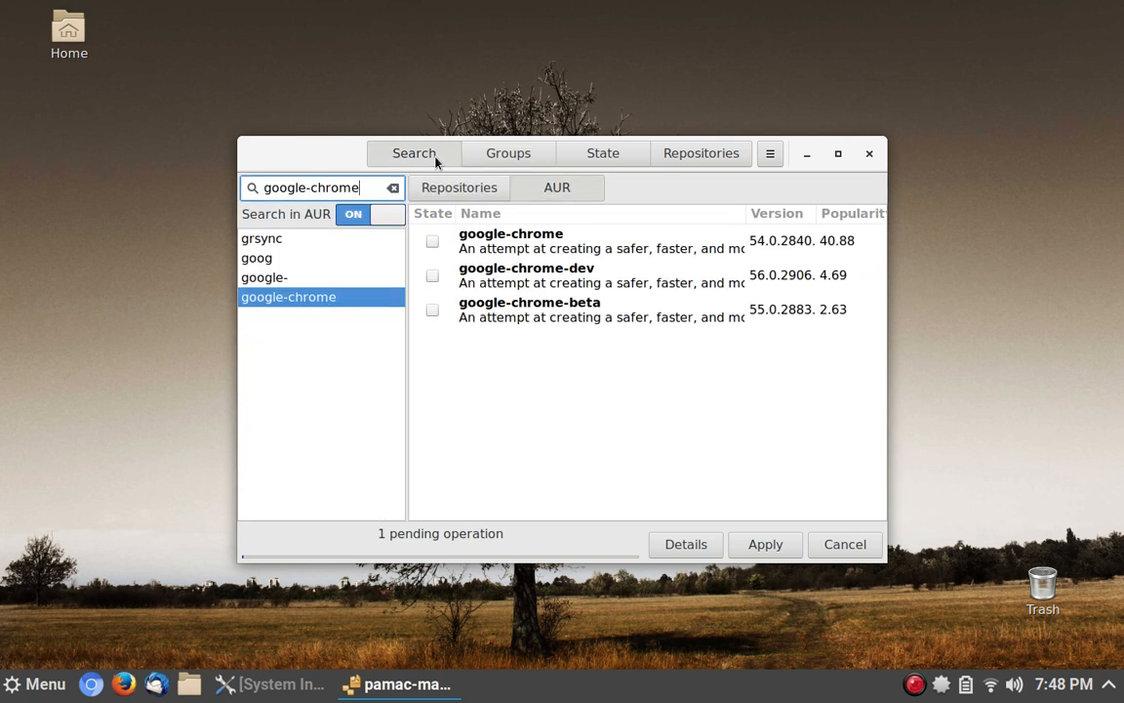
Step: Glance at Groups, return to Search, and bring up the rsync and grsync Transaction Summary
click(508, 153)
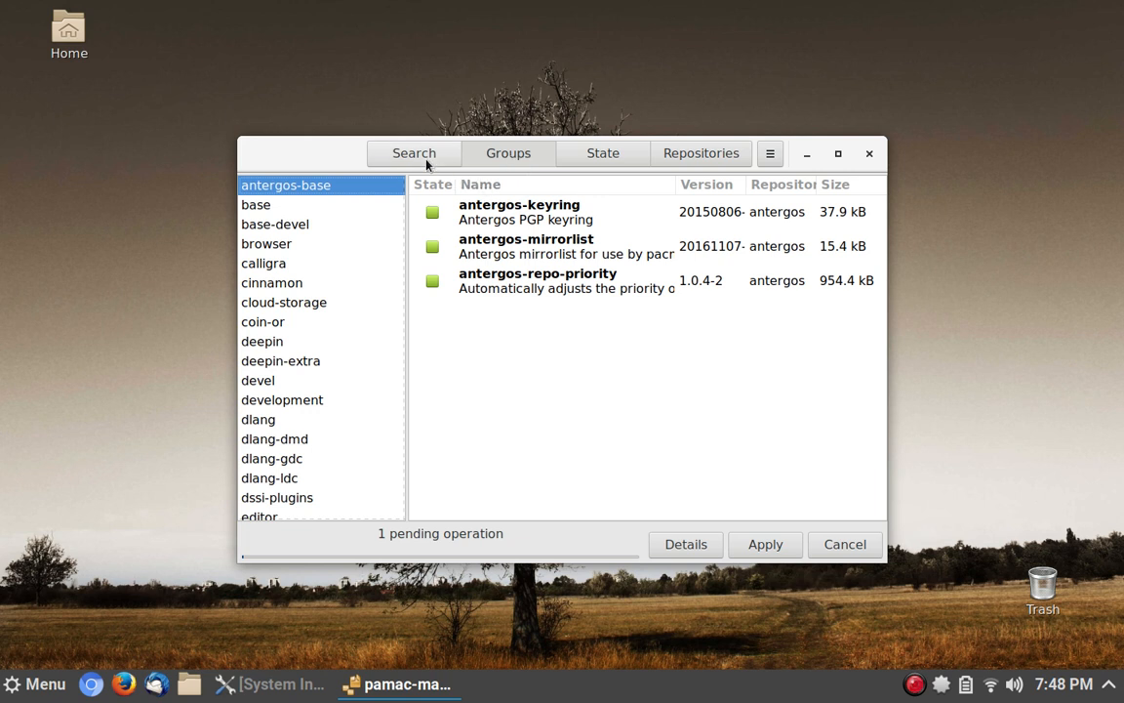
click(603, 153)
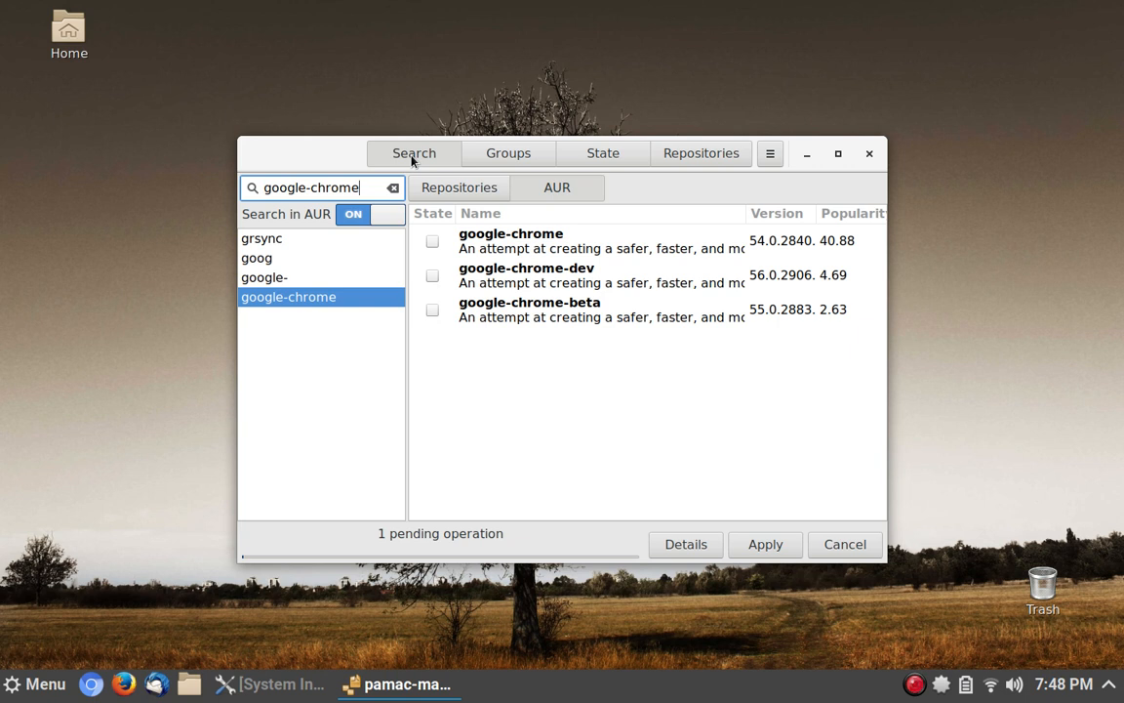
mouse_move(362, 236)
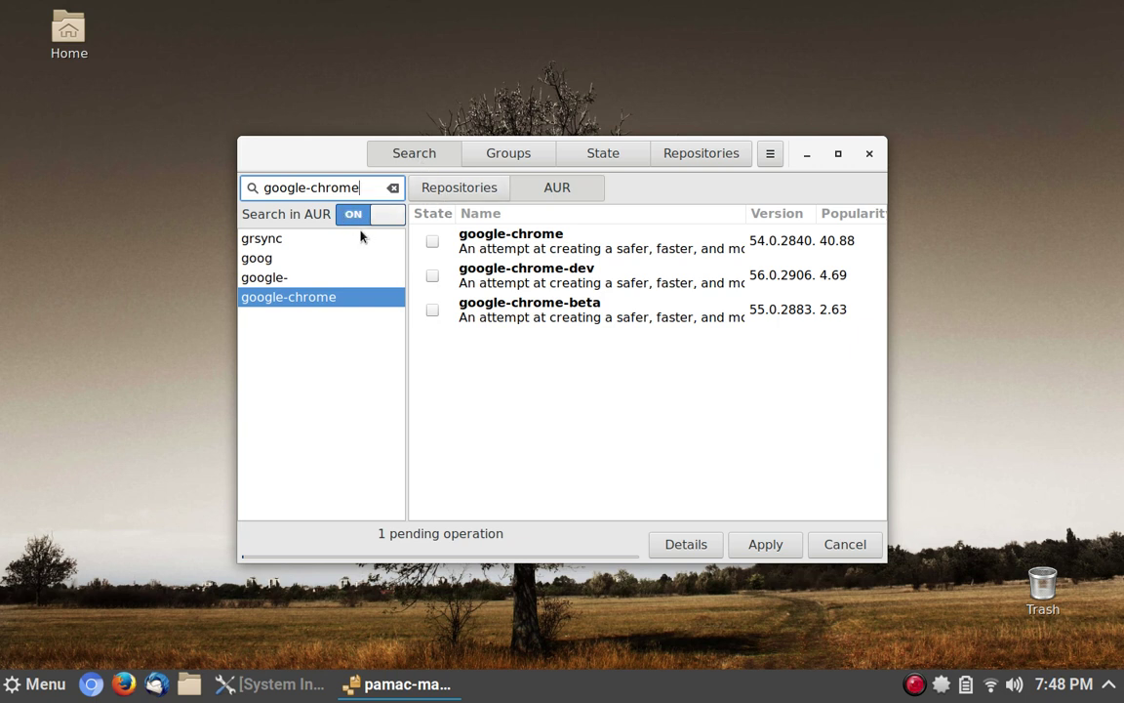
mouse_move(748, 582)
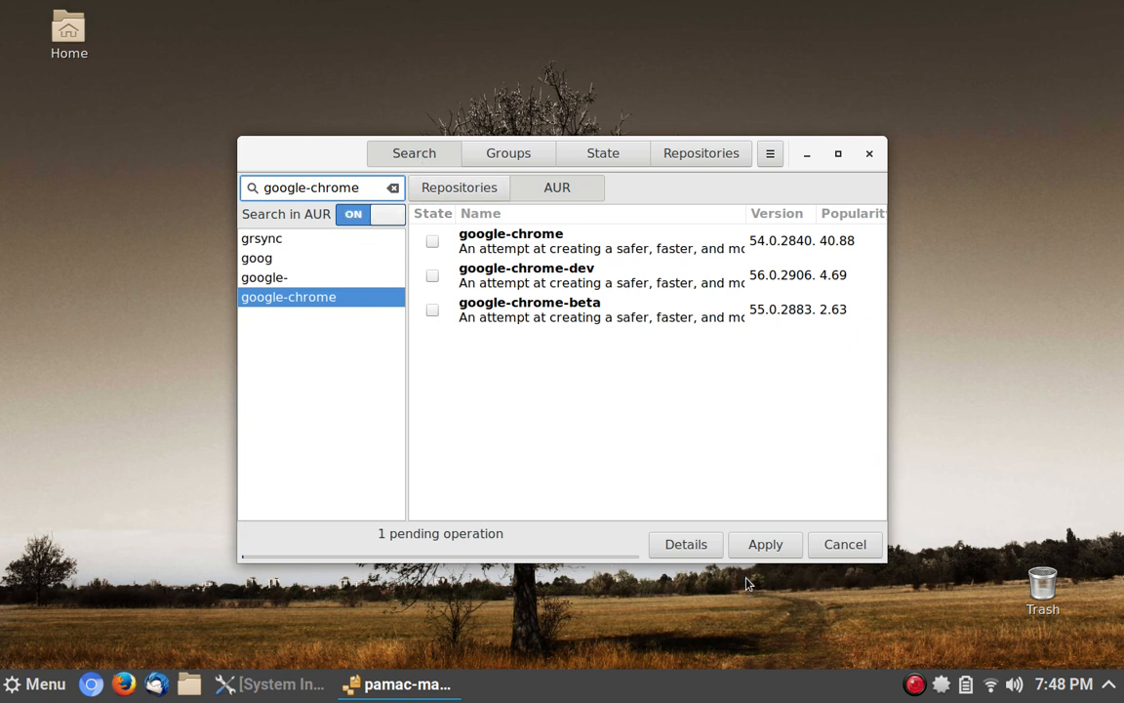
click(765, 545)
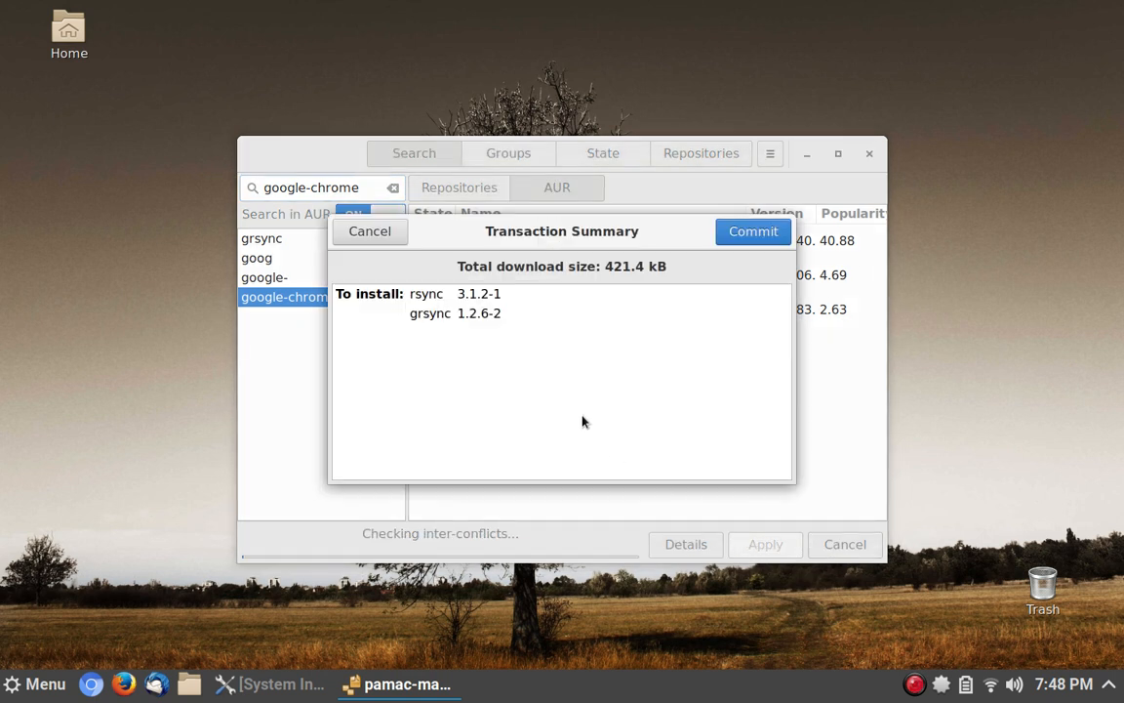
mouse_move(478, 312)
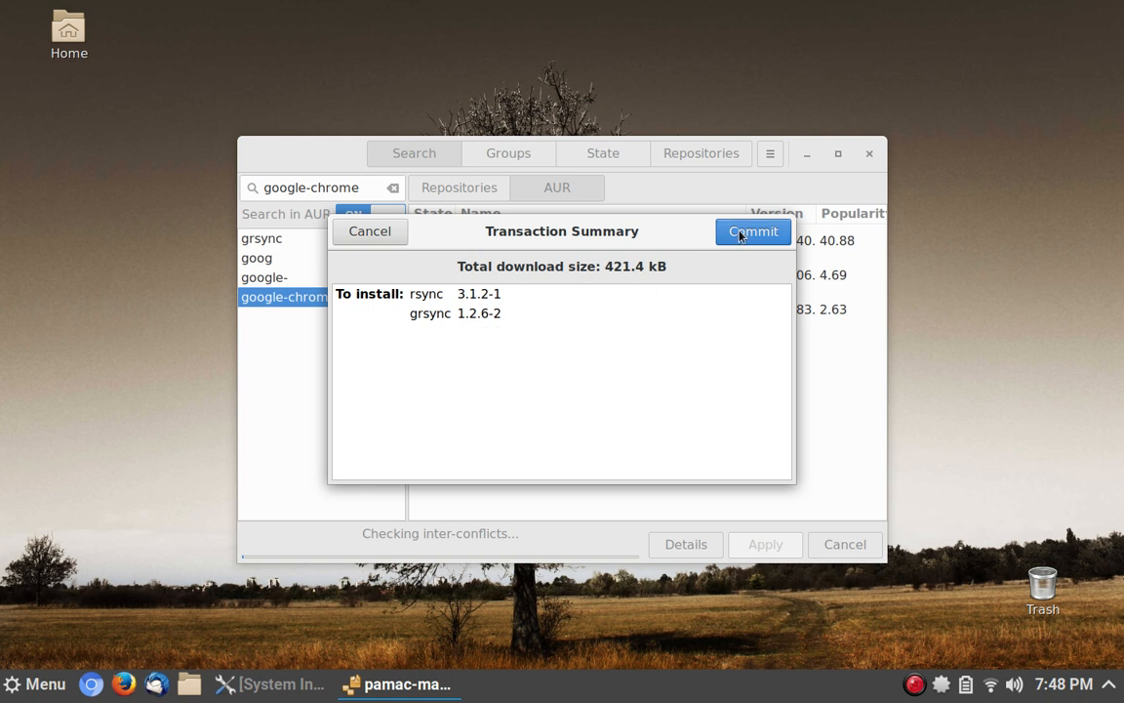
Step: Commit the rsync 3.1.2-1 and grsync 1.2.6-2 installation and wait for it to finish
click(753, 231)
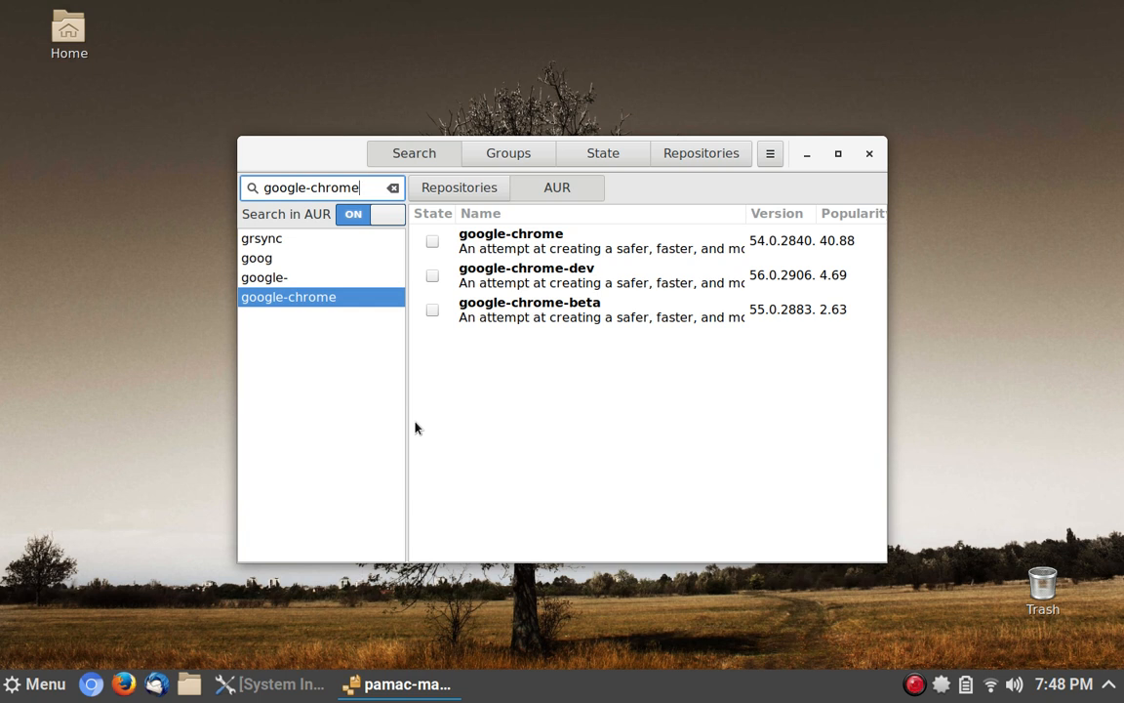
mouse_move(600, 275)
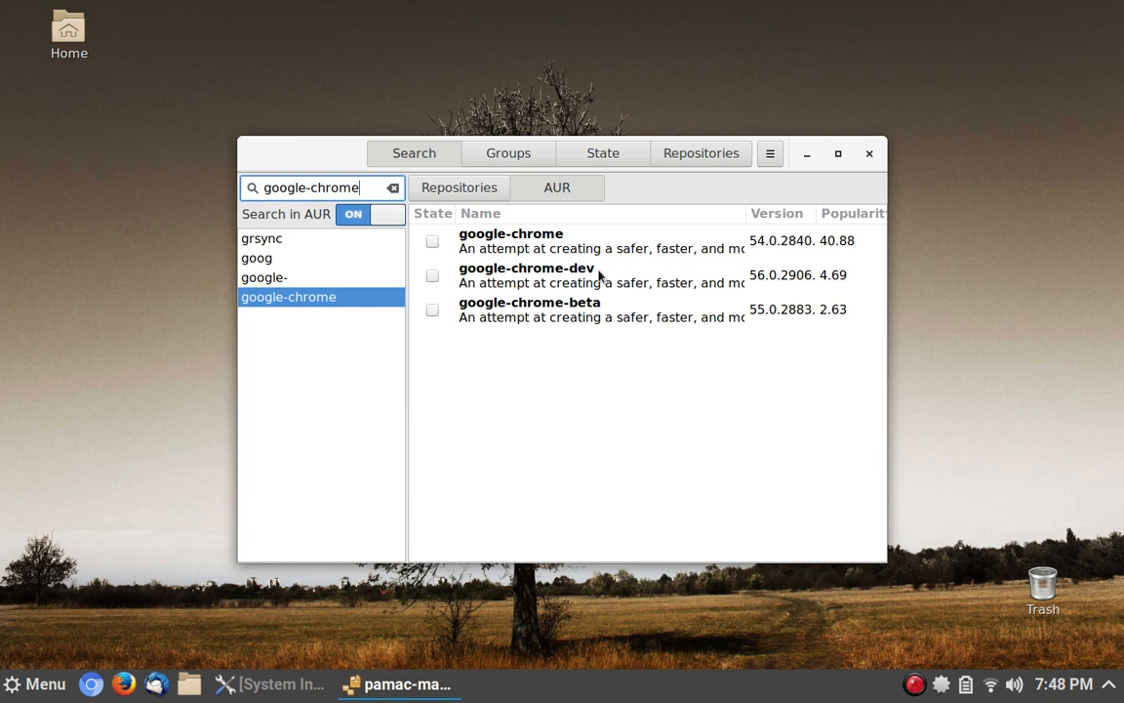
mouse_move(498, 83)
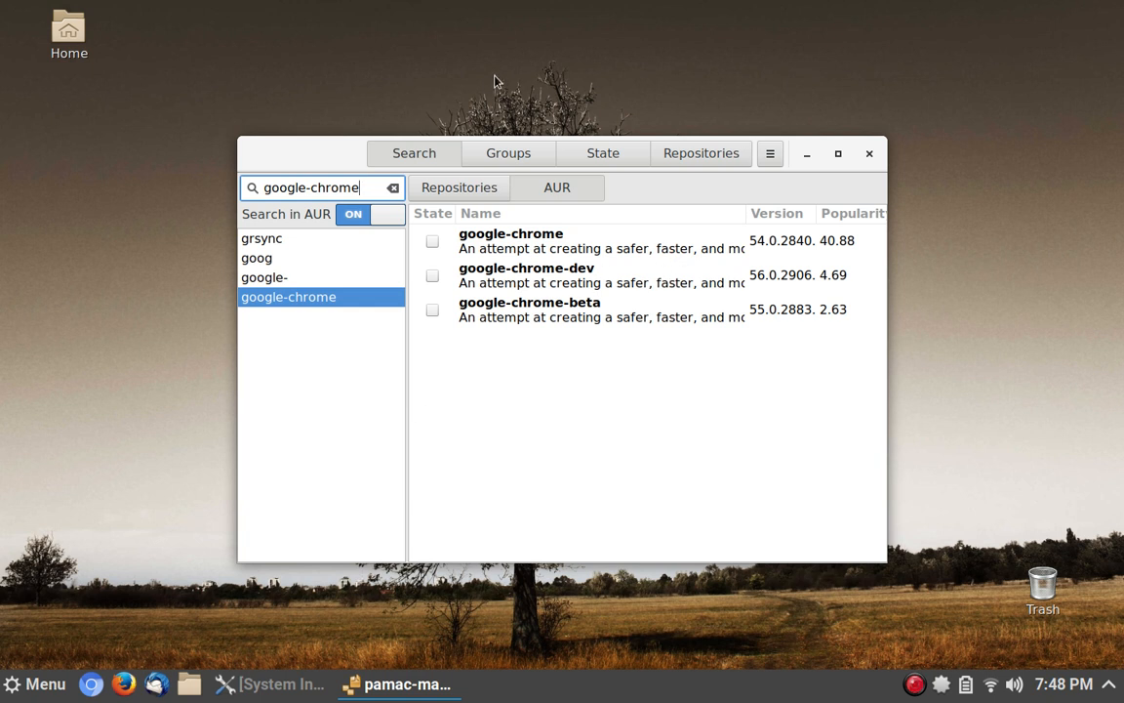
mouse_move(658, 351)
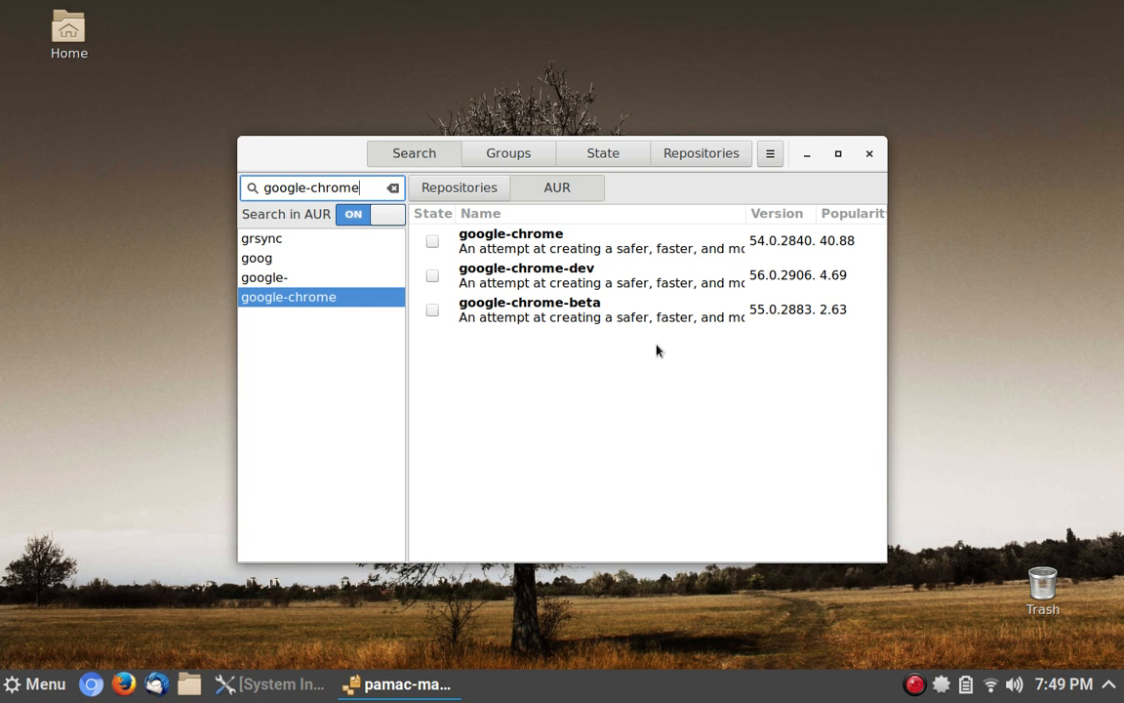
mouse_move(730, 197)
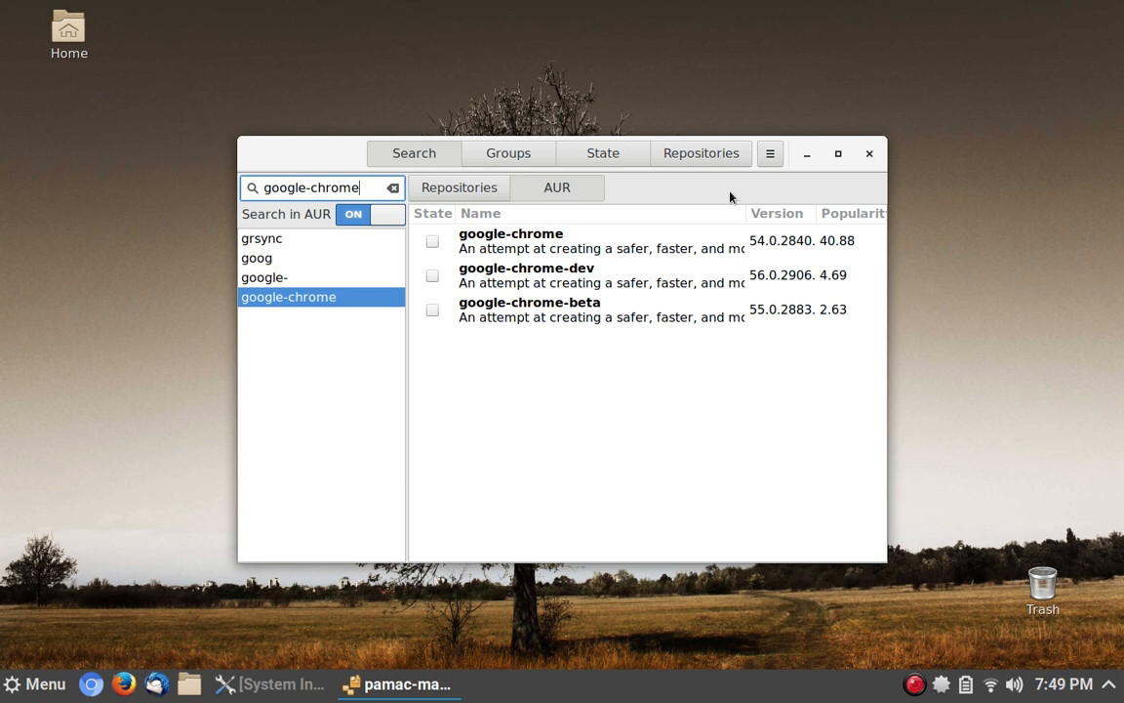
mouse_move(699, 153)
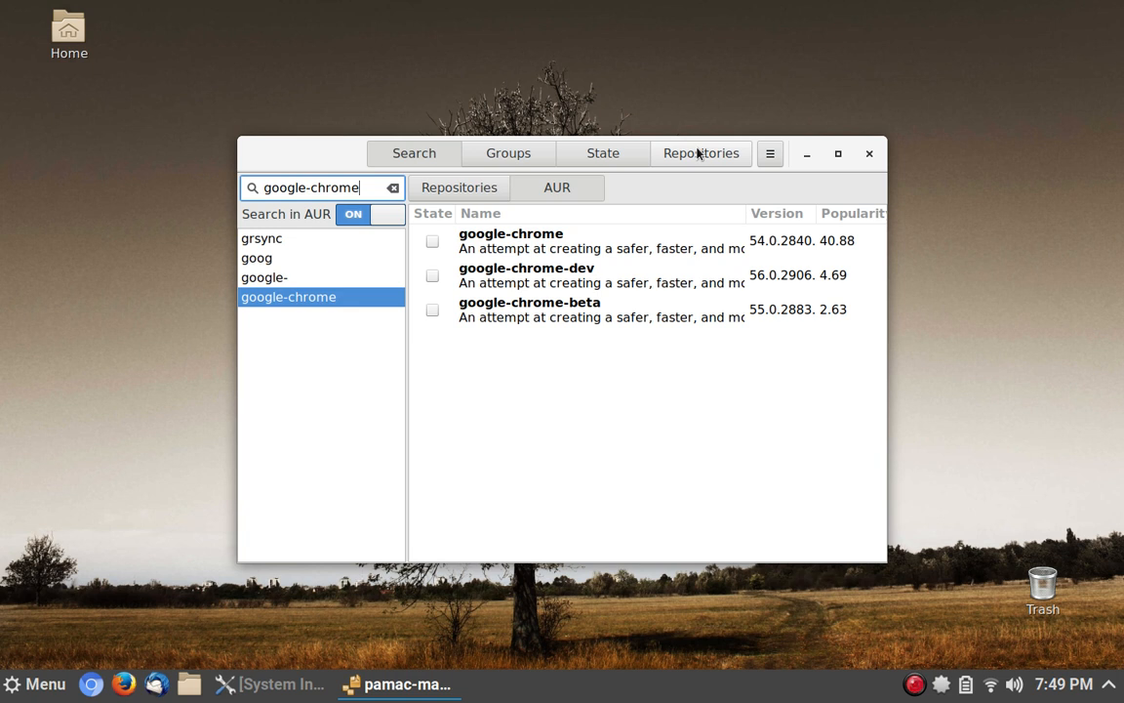
mouse_move(728, 231)
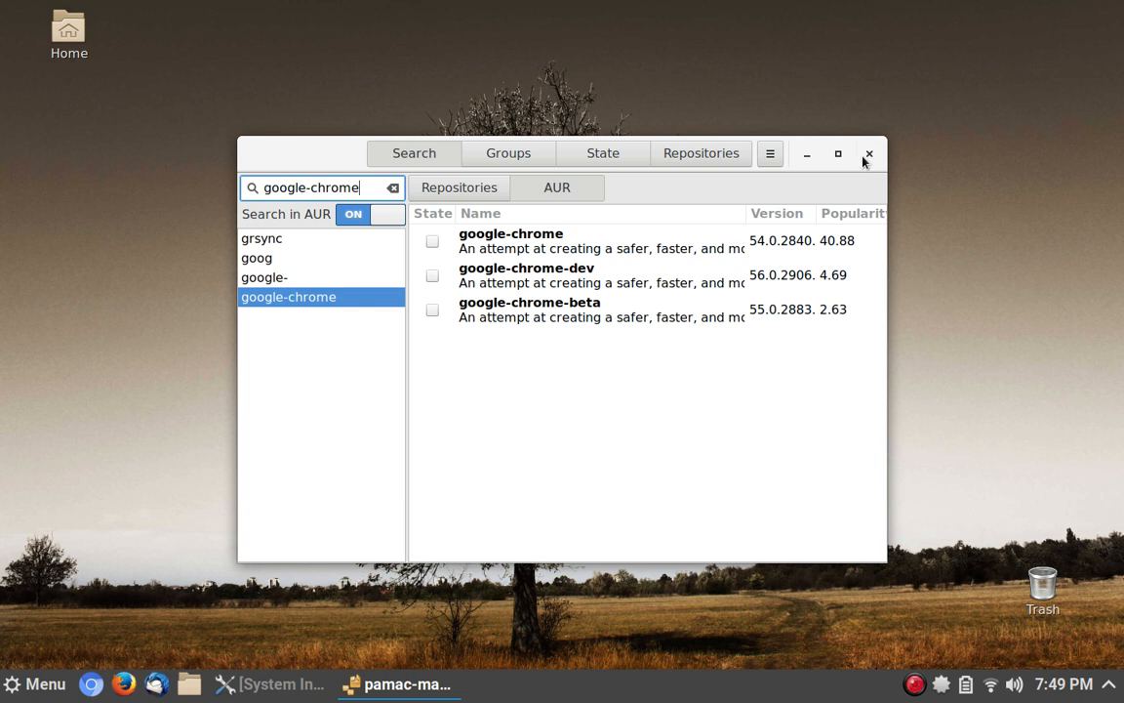
Step: Close Pamac and run 'sudo pacman -Syu' in Terminator, finding nothing to upgrade
click(868, 155)
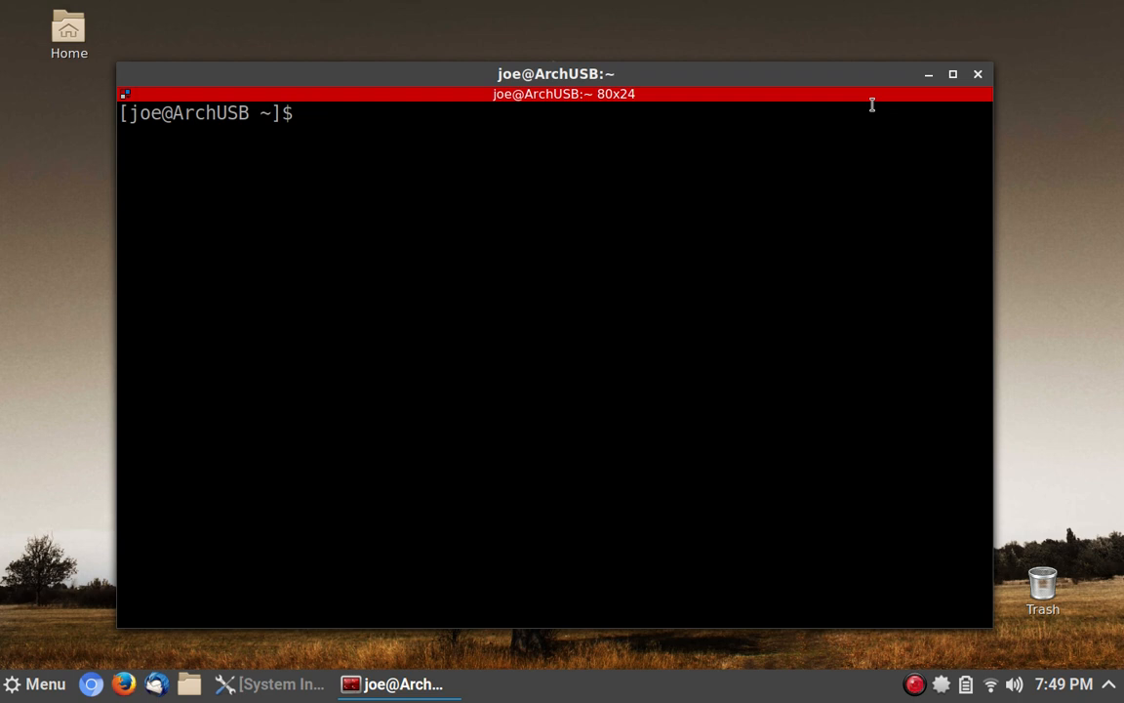
text(pacma)
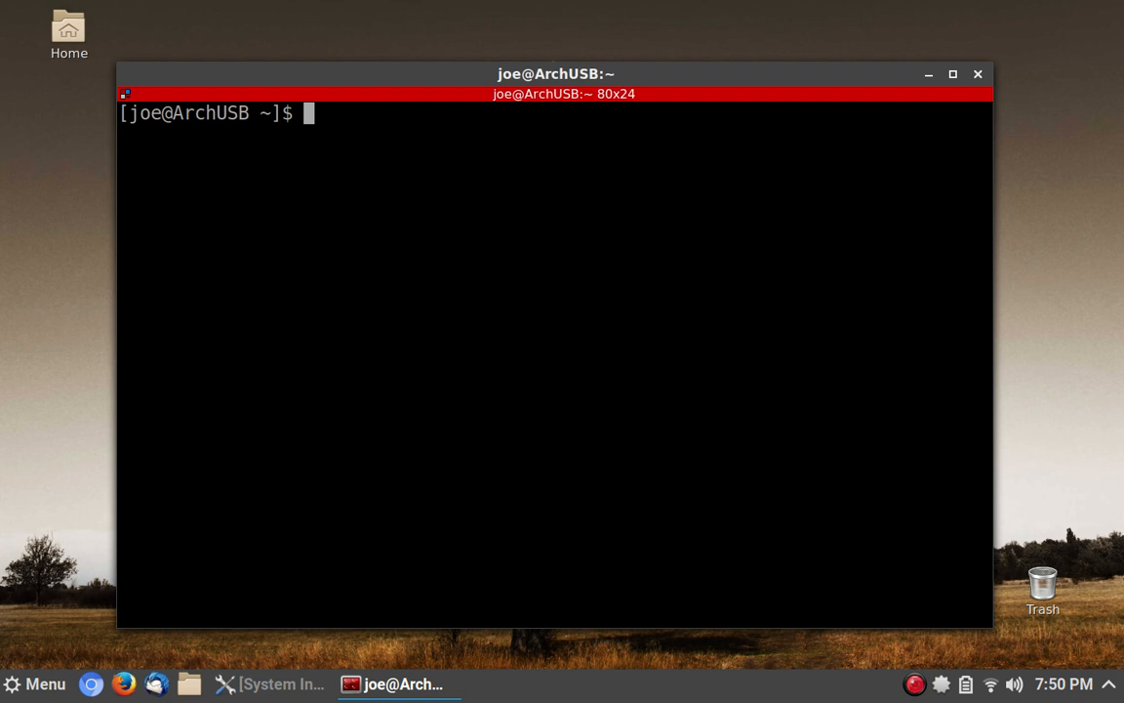
text(pacma)
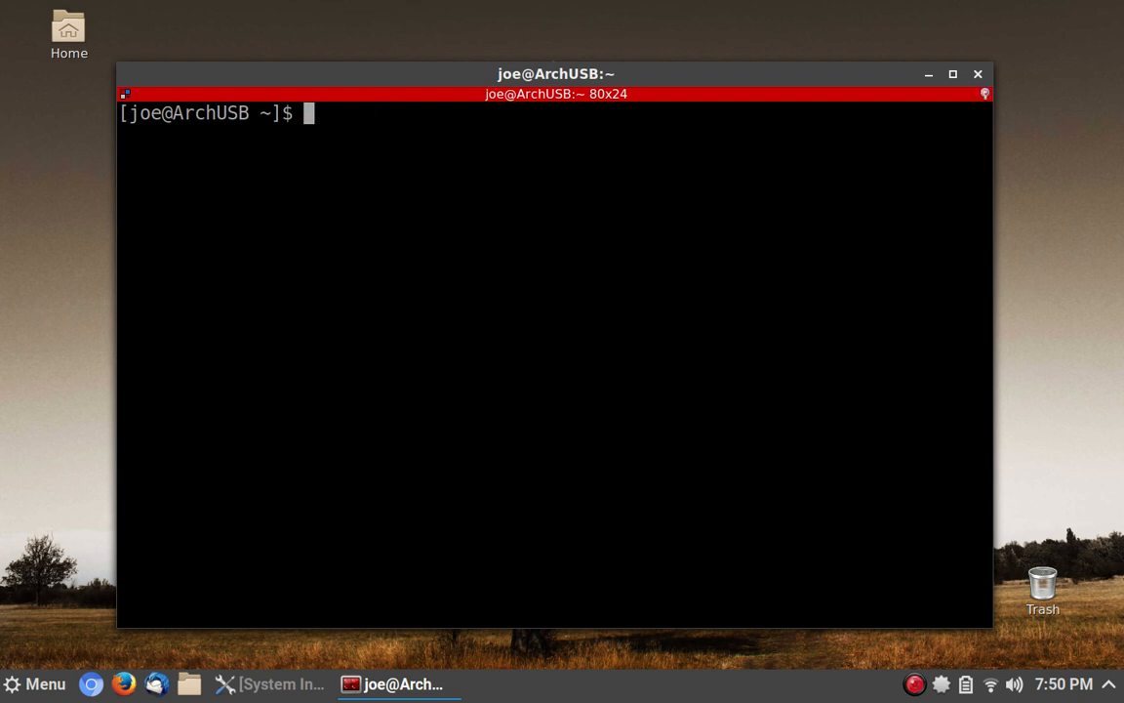
text(su)
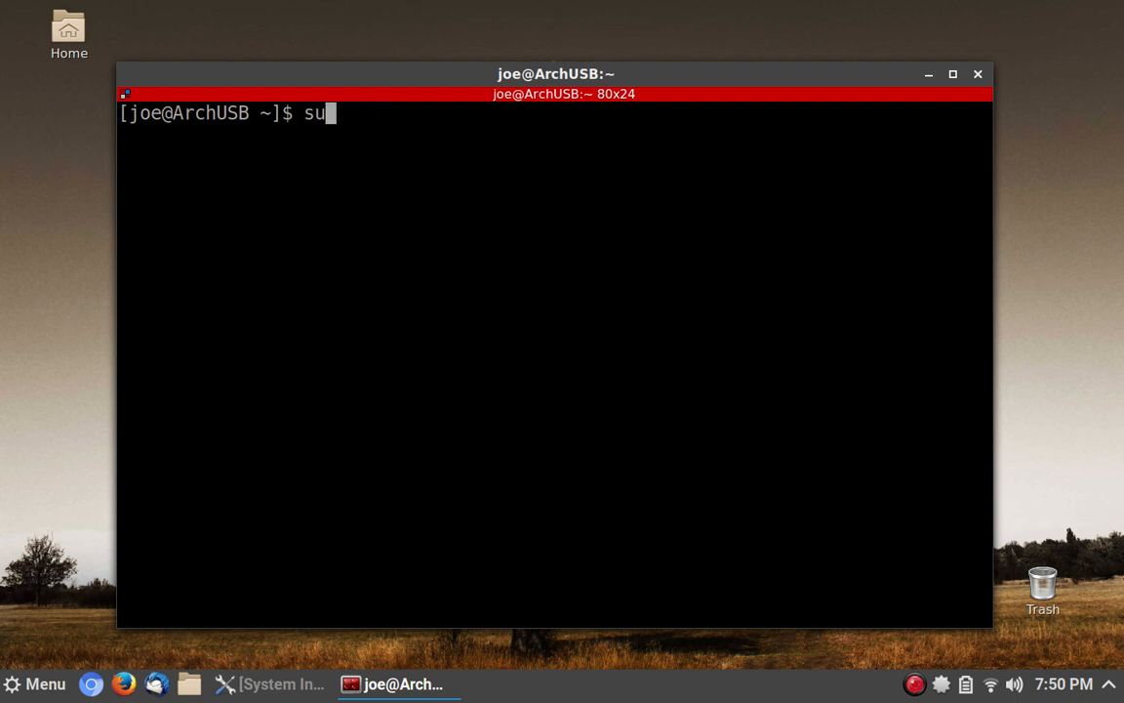
text(do)
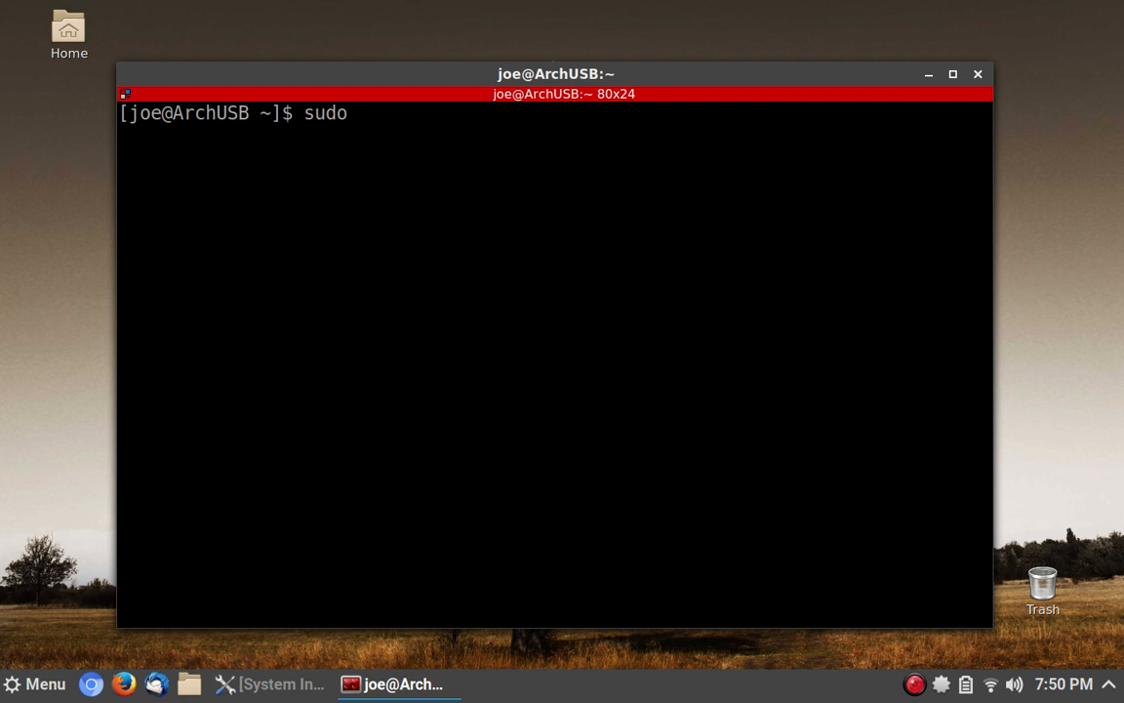
text(pac)
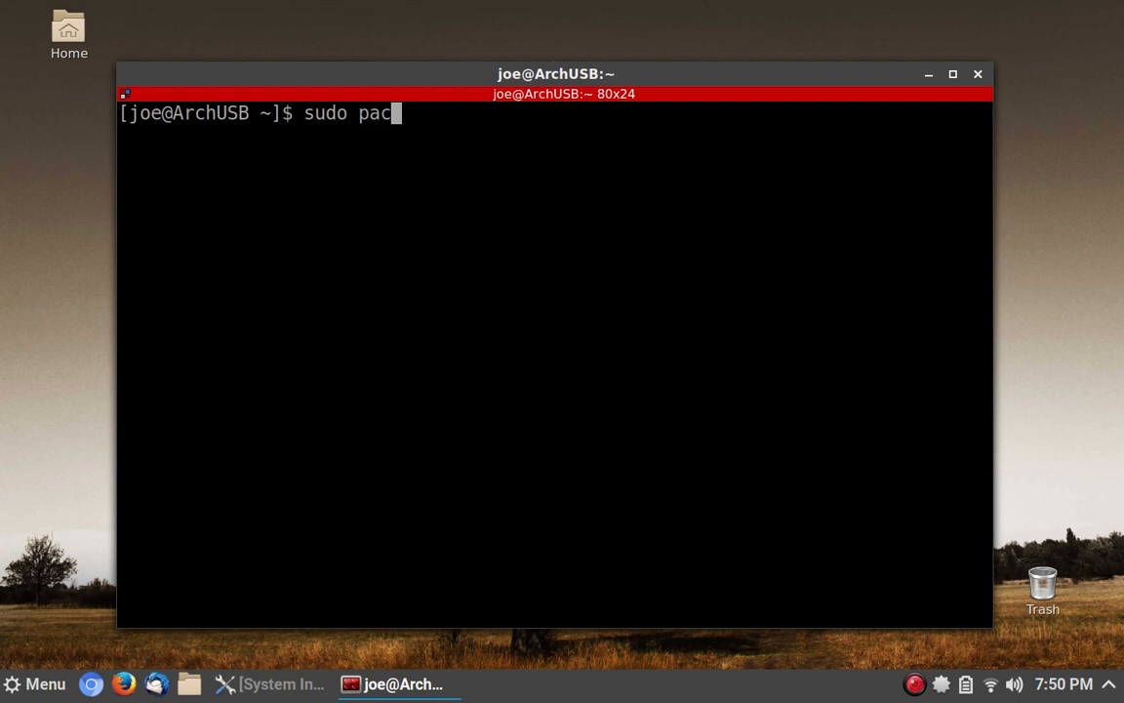
text(man)
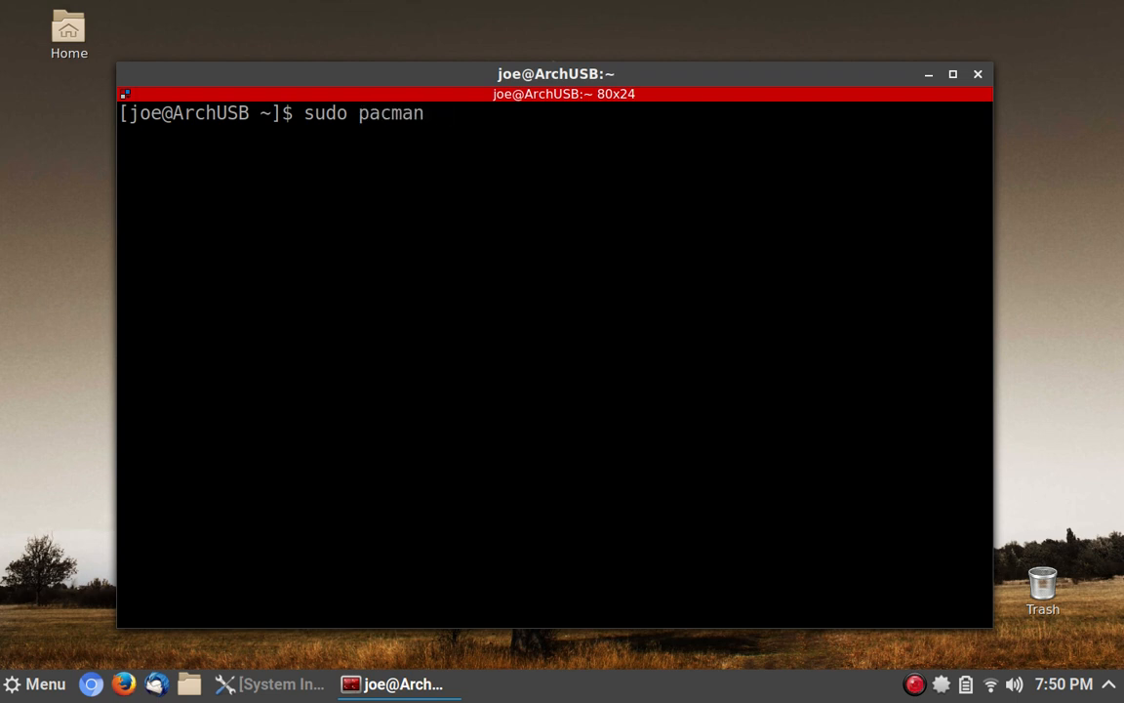
text(_y)
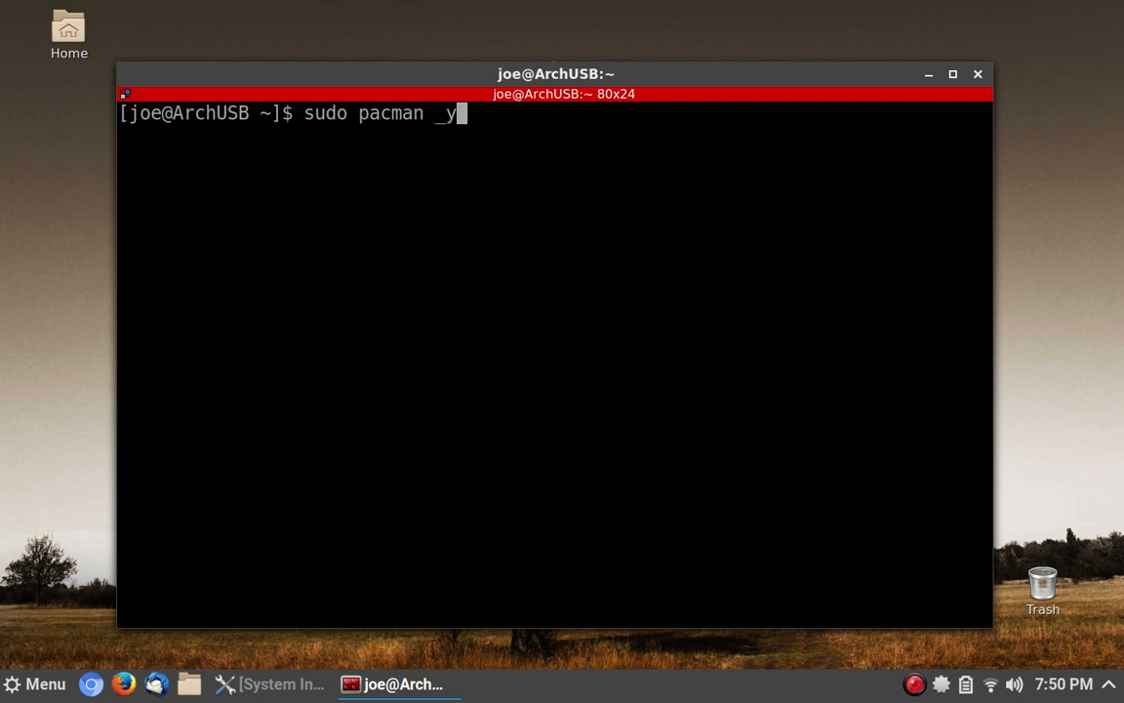
key(BackSpace)
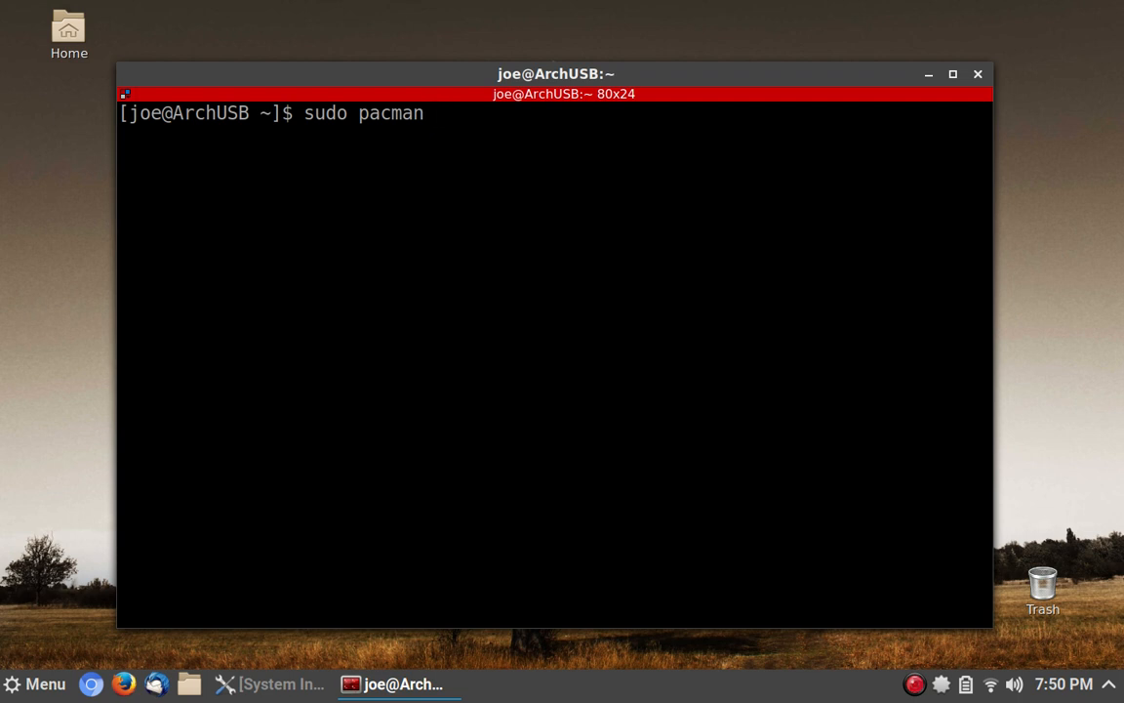
text(-S)
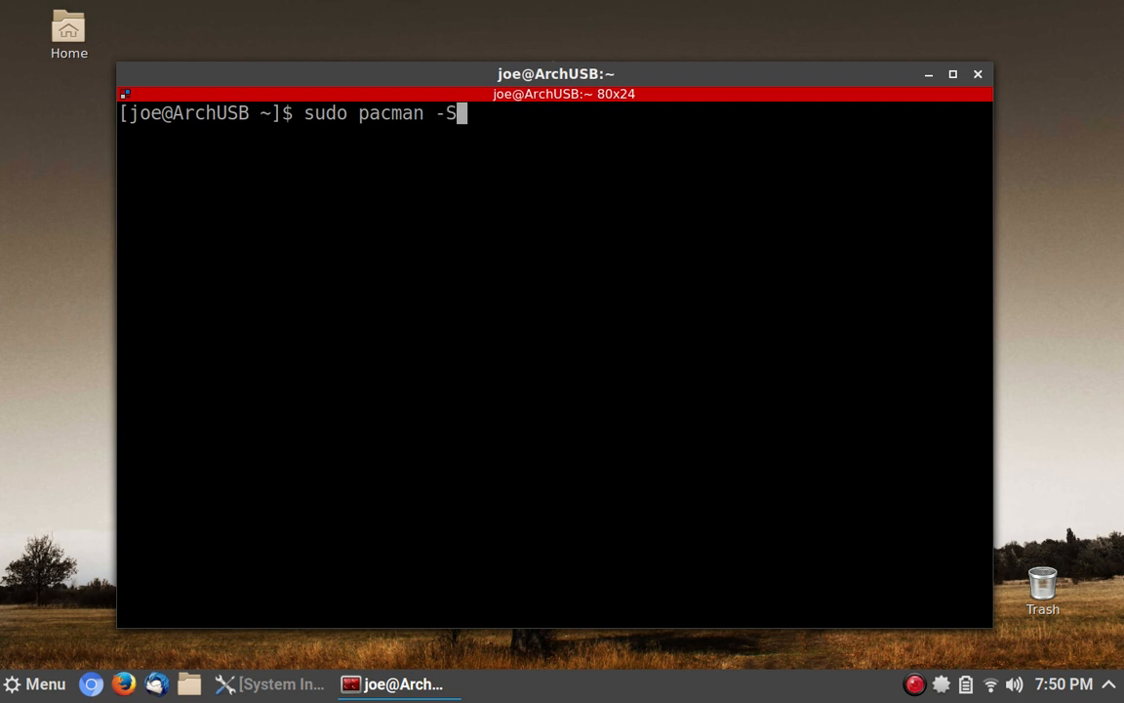
text(yu)
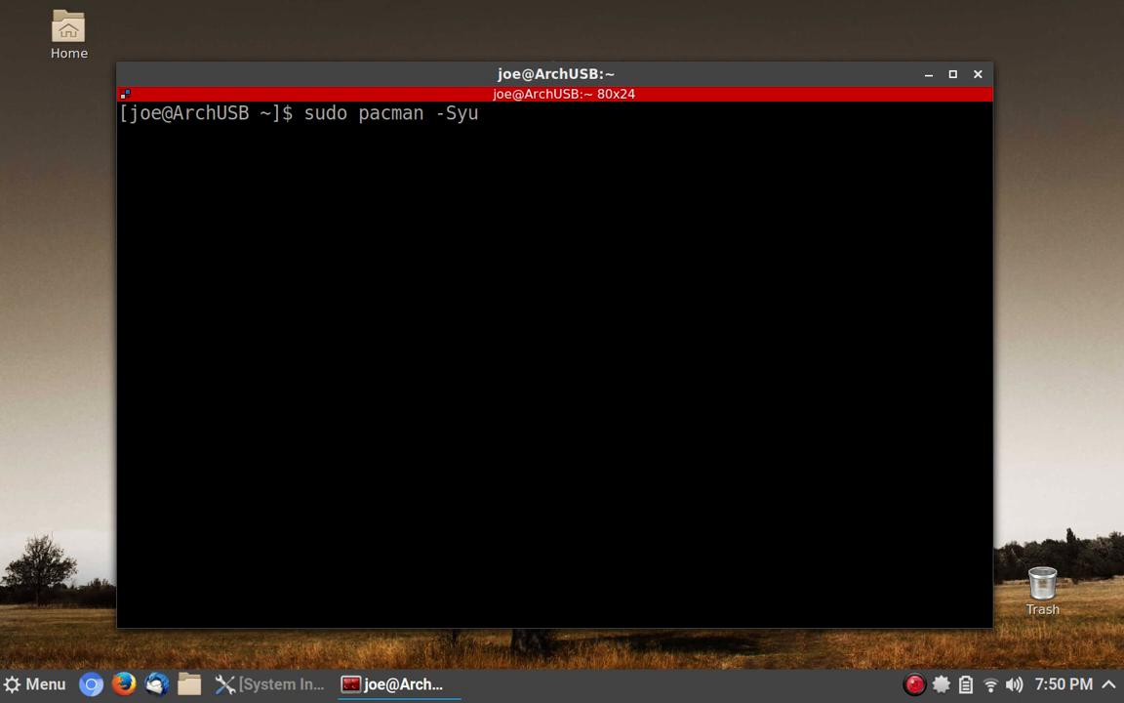
key(Return)
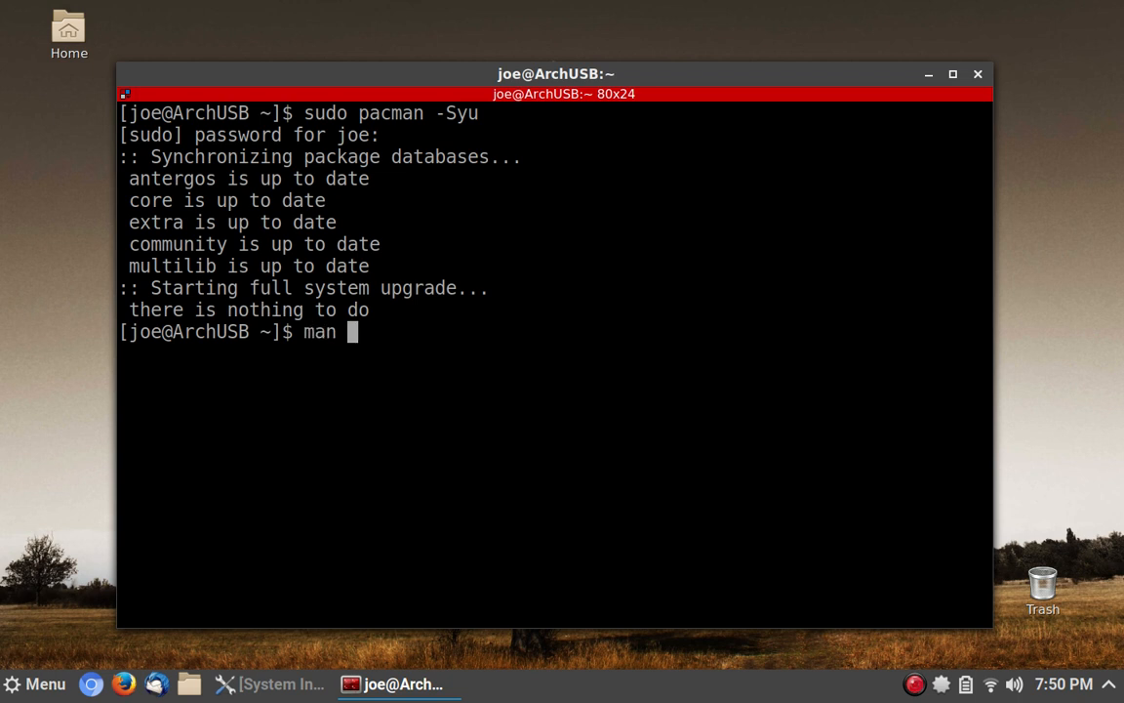
text(pacma)
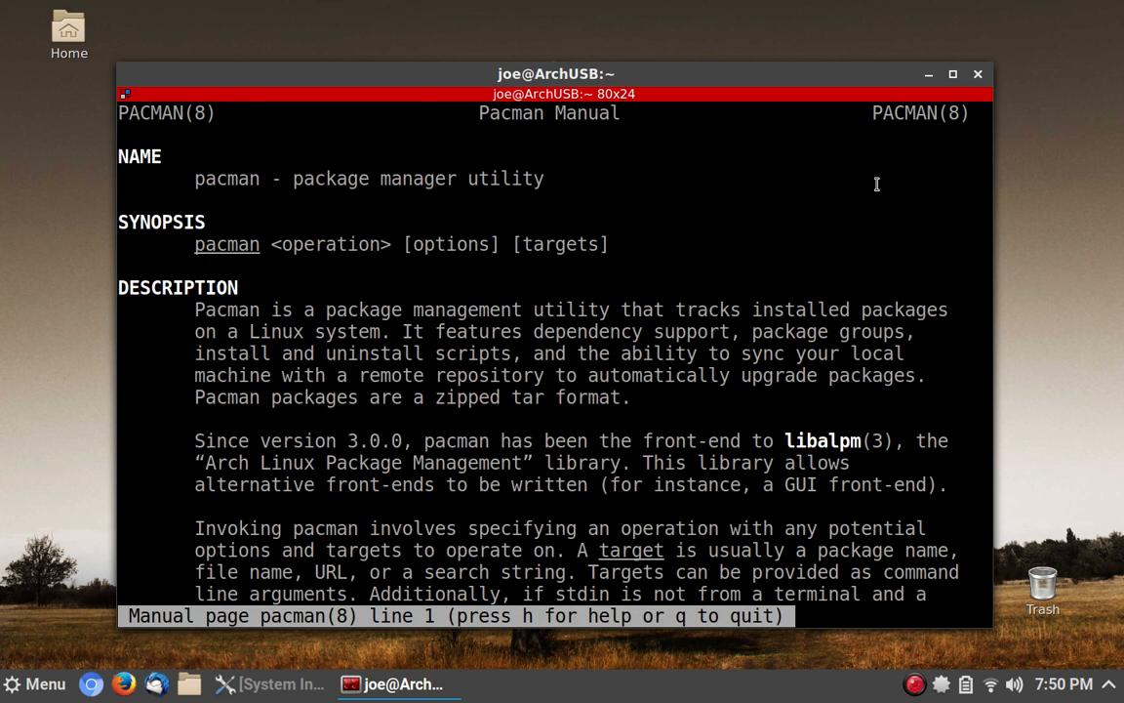
scroll(down, 3)
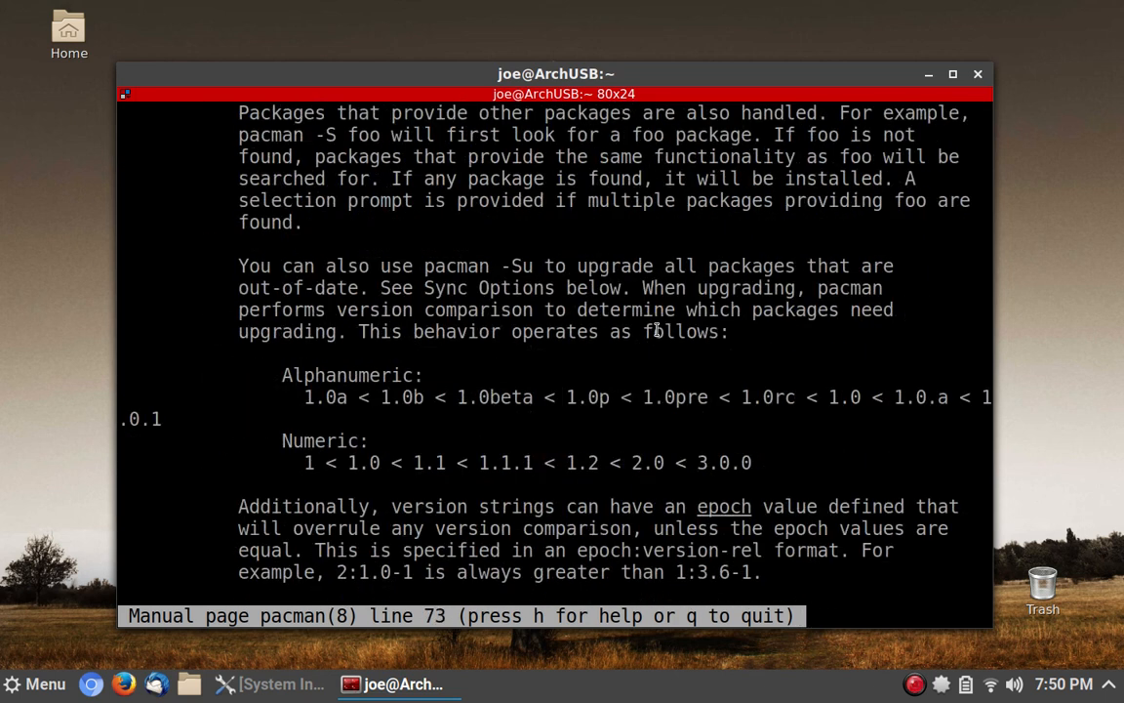
key(g)
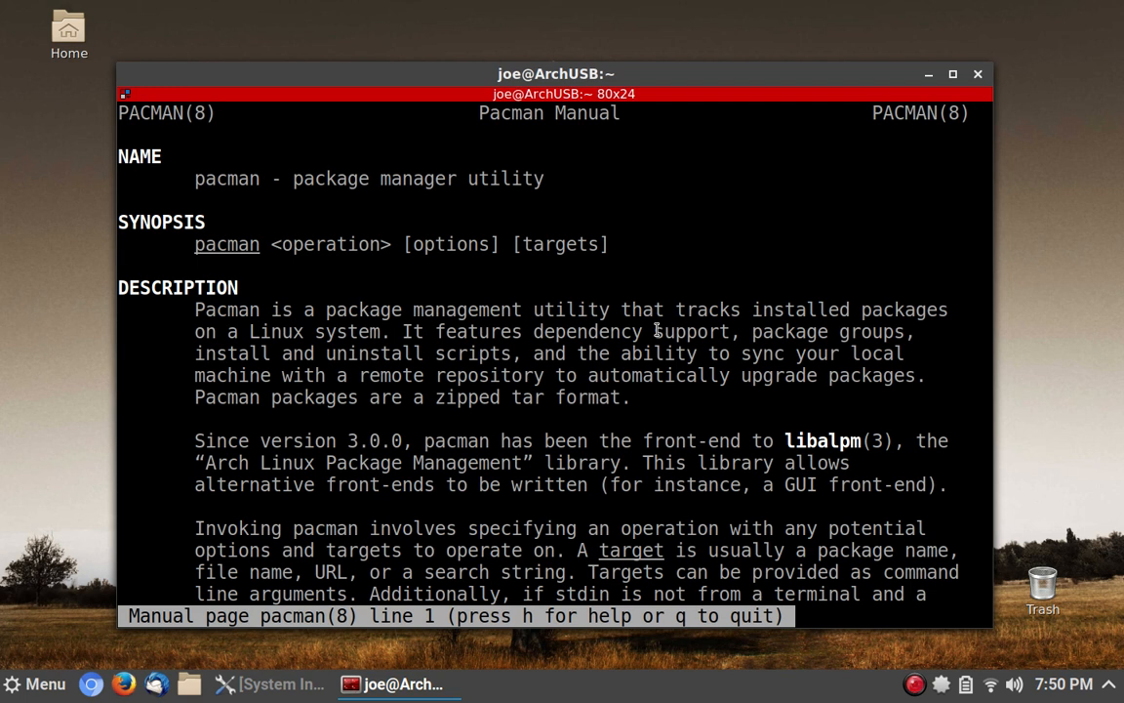
key(q)
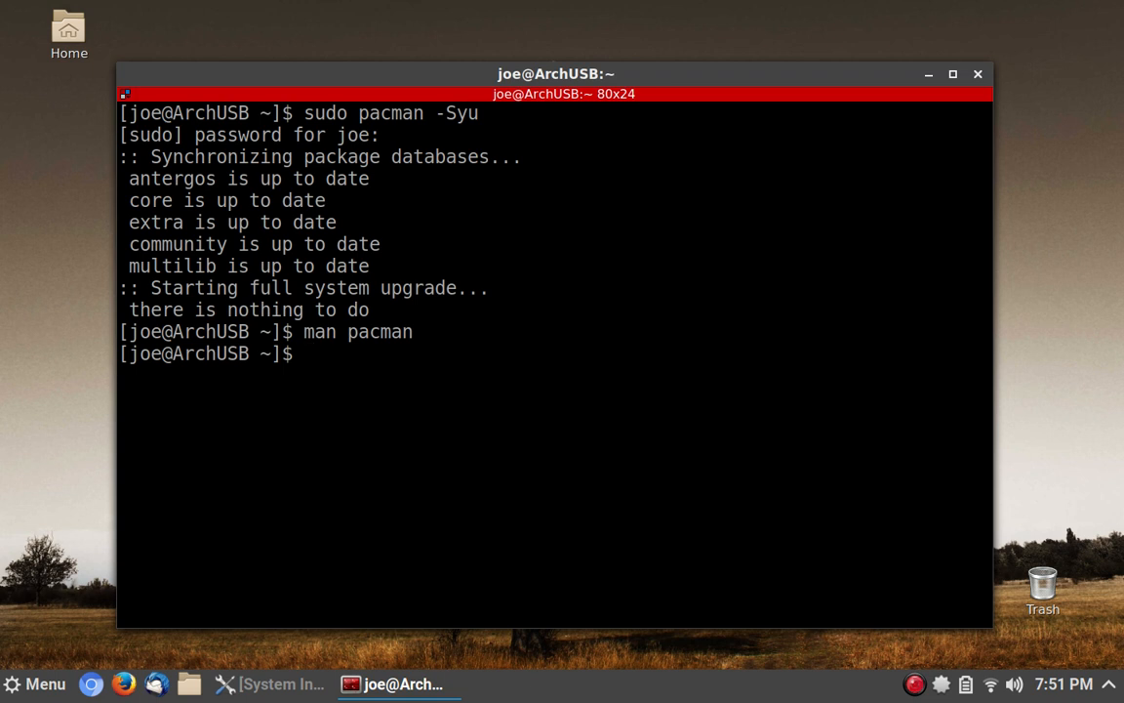
Step: Run 'yaourt -Syu' so all repositories sync as up to date, then start typing 'man ya'
text(y)
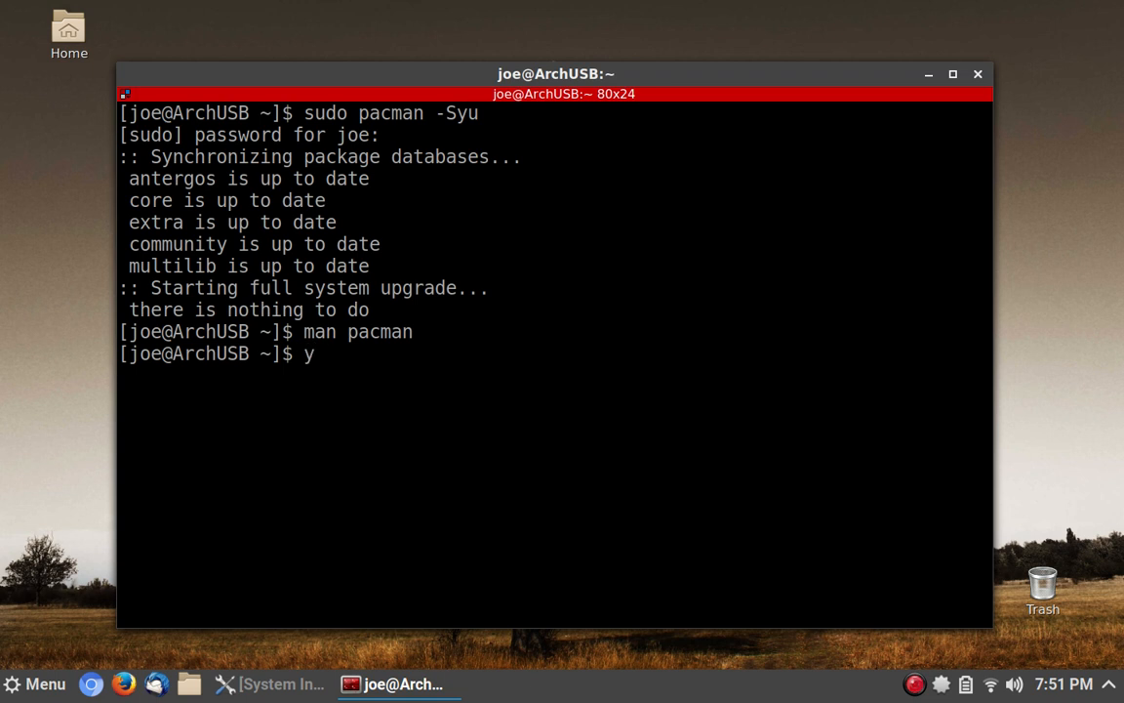
text(a)
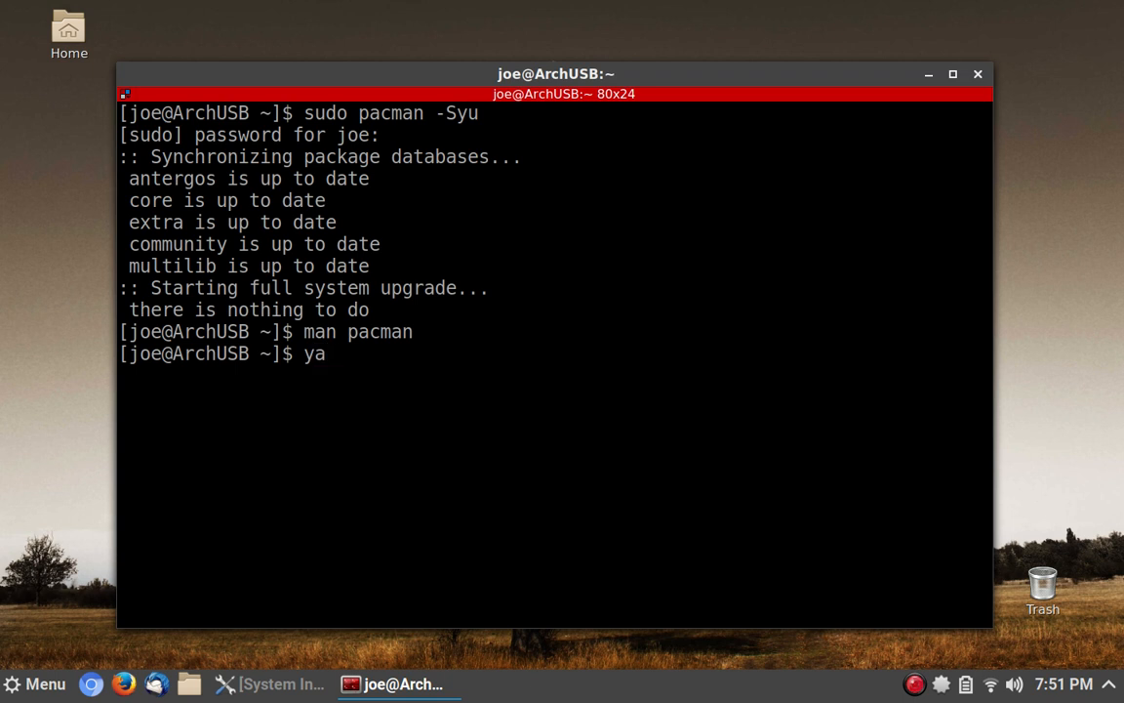
text(ou)
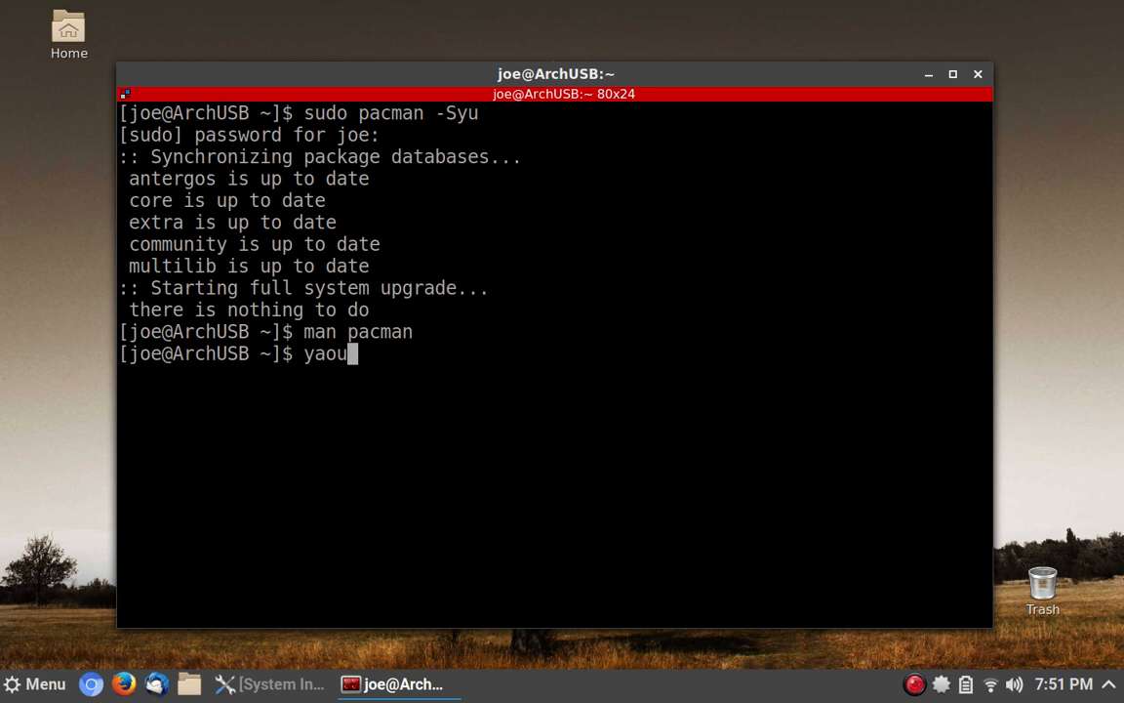
text(rt)
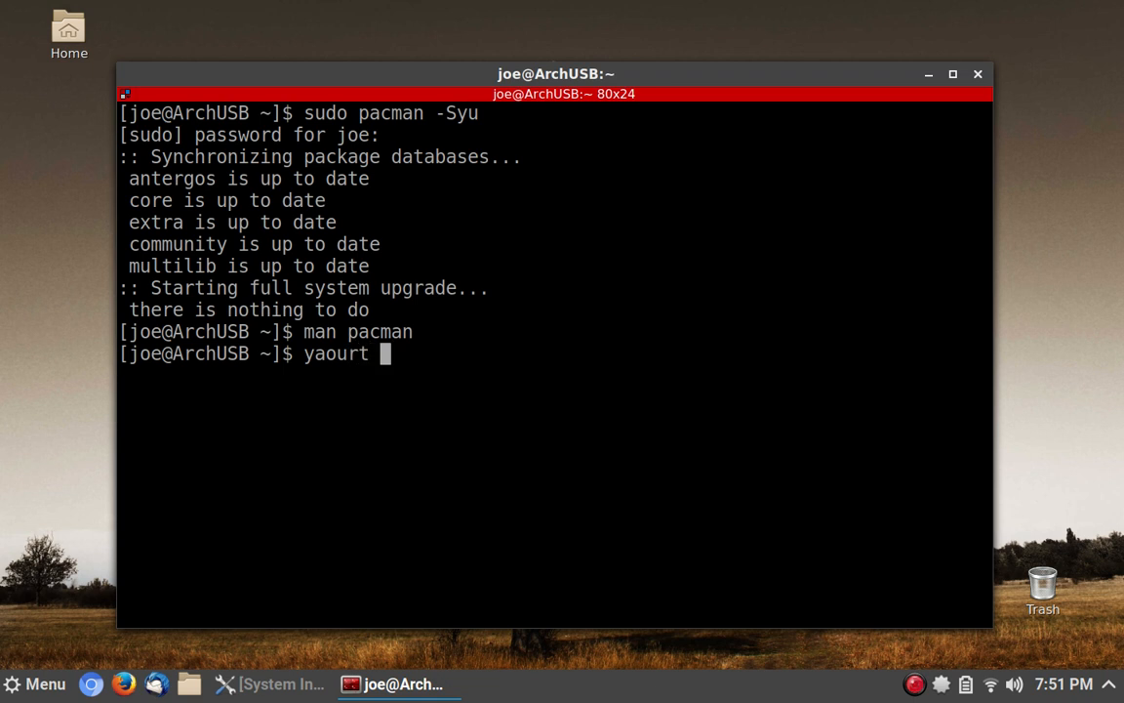
text(-)
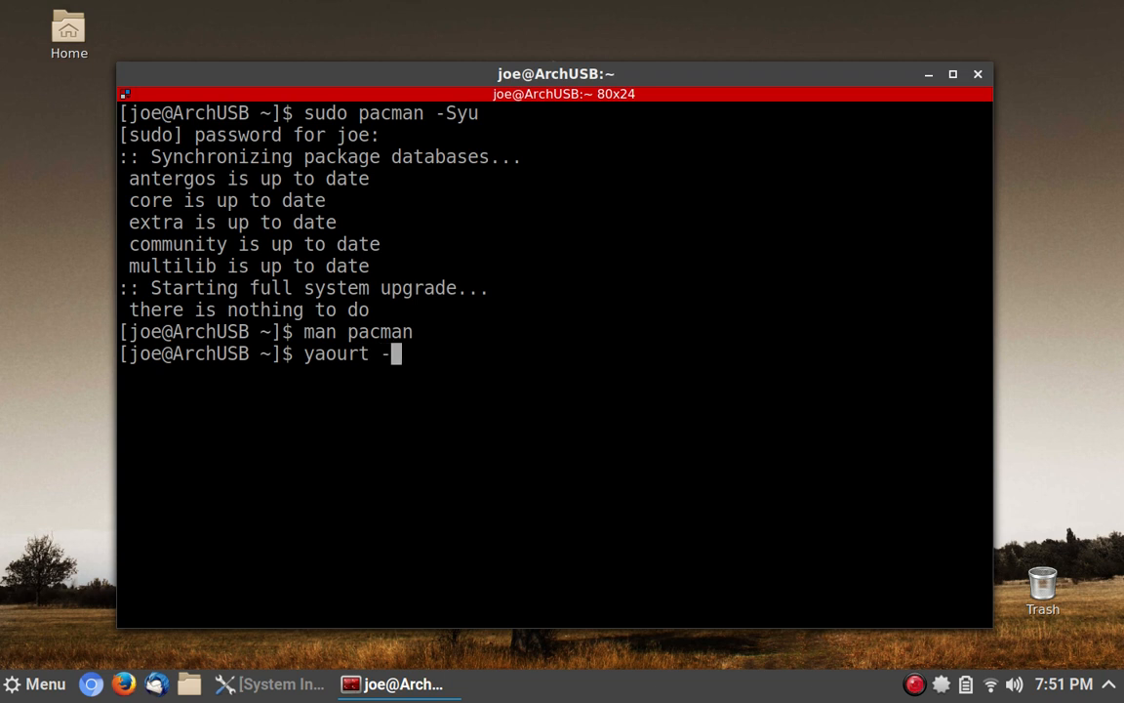
text(Syu)
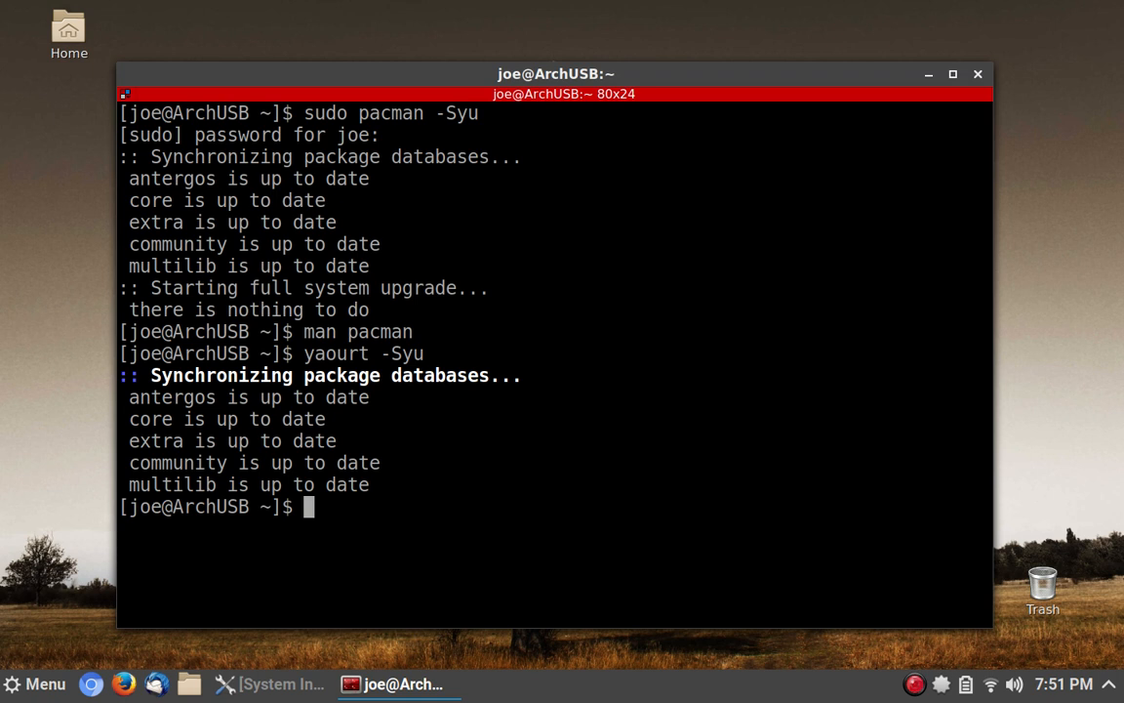
text(man)
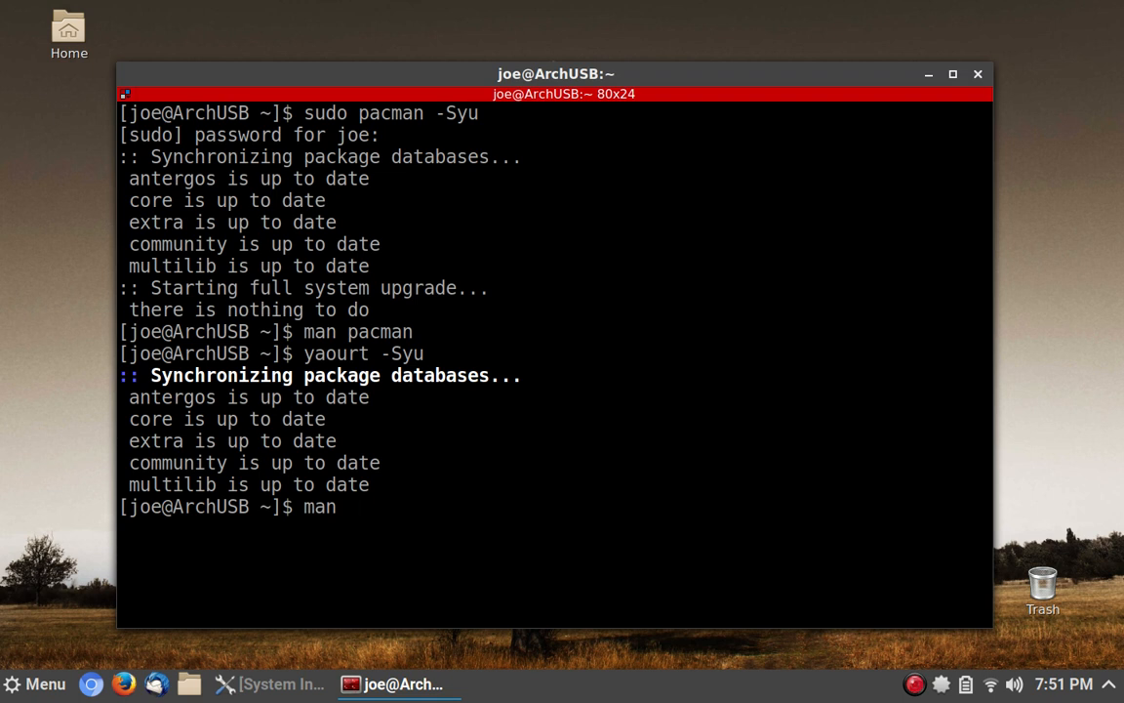
text(ya)
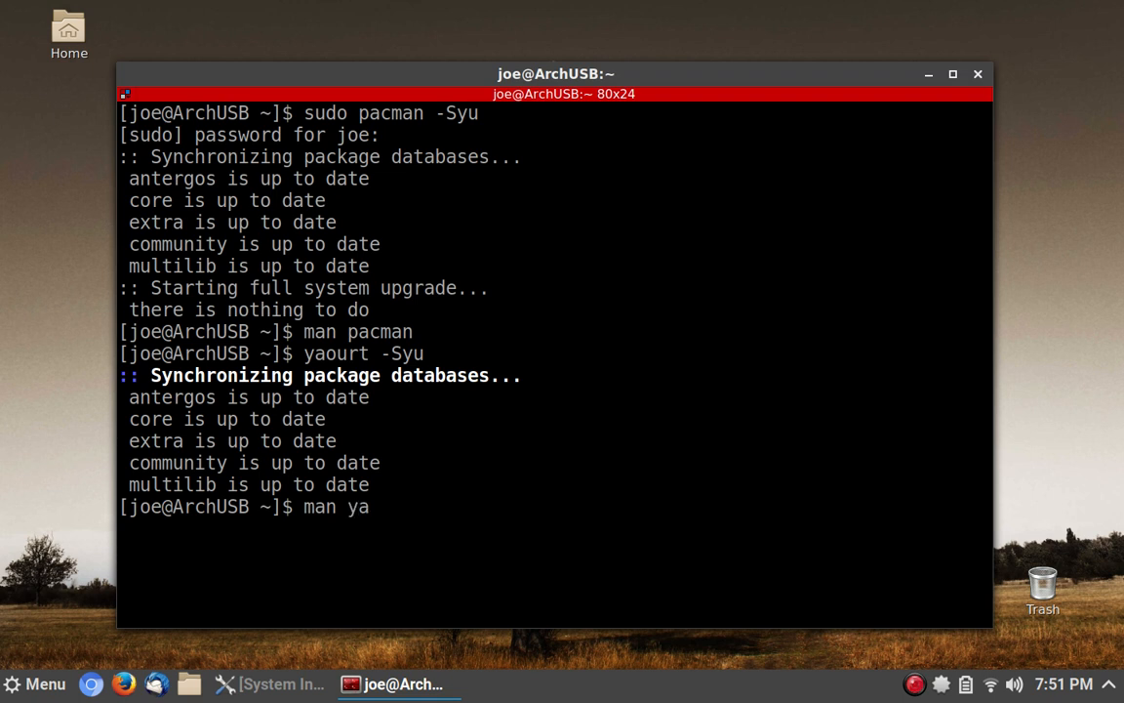
key(Return)
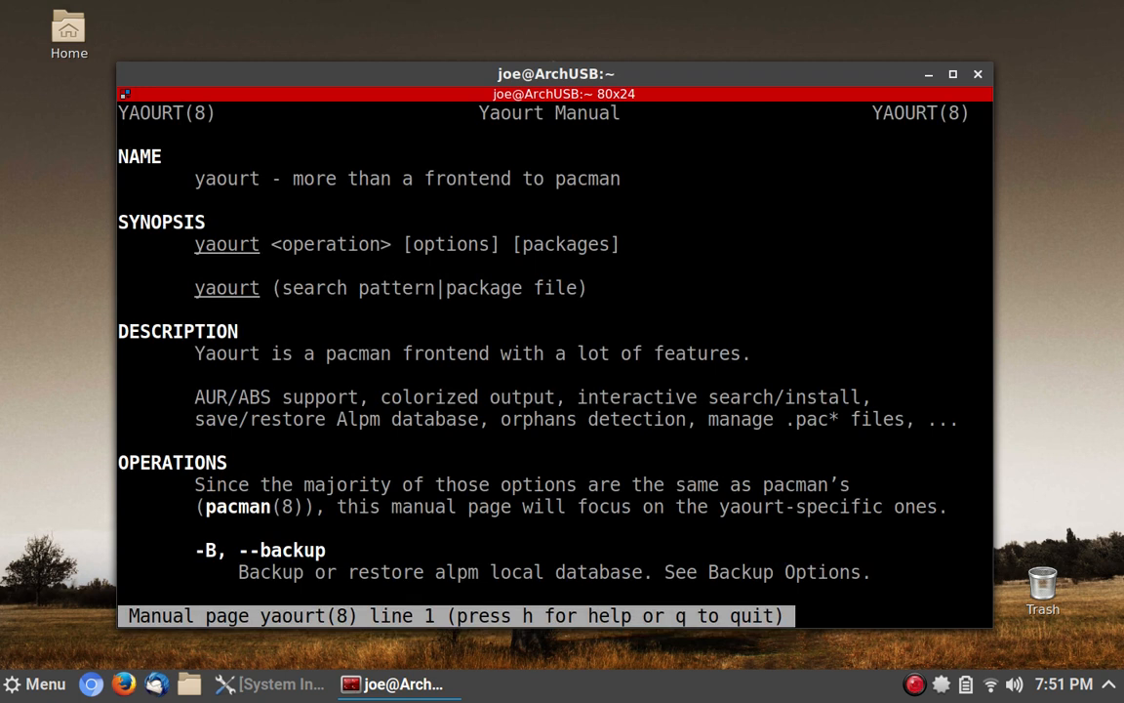
key(q)
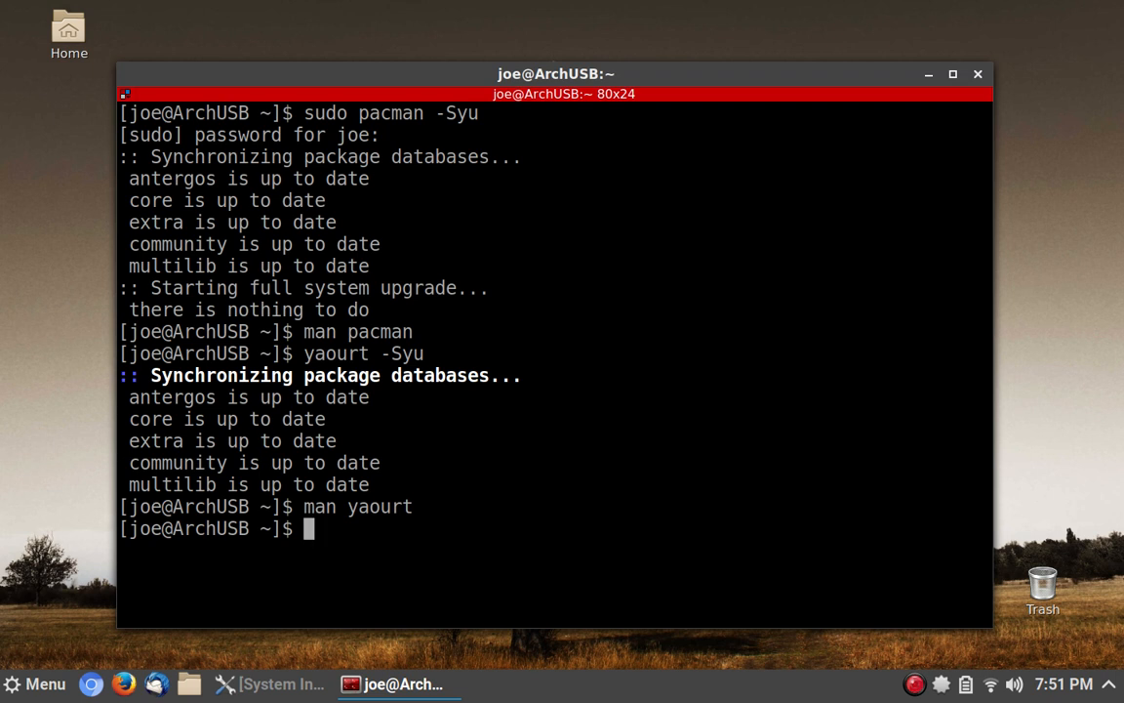
mouse_move(880, 49)
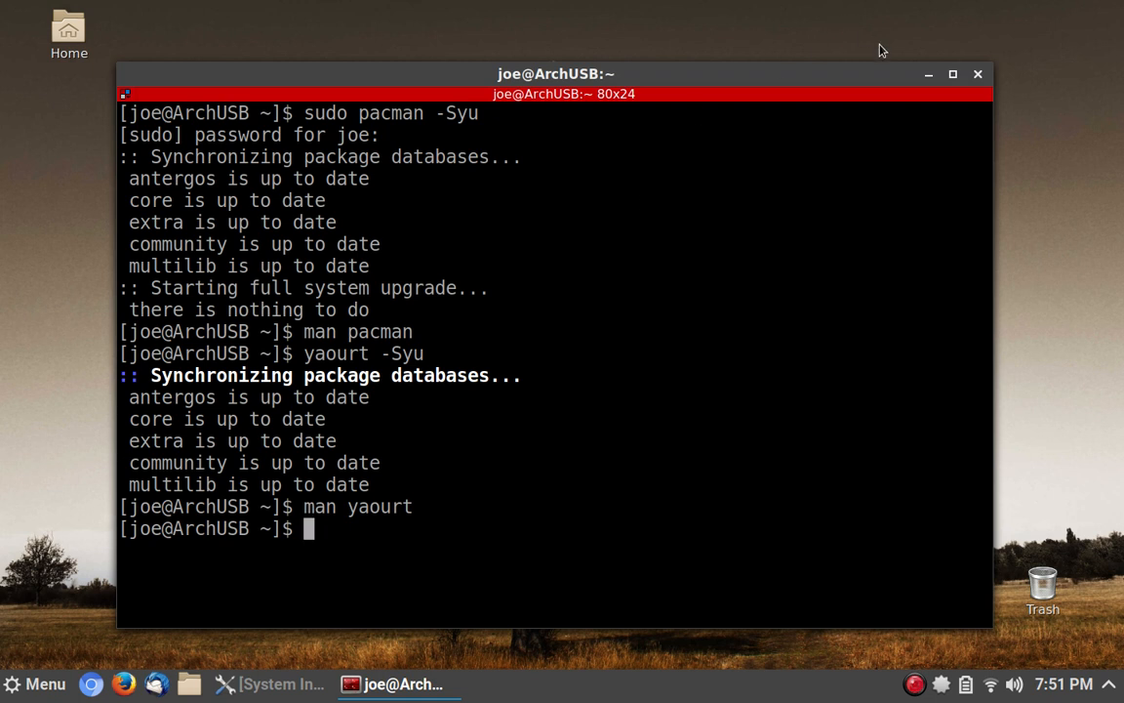
mouse_move(864, 80)
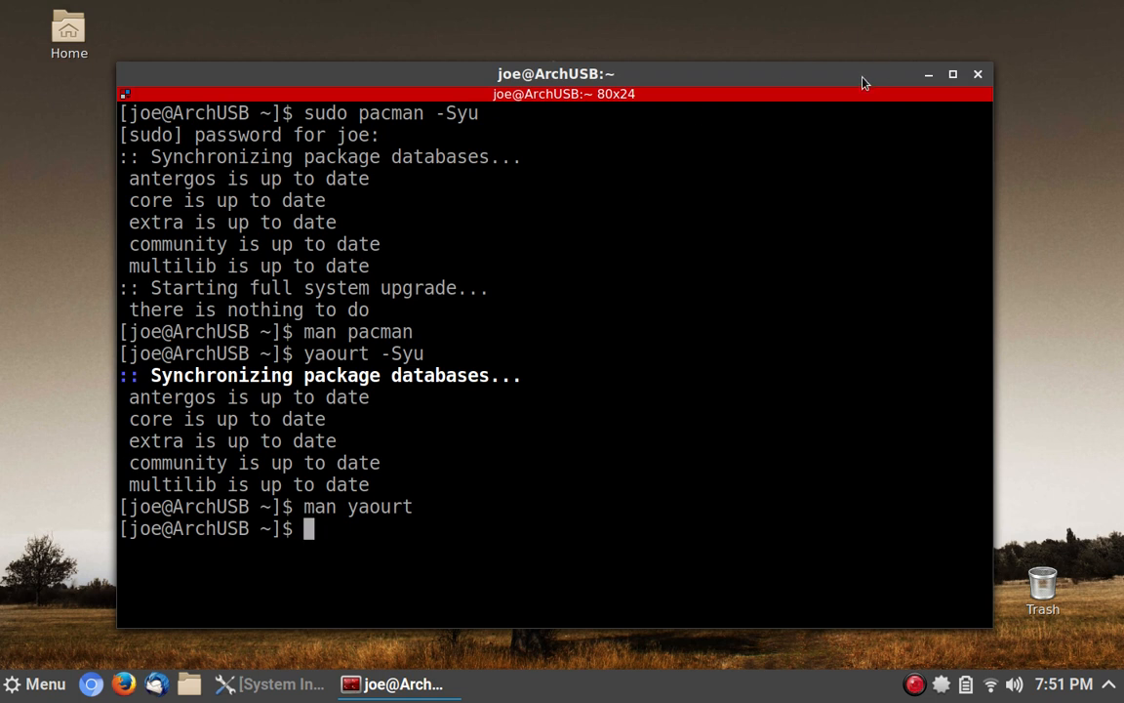
mouse_move(946, 101)
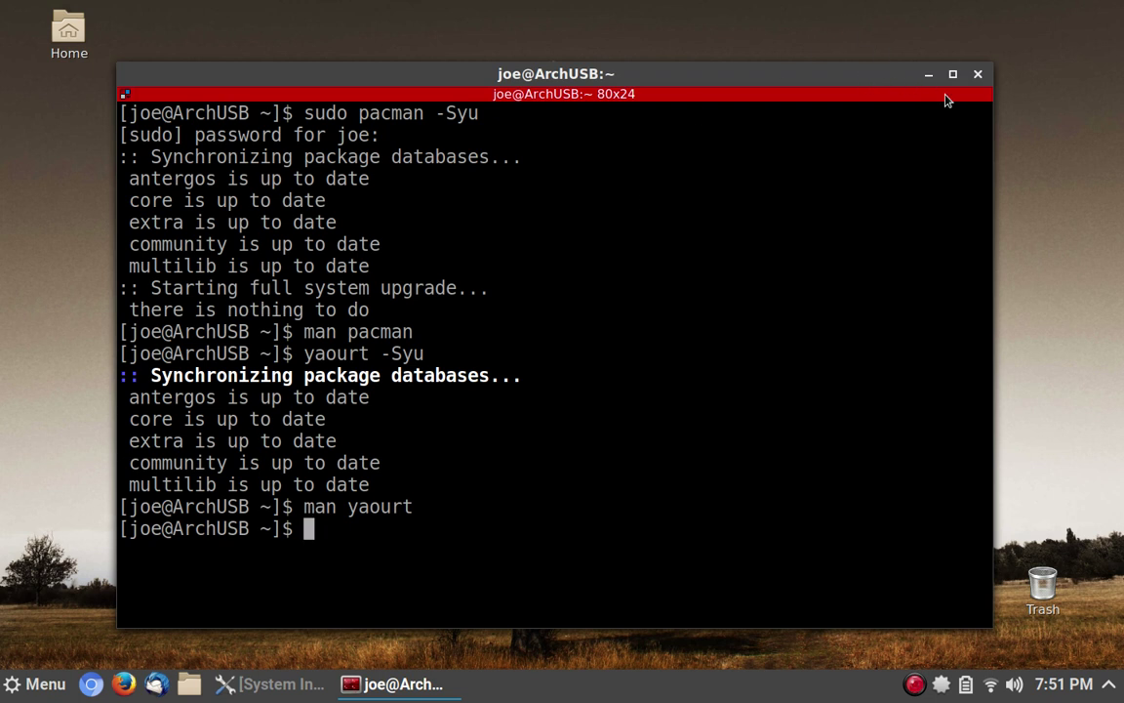
mouse_move(991, 77)
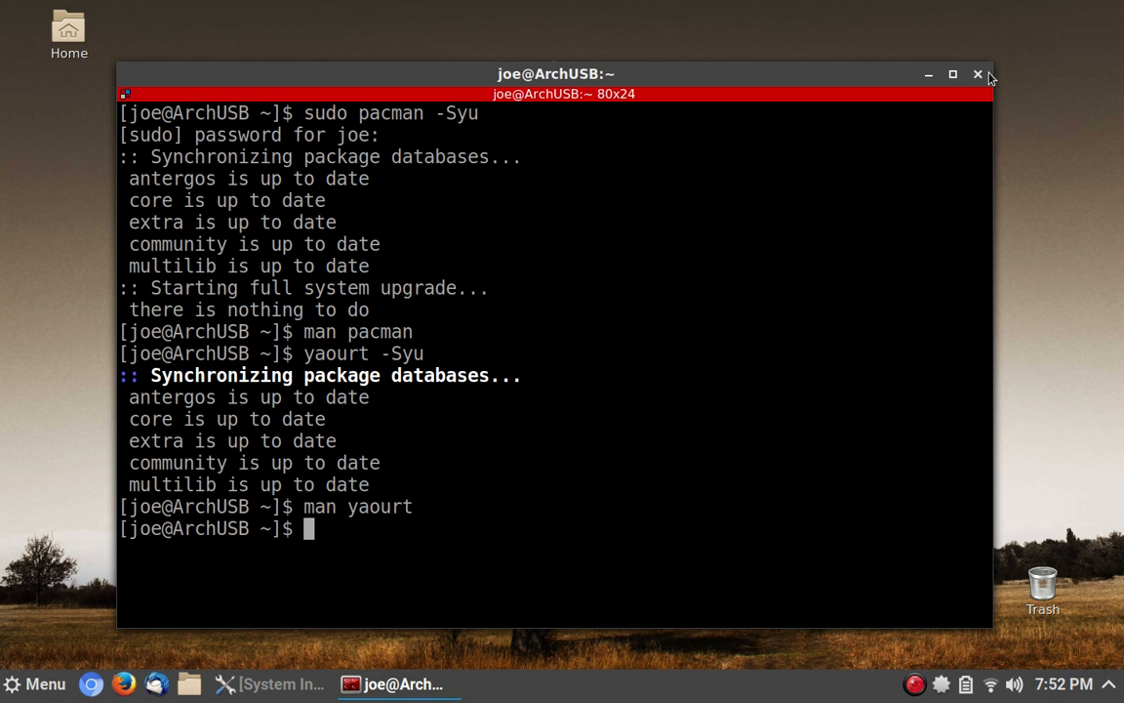
mouse_move(989, 83)
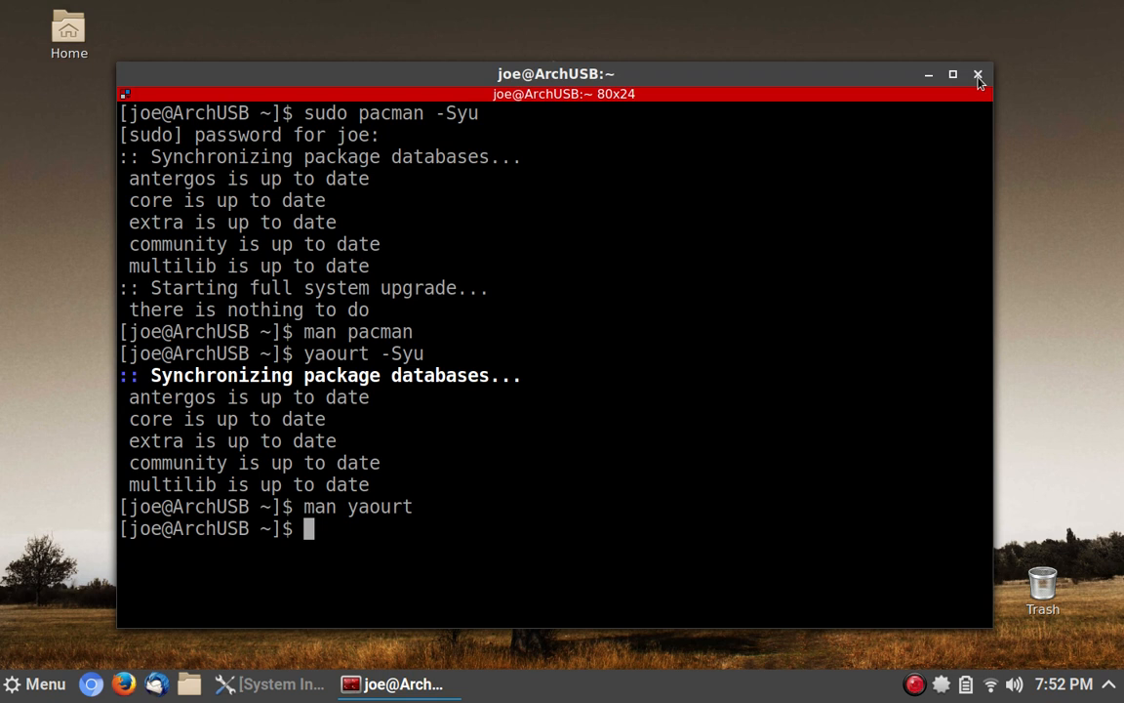
Step: Close the Terminator window and open the Cinnamon application menu
click(978, 73)
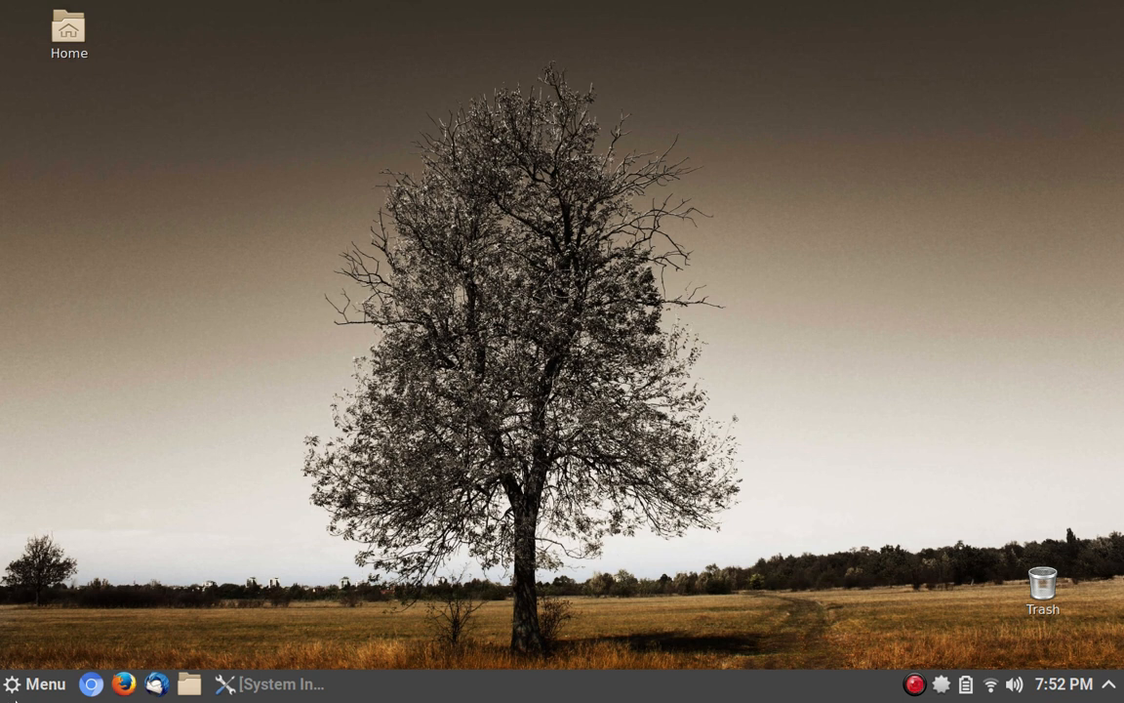
click(43, 685)
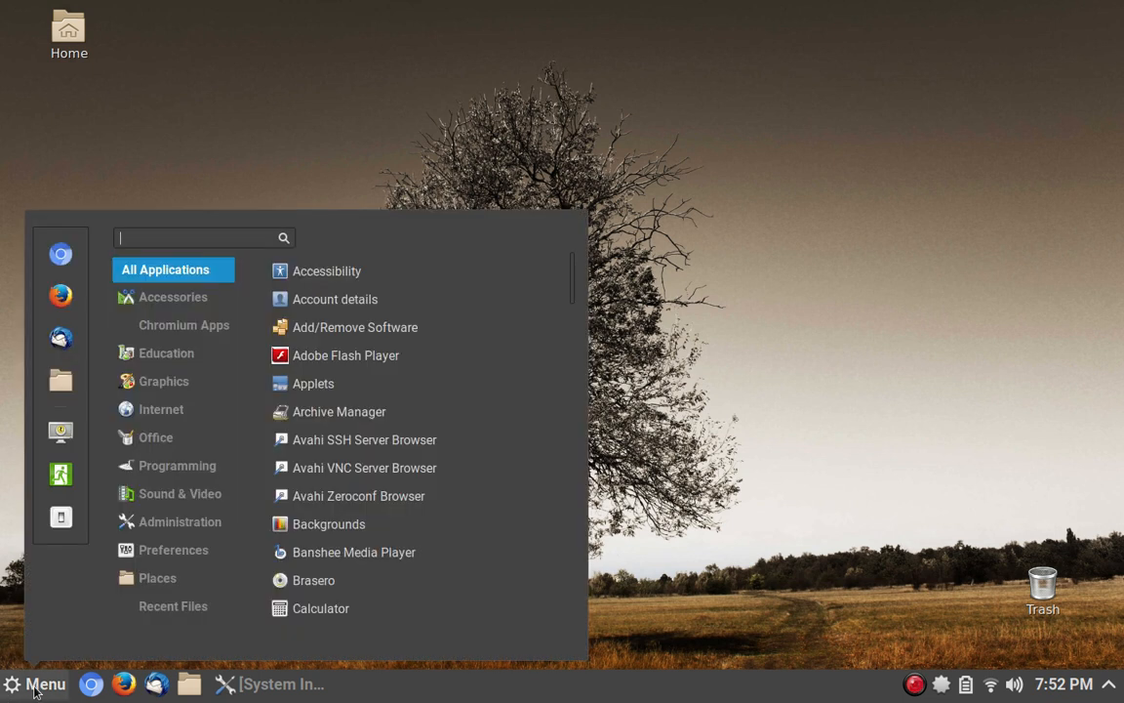
mouse_move(216, 241)
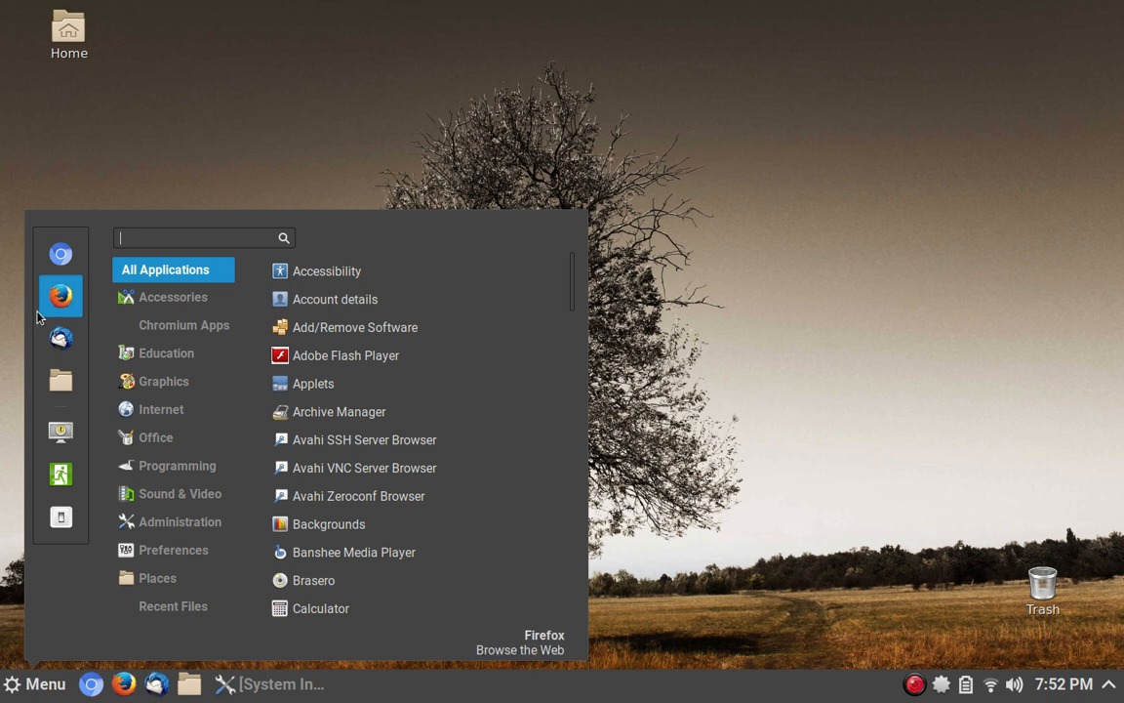
mouse_move(543, 123)
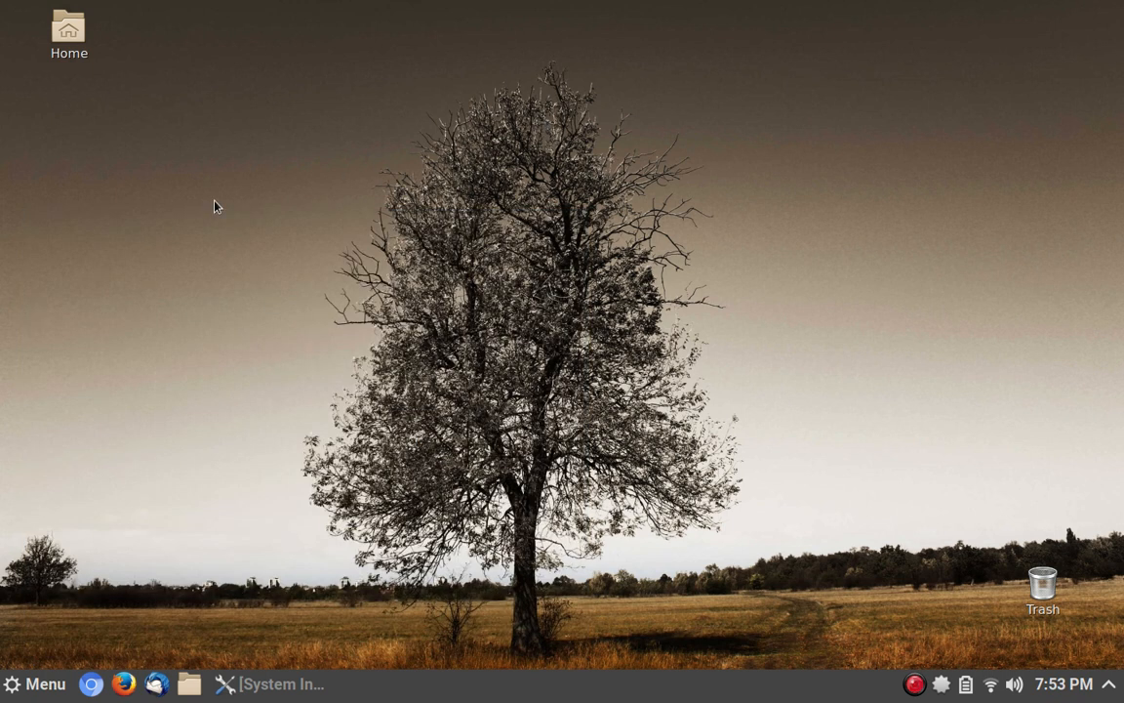
Step: Click the System Info taskbar entry, closing the application menu
click(90, 686)
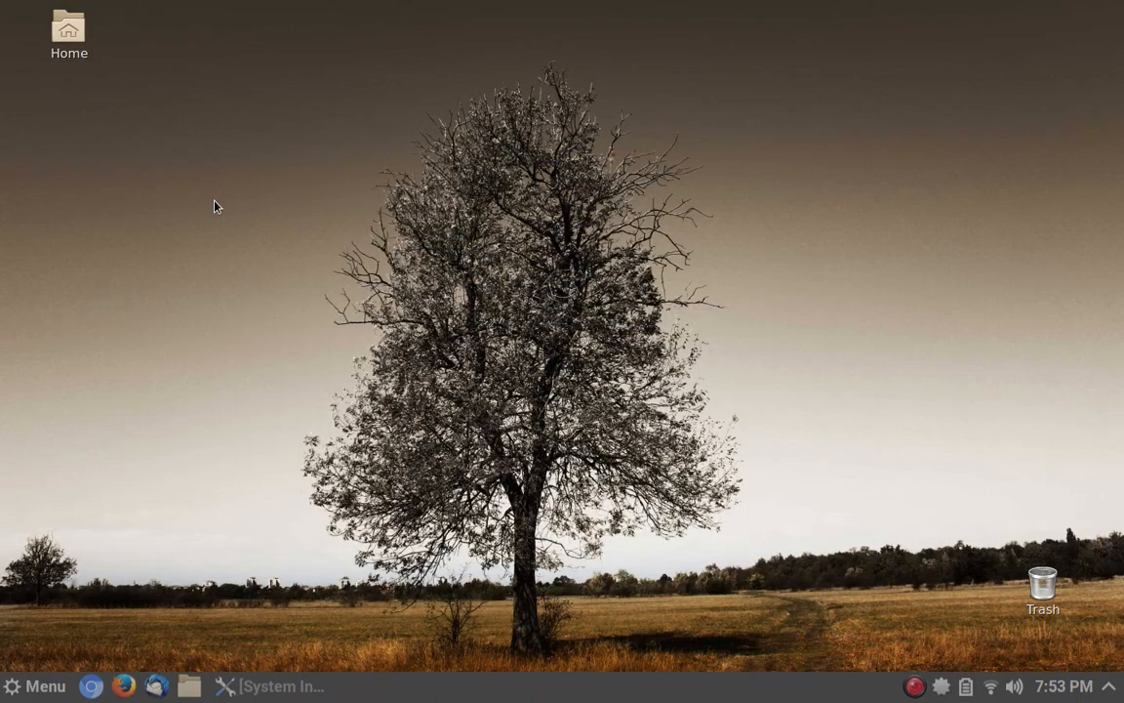
mouse_move(131, 401)
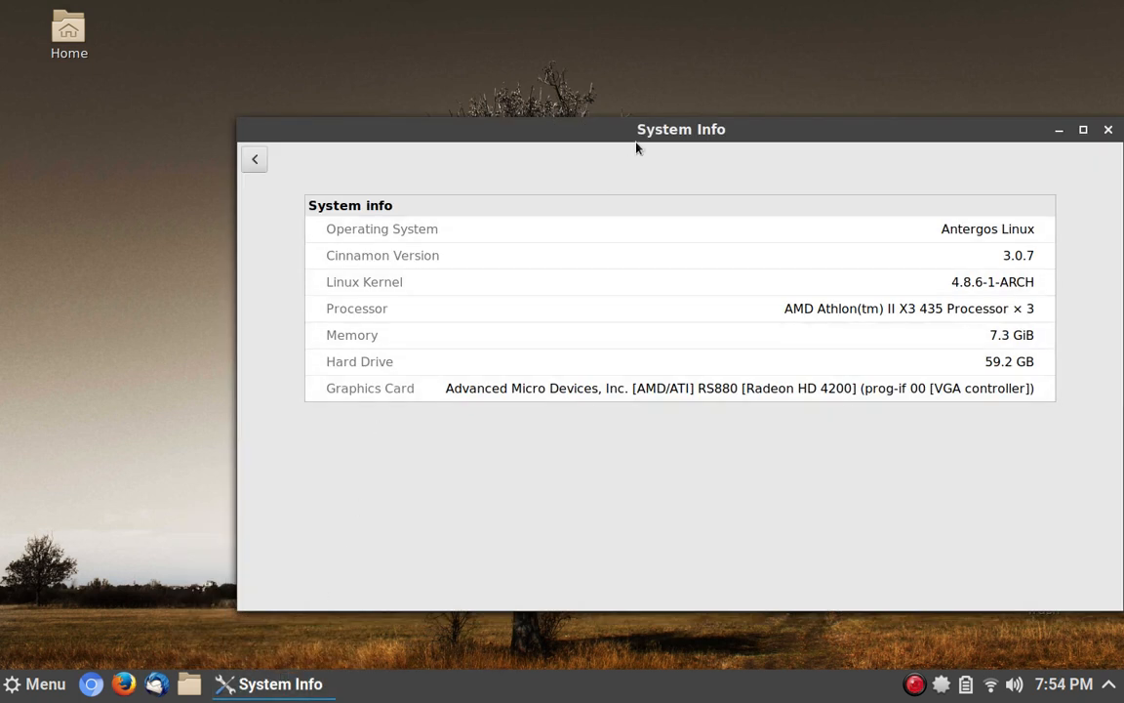
drag(682, 128, 580, 80)
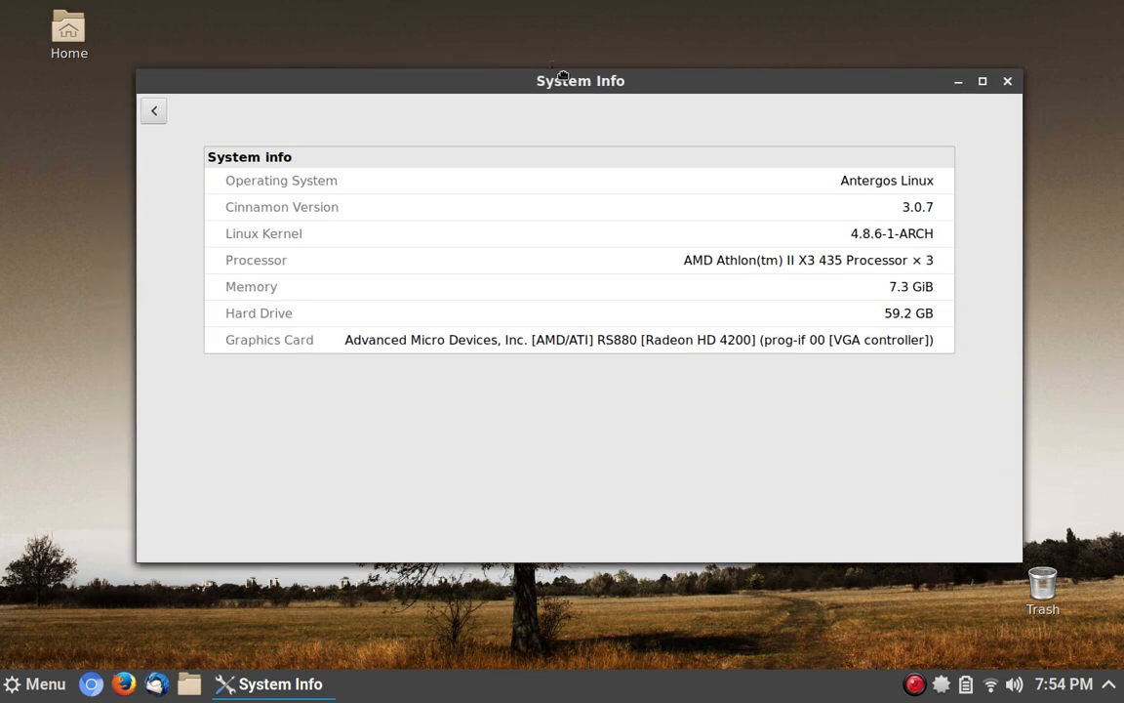
mouse_move(573, 86)
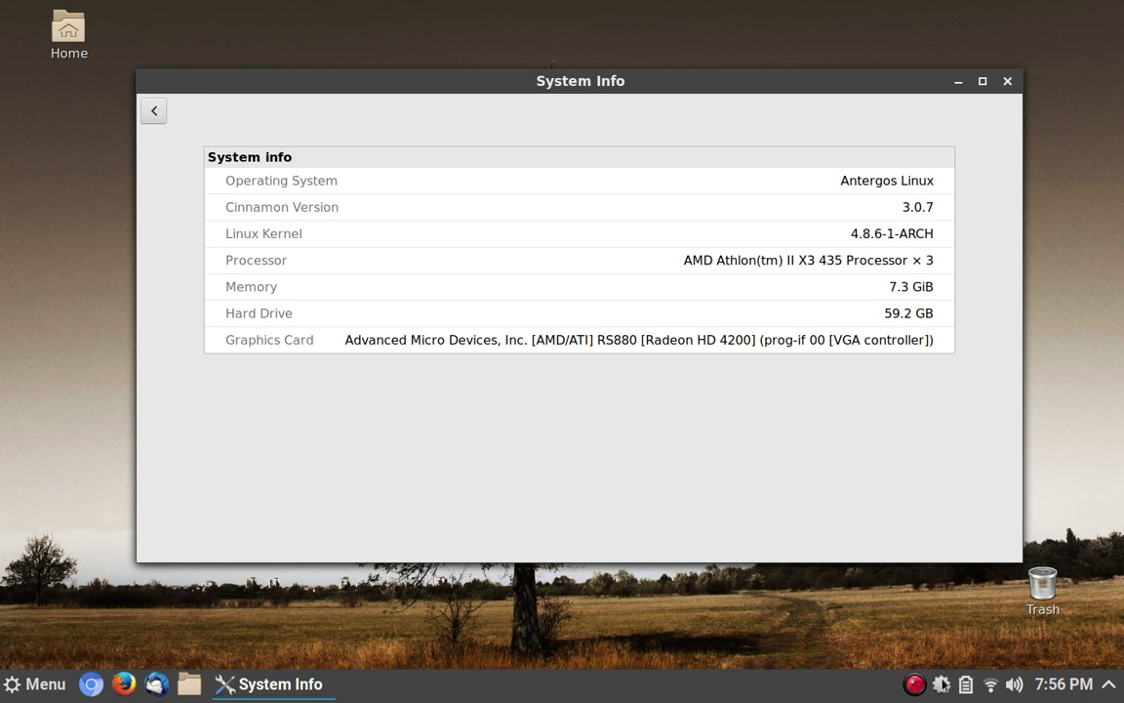
mouse_move(550, 304)
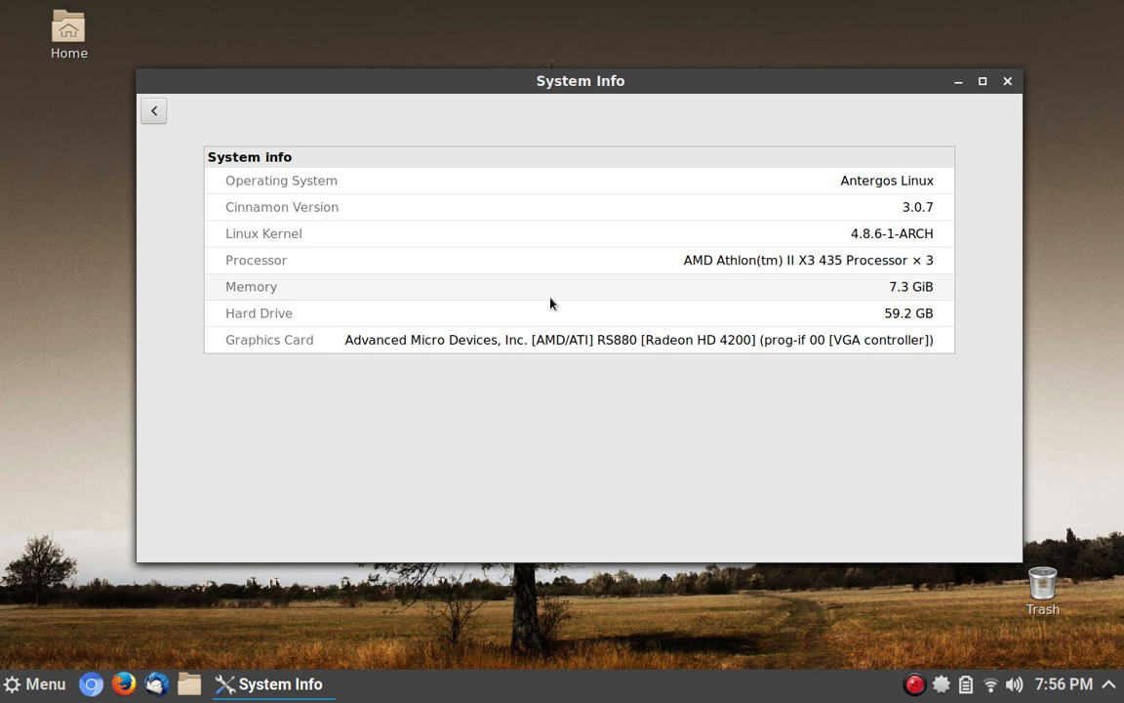
mouse_move(1033, 697)
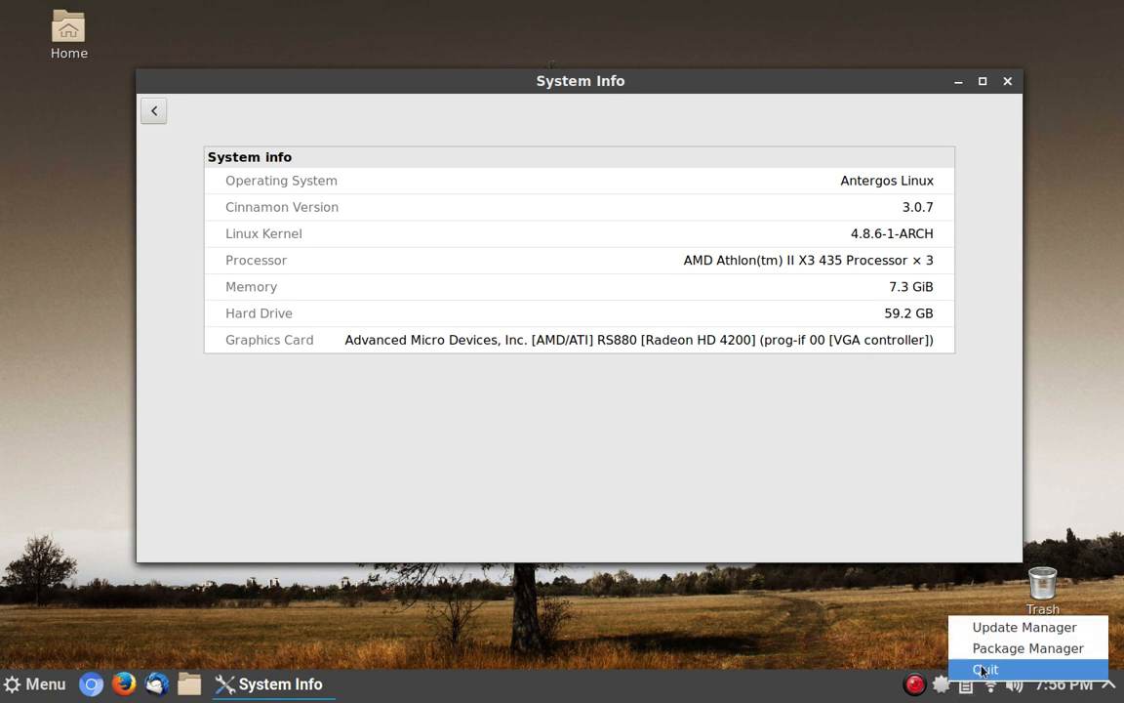
Step: Open Pamac, search the AUR for 'teamviewer', and mark teamviewer for installation
click(1027, 648)
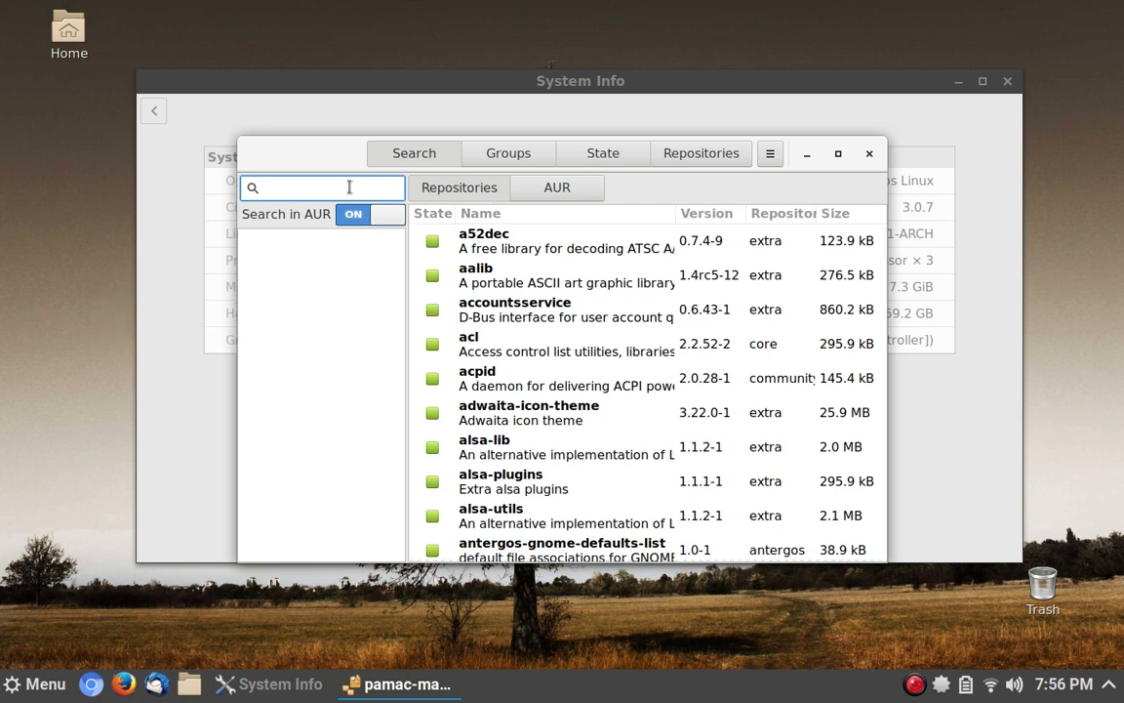
text(teamviewer)
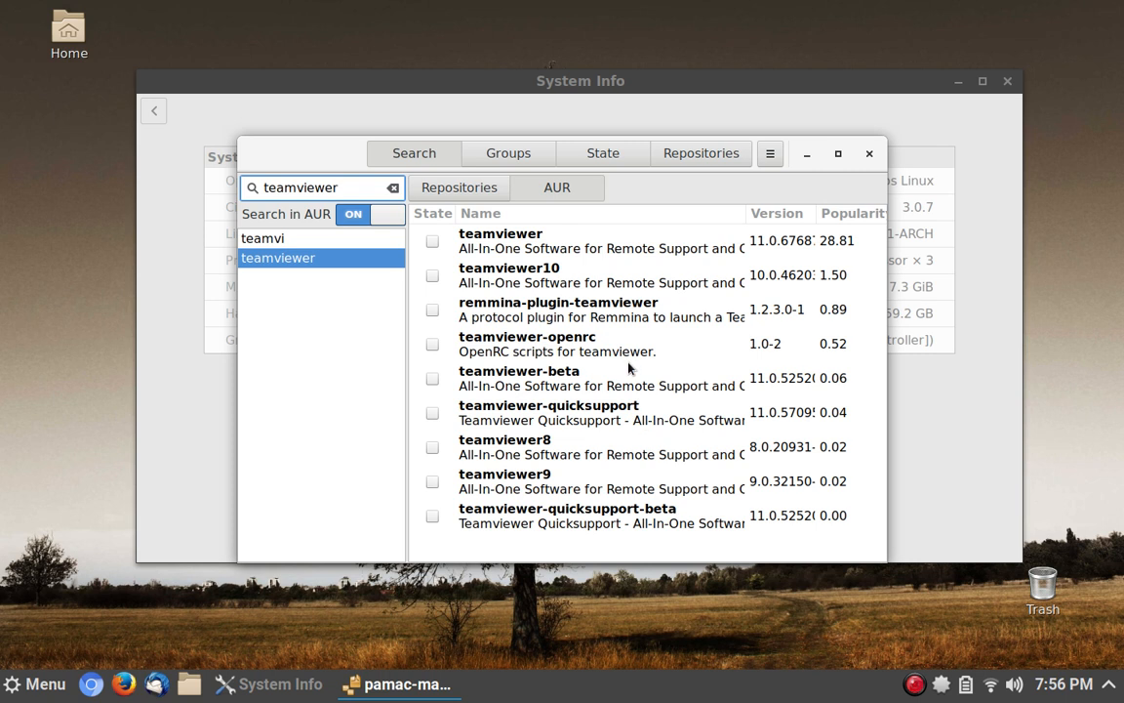
mouse_move(658, 258)
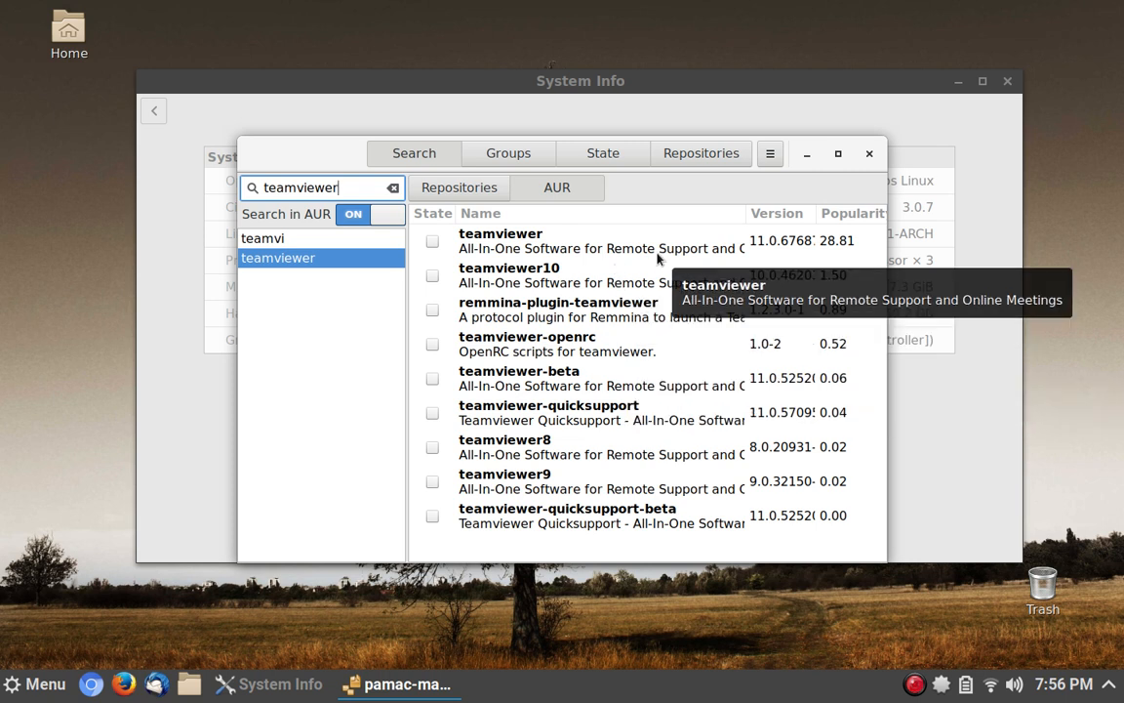
mouse_move(437, 251)
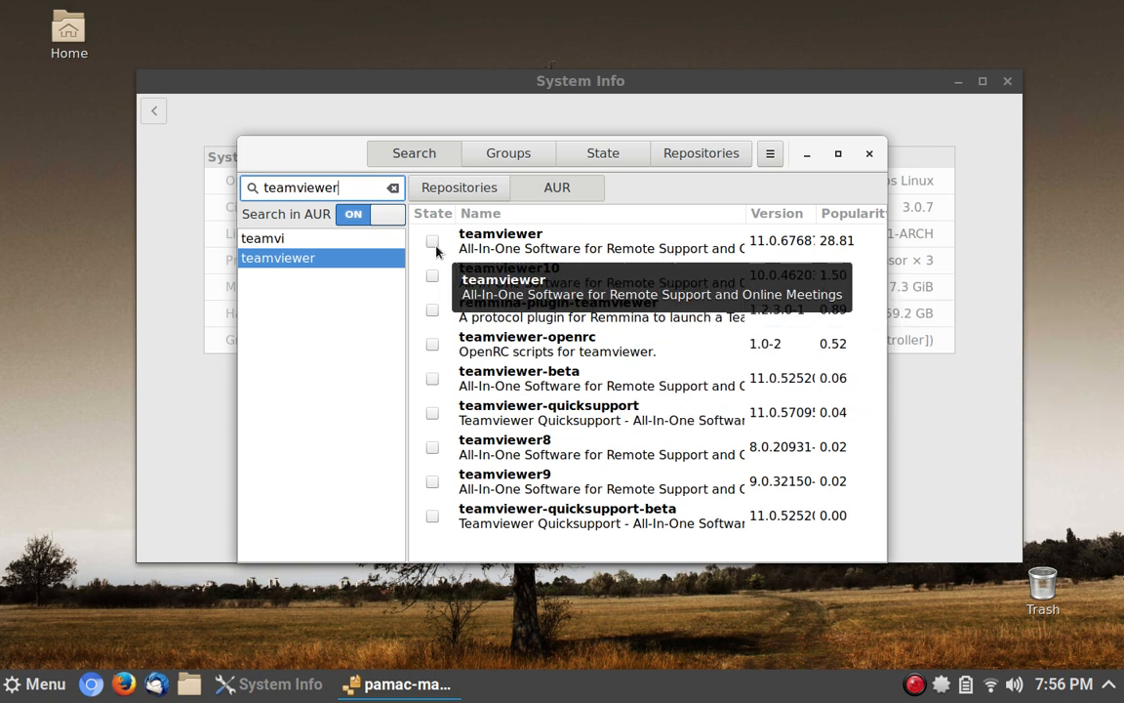
click(432, 241)
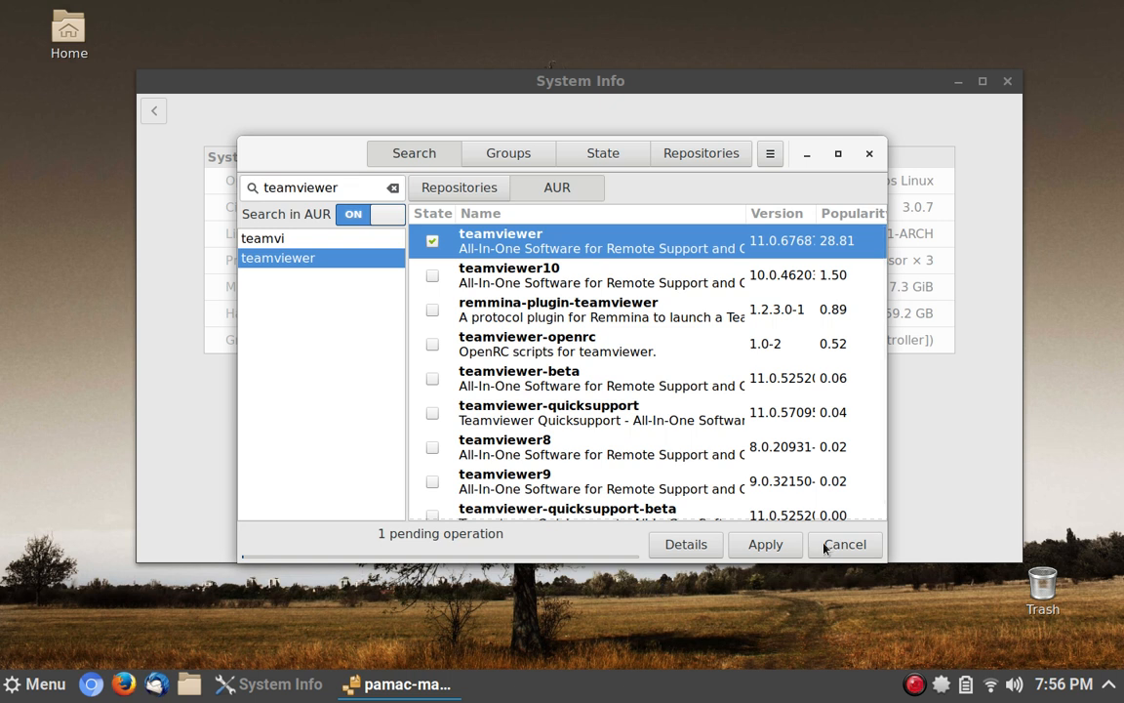
mouse_move(765, 545)
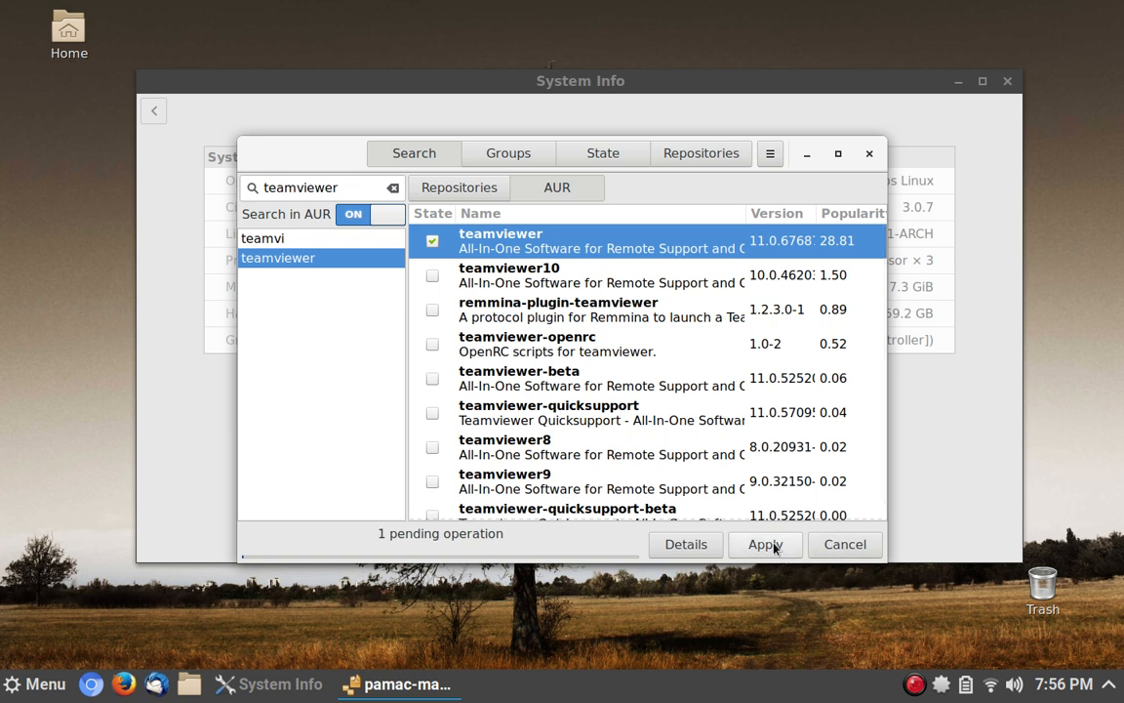
Step: Apply and confirm the teamviewer 11.0.67687-4 build, then close the finished terminal
click(765, 543)
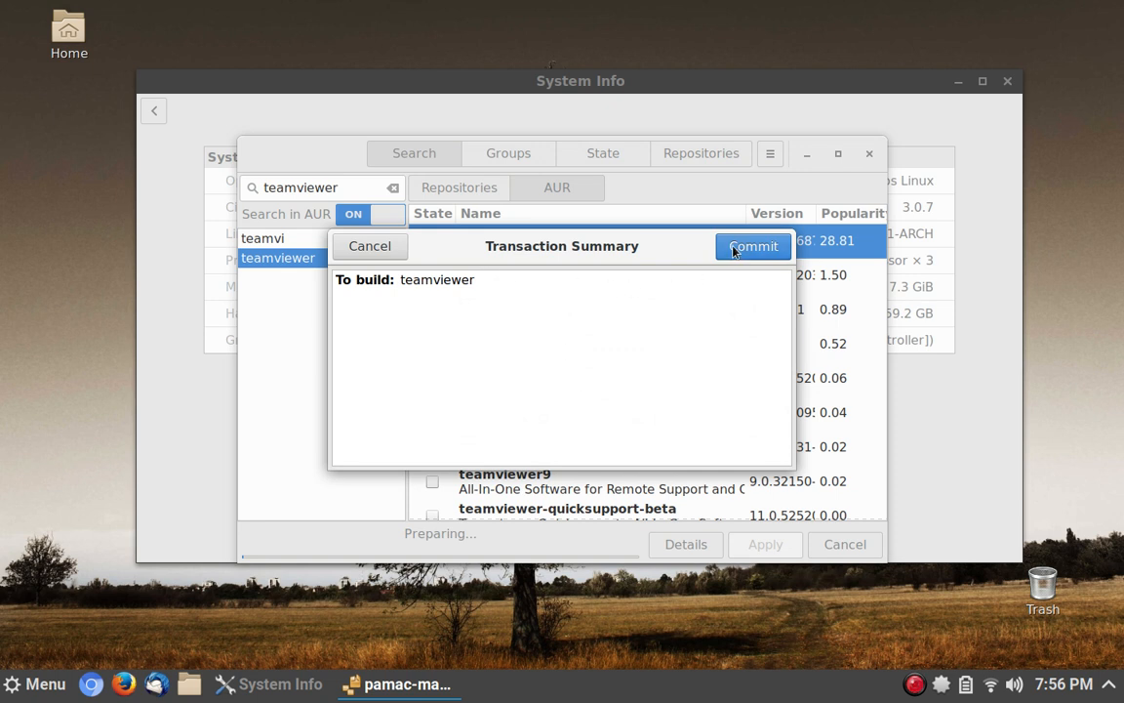
click(751, 245)
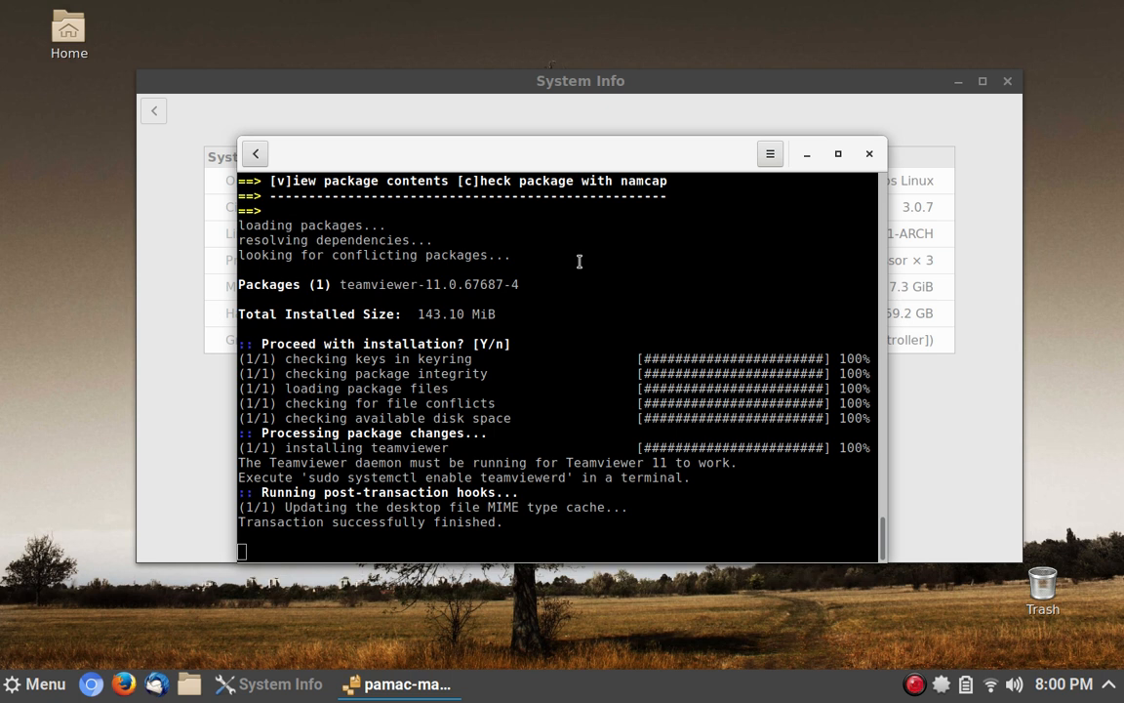
click(870, 154)
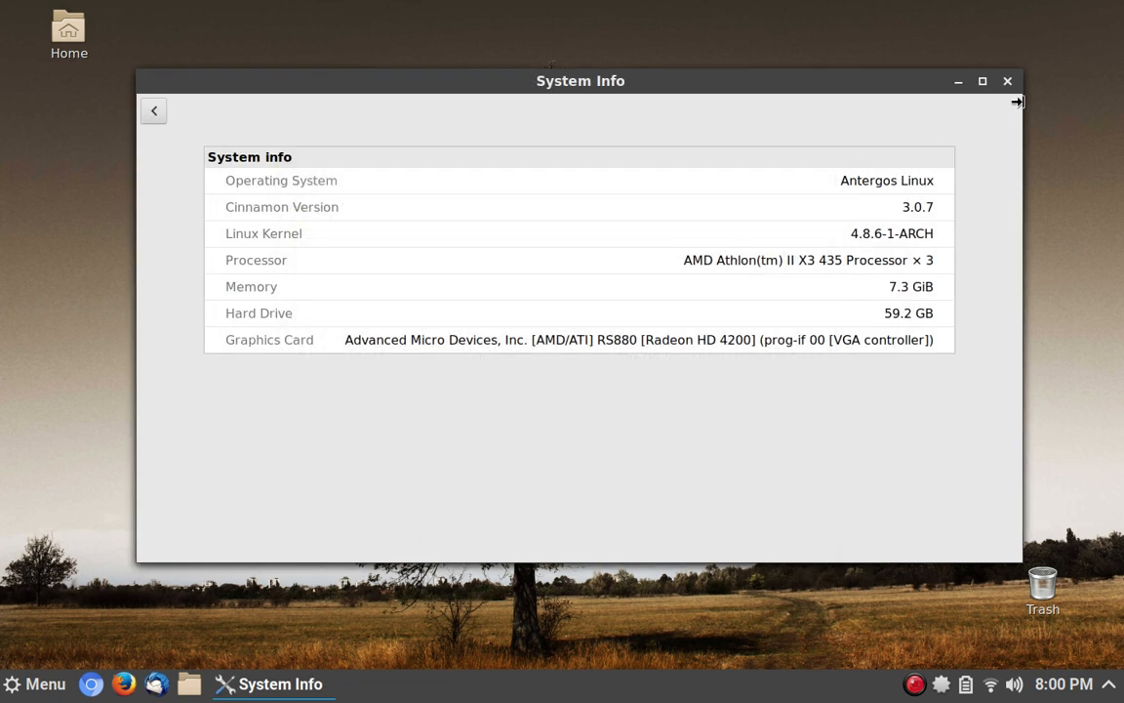
mouse_move(648, 171)
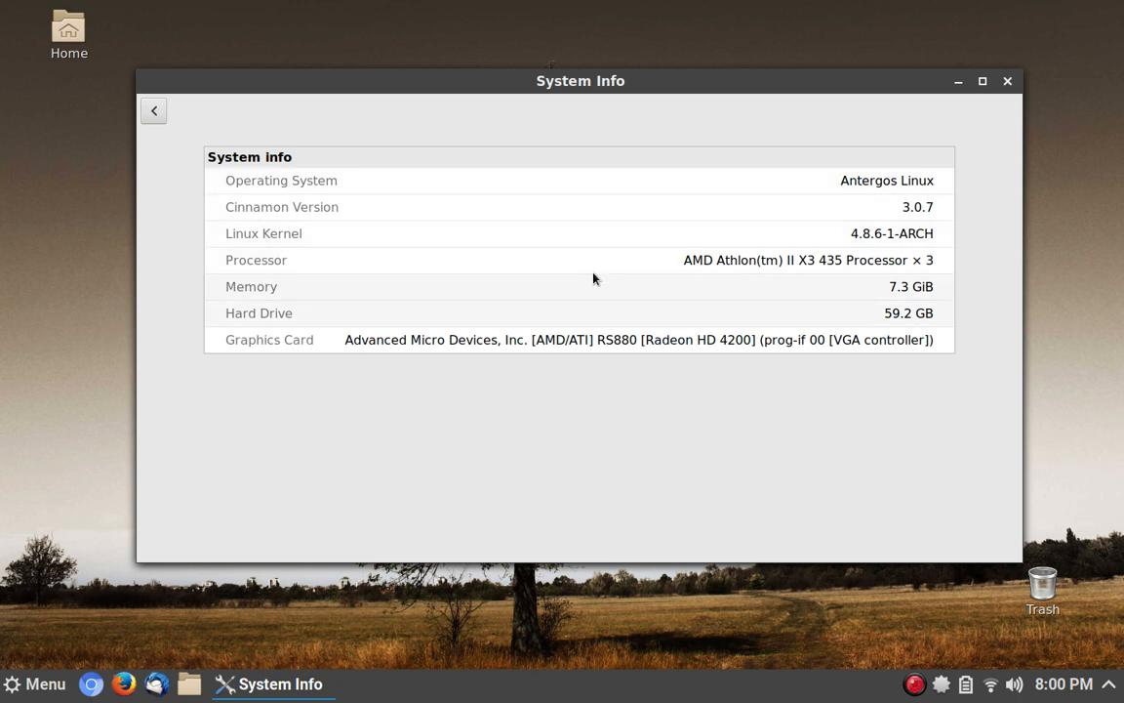
mouse_move(847, 243)
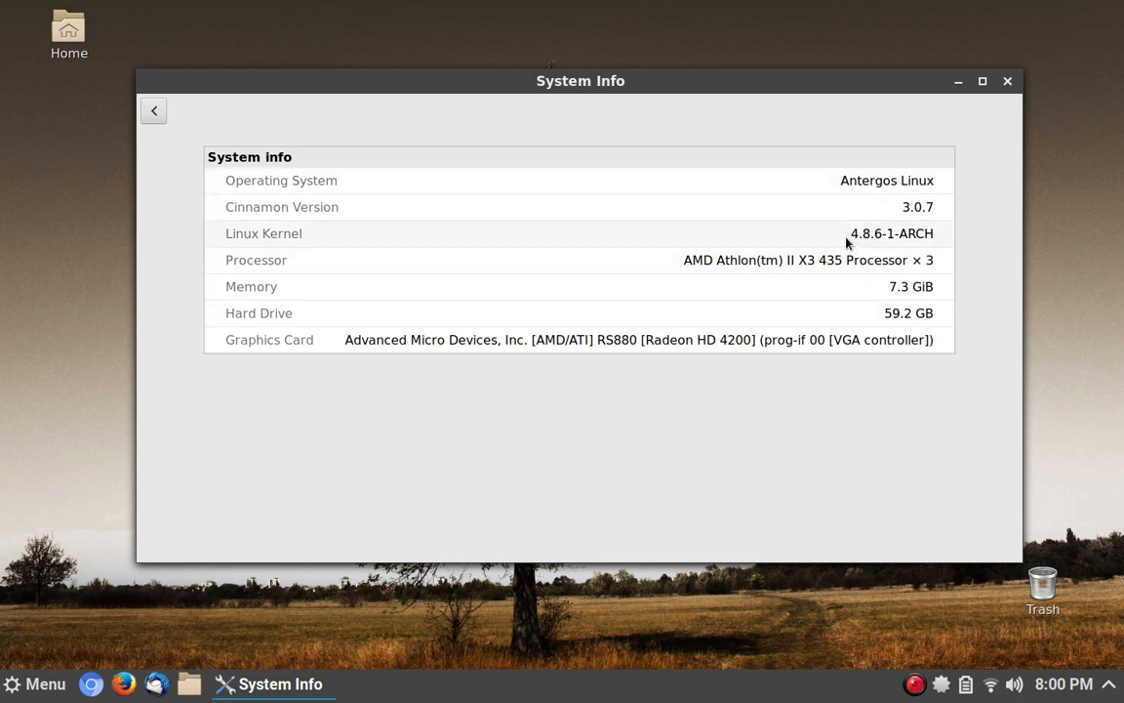
mouse_move(705, 274)
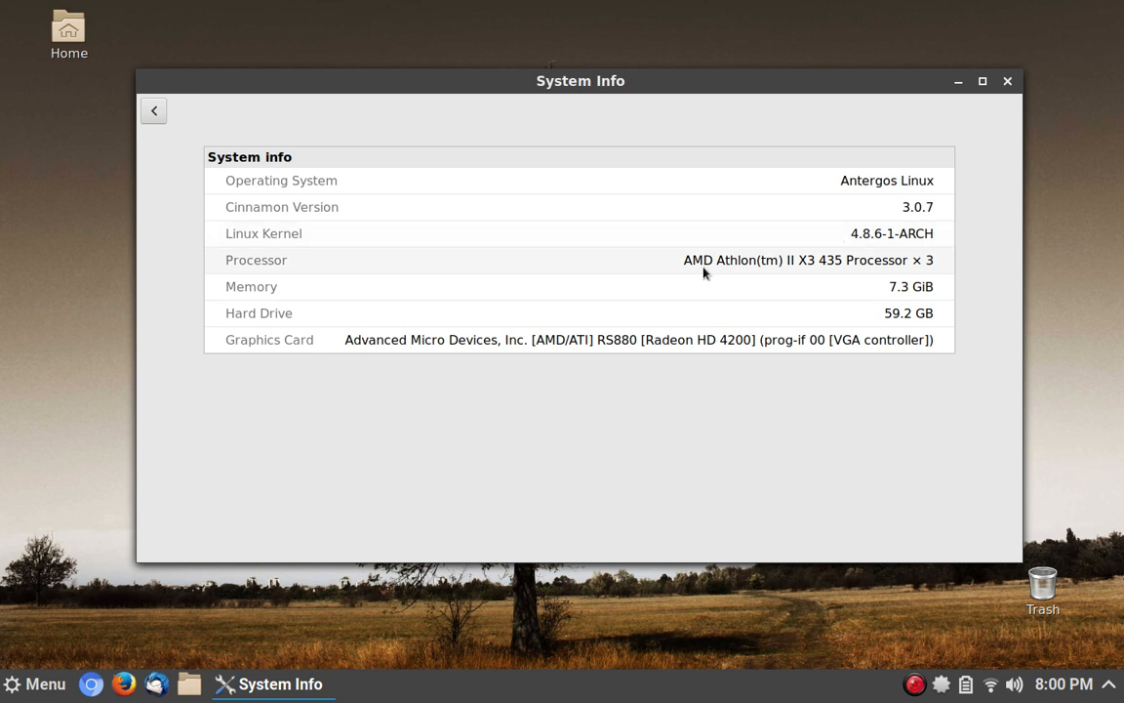
mouse_move(558, 266)
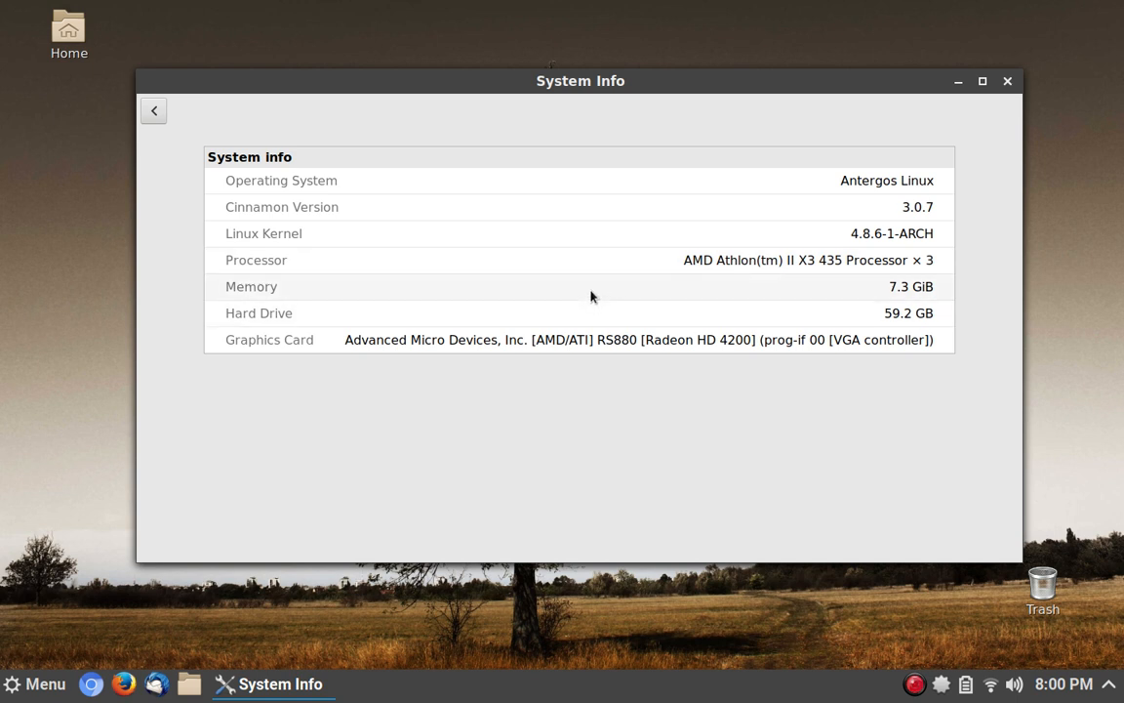
mouse_move(731, 306)
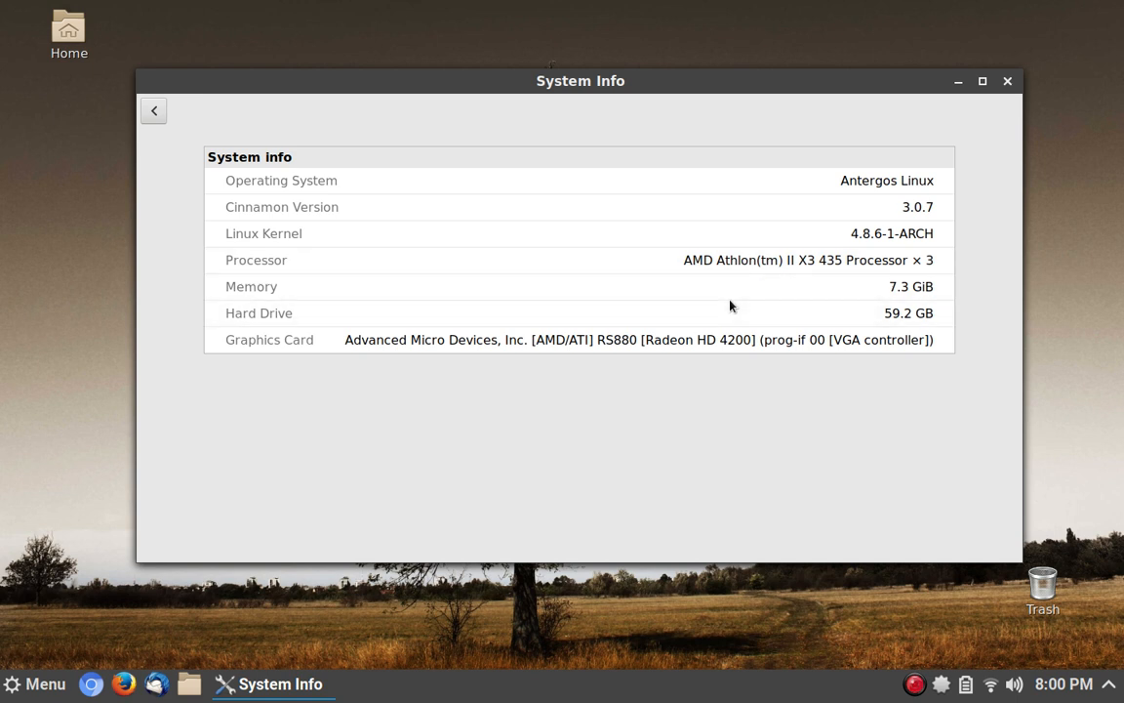
mouse_move(862, 317)
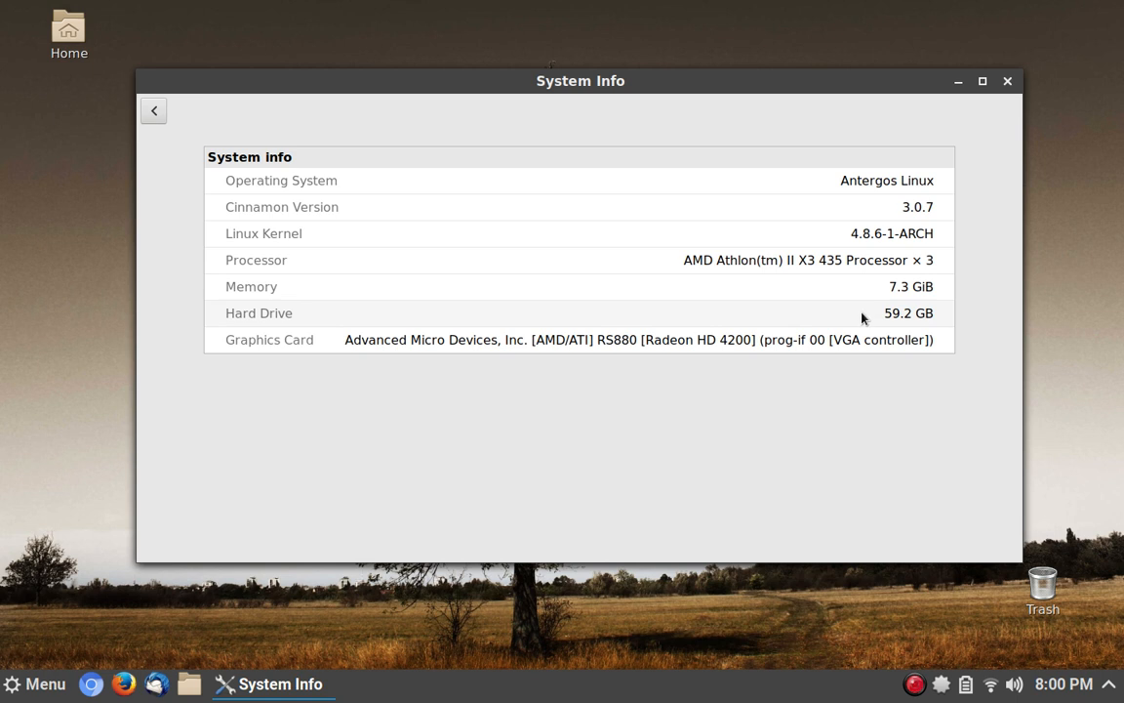
mouse_move(903, 305)
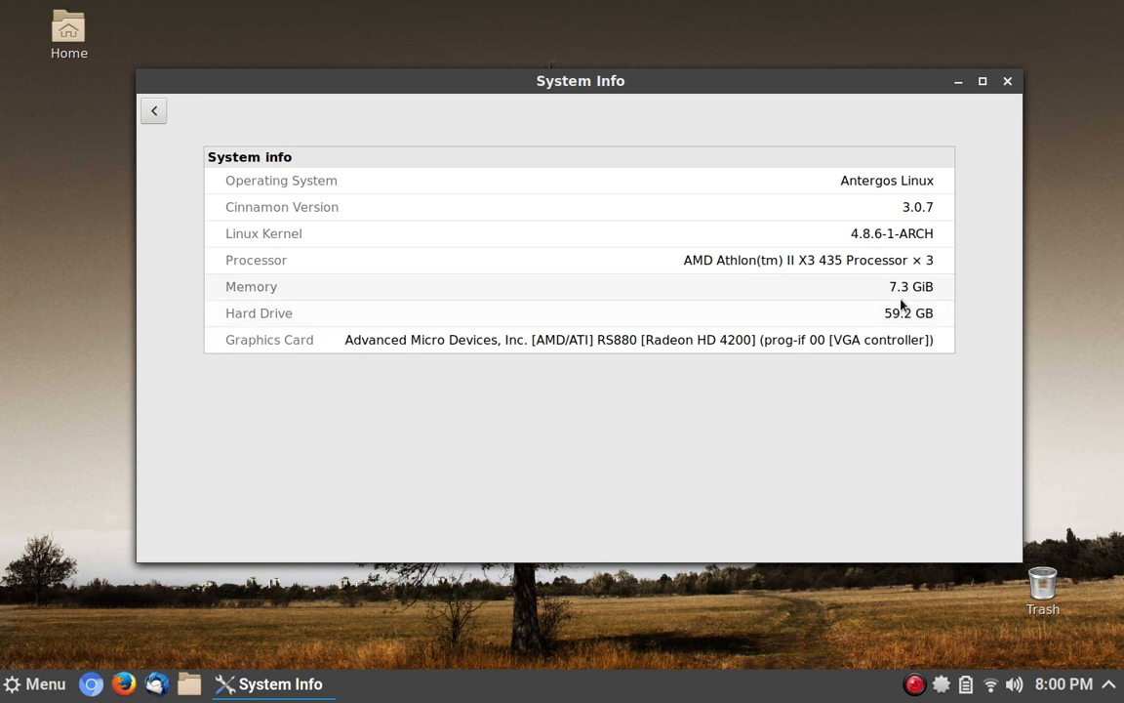
mouse_move(762, 277)
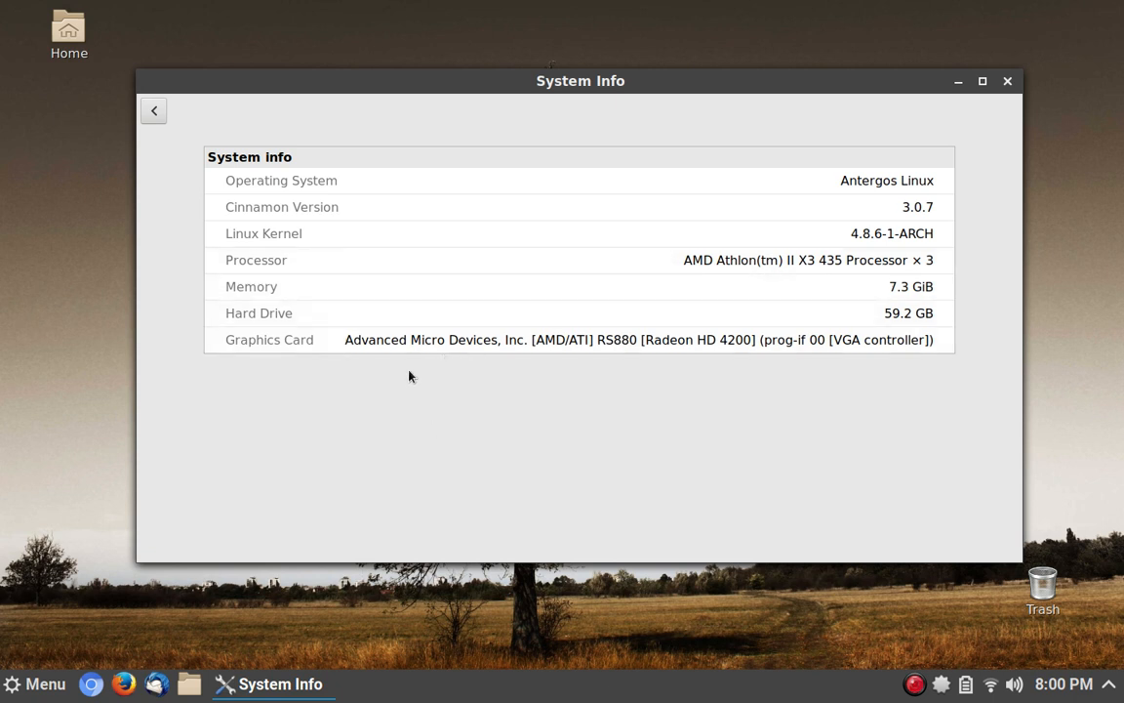
mouse_move(635, 373)
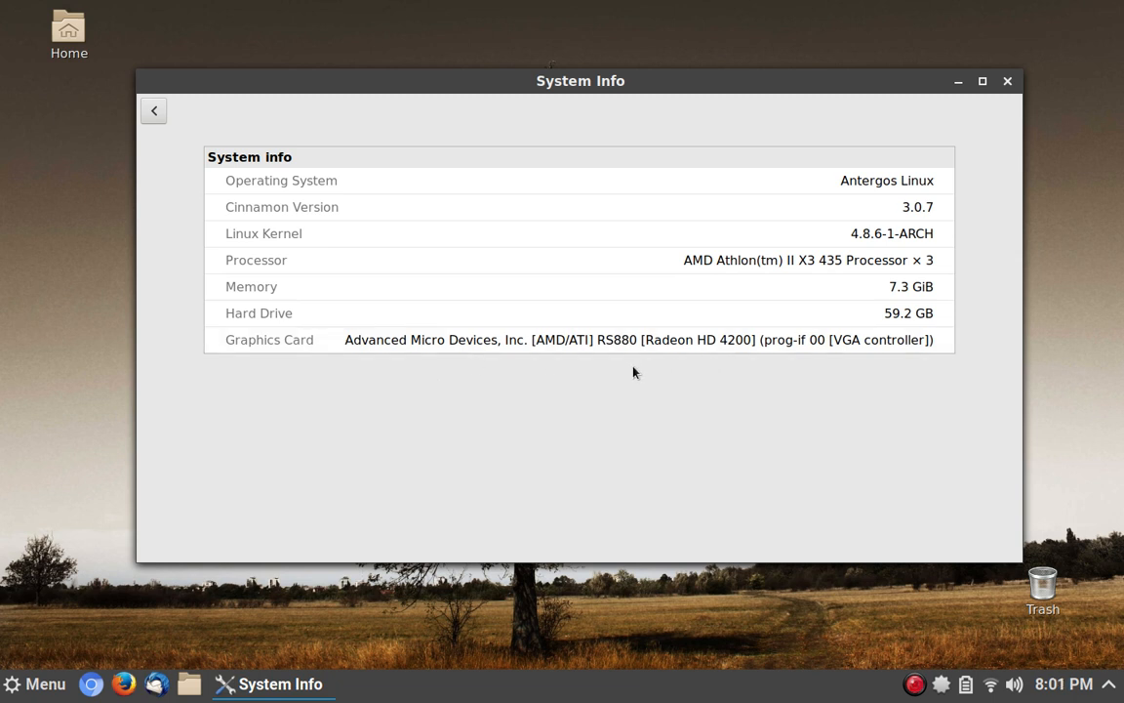
mouse_move(679, 377)
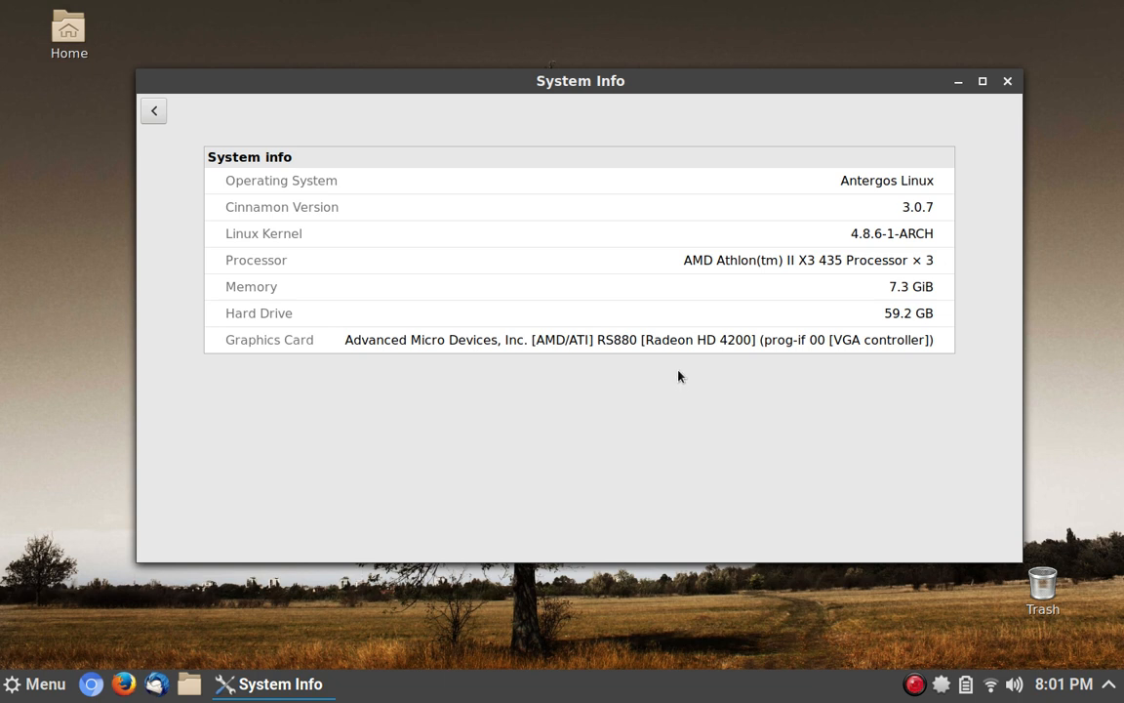
mouse_move(613, 137)
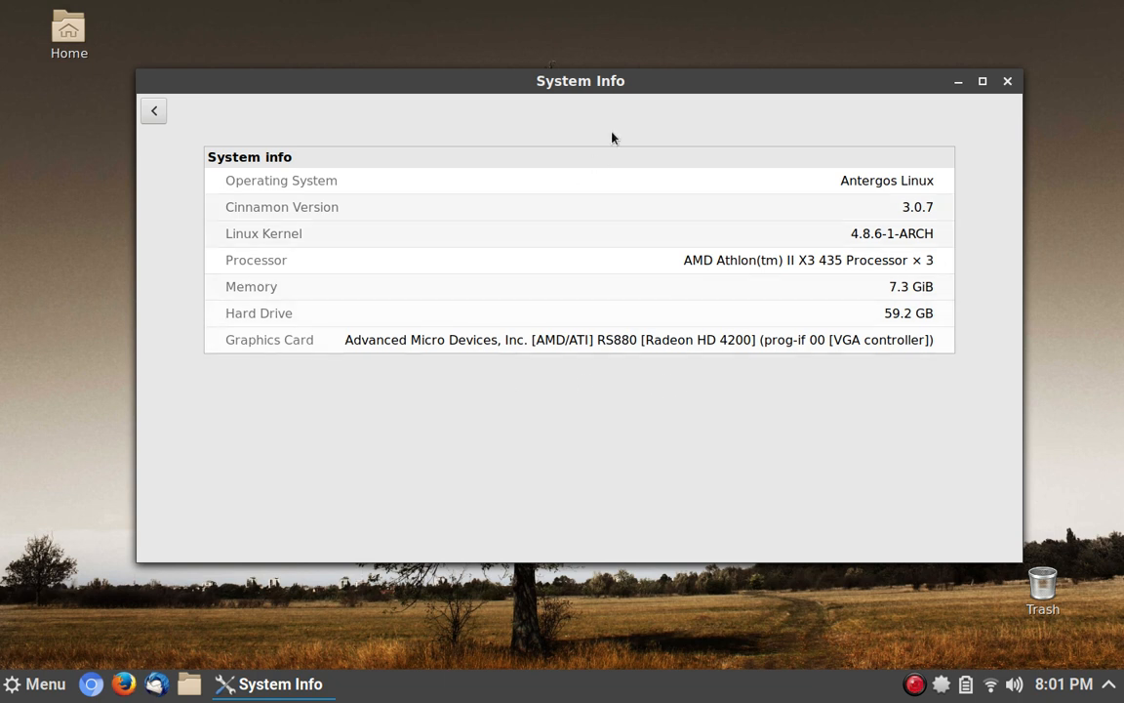
mouse_move(982, 81)
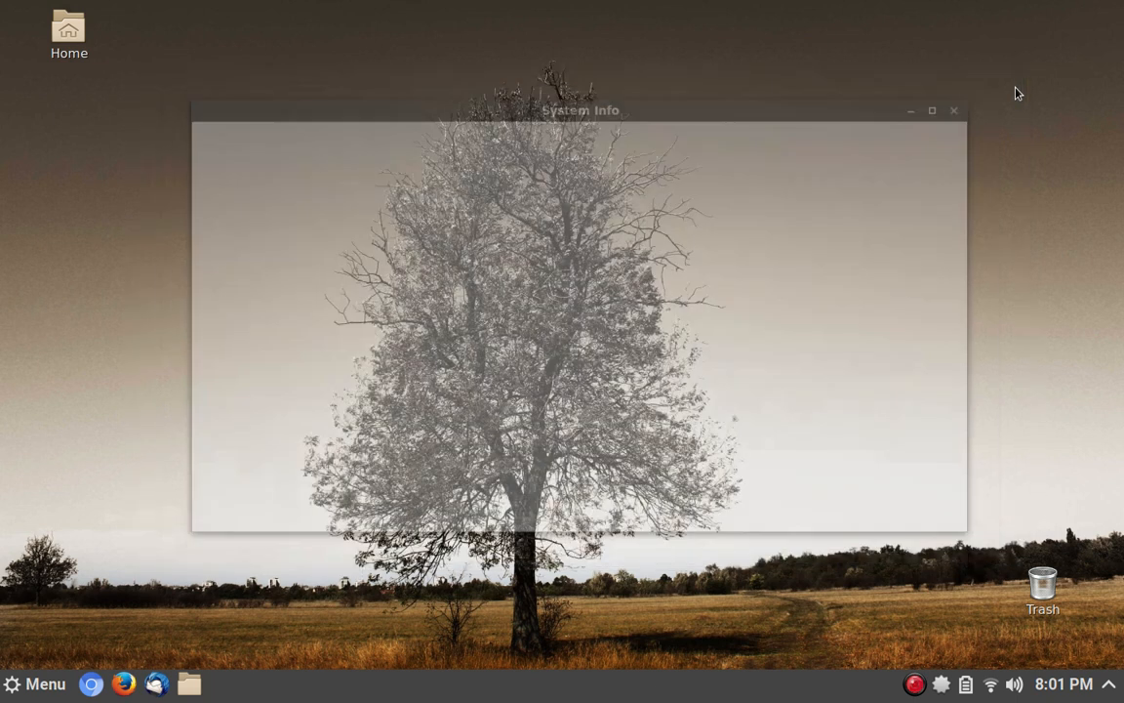
Step: Close the System Info window after reviewing the Antergos Linux and 7.3 GiB memory details
click(954, 110)
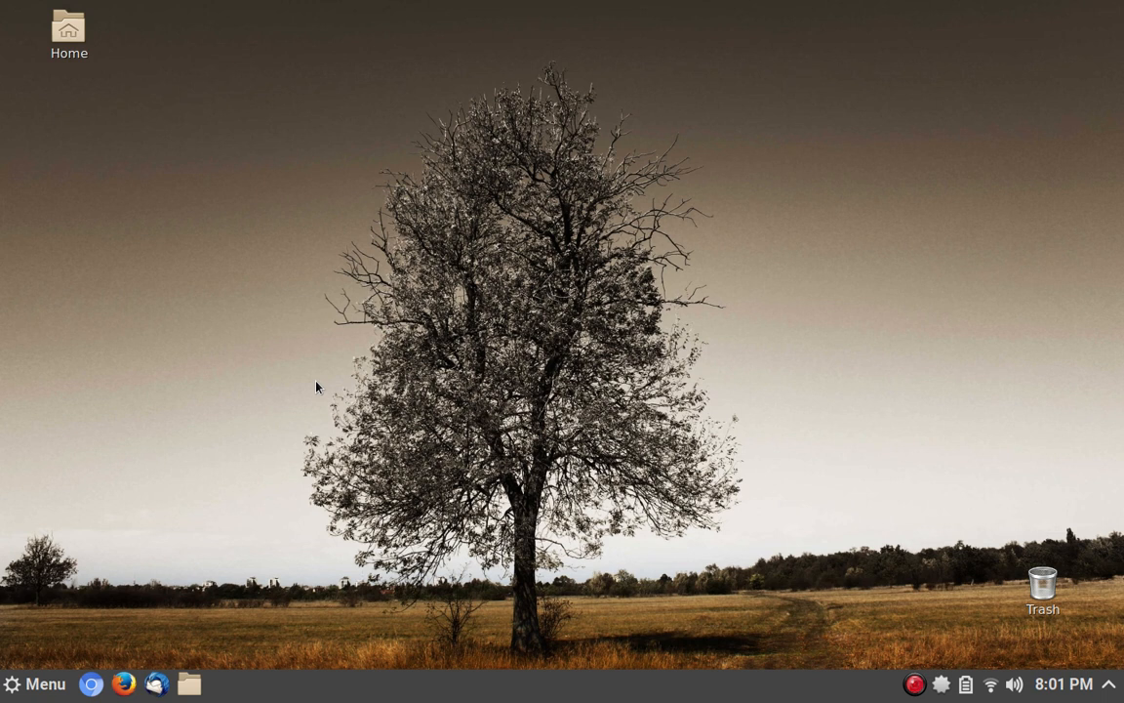